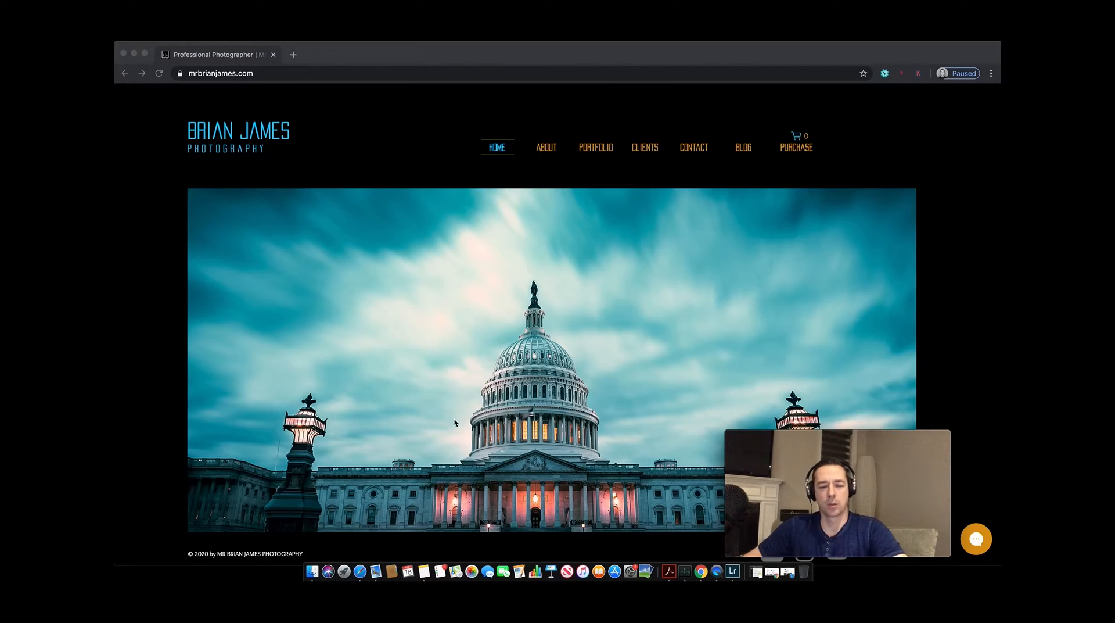
Browse the profile grid, view the blurred Downtown Chi-Town street post, and return to the grid
{"action": "left_click", "coordinate": [337, 571]}
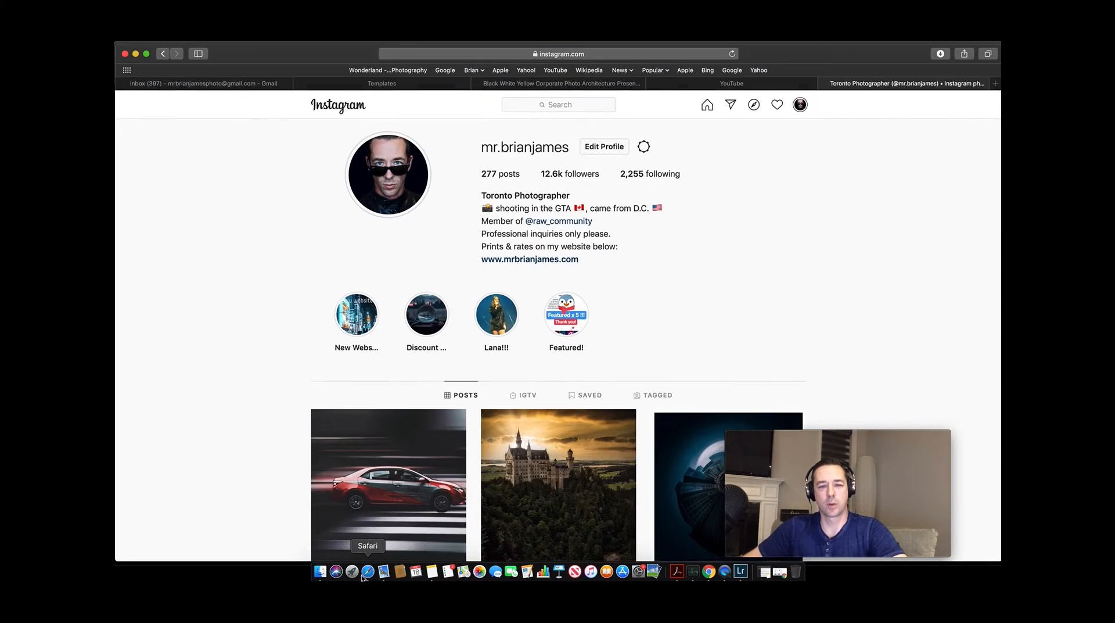
{"action": "scroll", "scroll_direction": "down", "scroll_amount": 3}
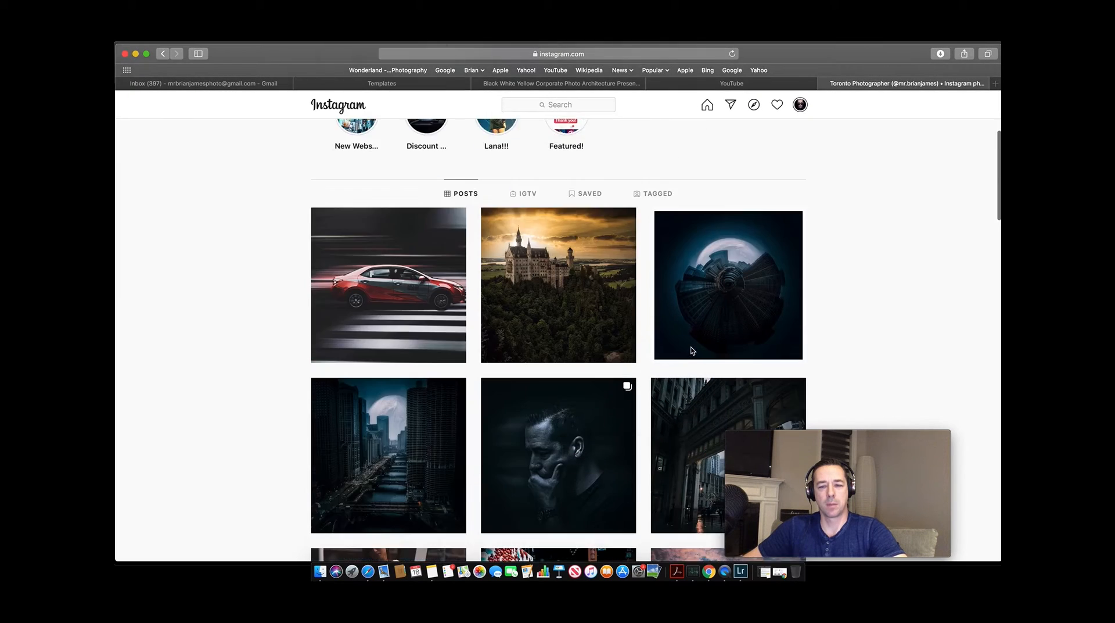
{"action": "scroll", "scroll_direction": "down", "scroll_amount": 3}
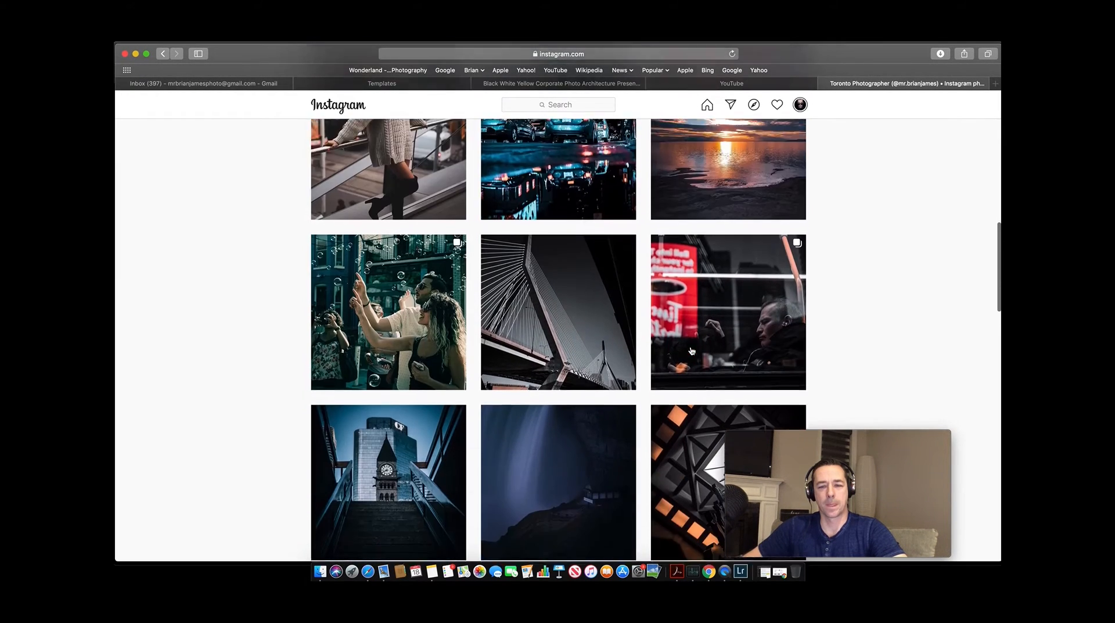
{"action": "scroll", "scroll_direction": "down", "scroll_amount": 3}
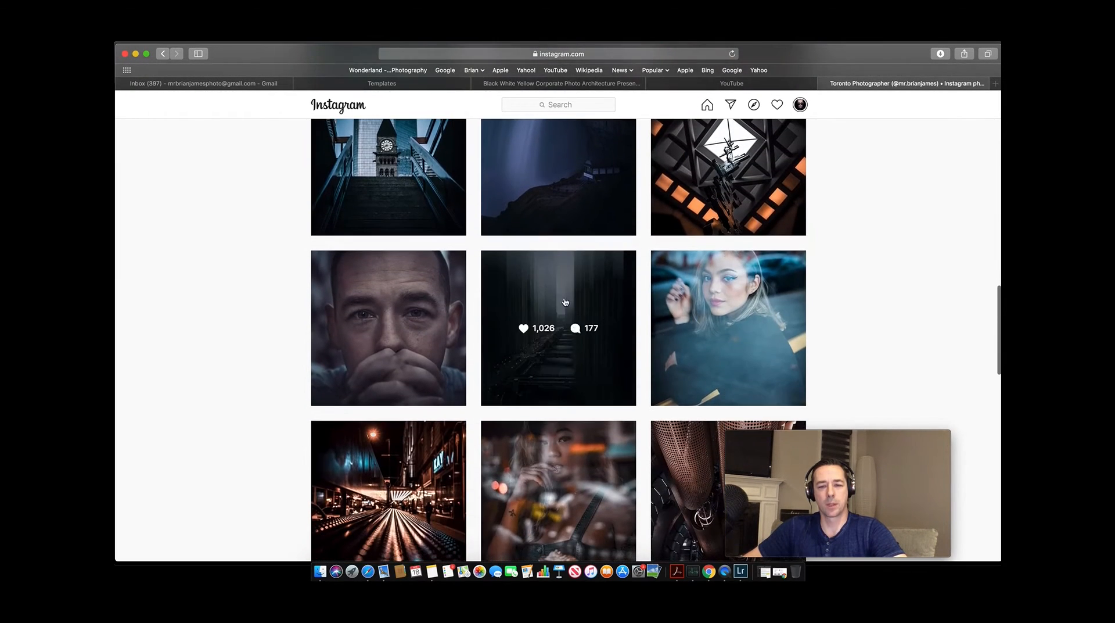
{"action": "left_click", "coordinate": [558, 327]}
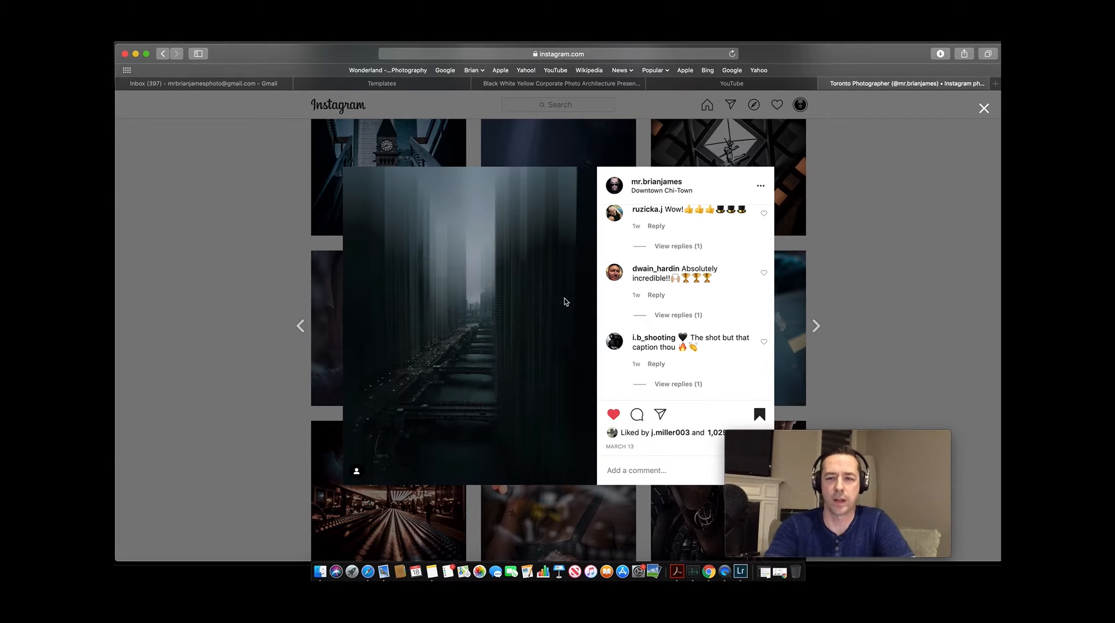
{"action": "left_click", "coordinate": [983, 108]}
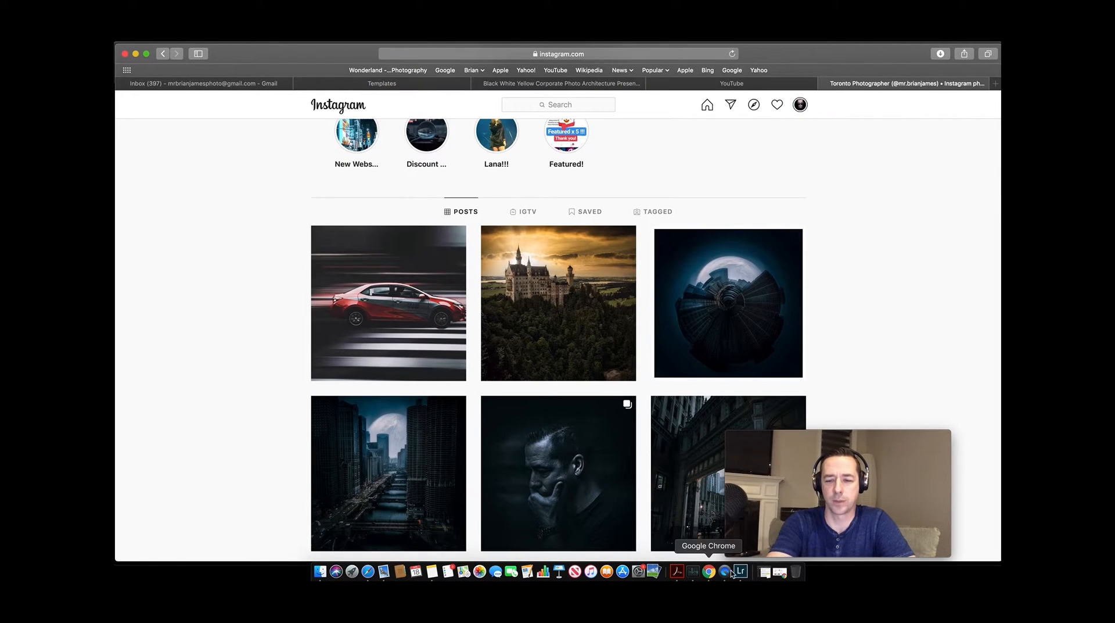
In Develop's Lens Corrections Manual panel, set Distortion Amount to +13 on the Chicago photo
{"action": "left_click", "coordinate": [740, 571]}
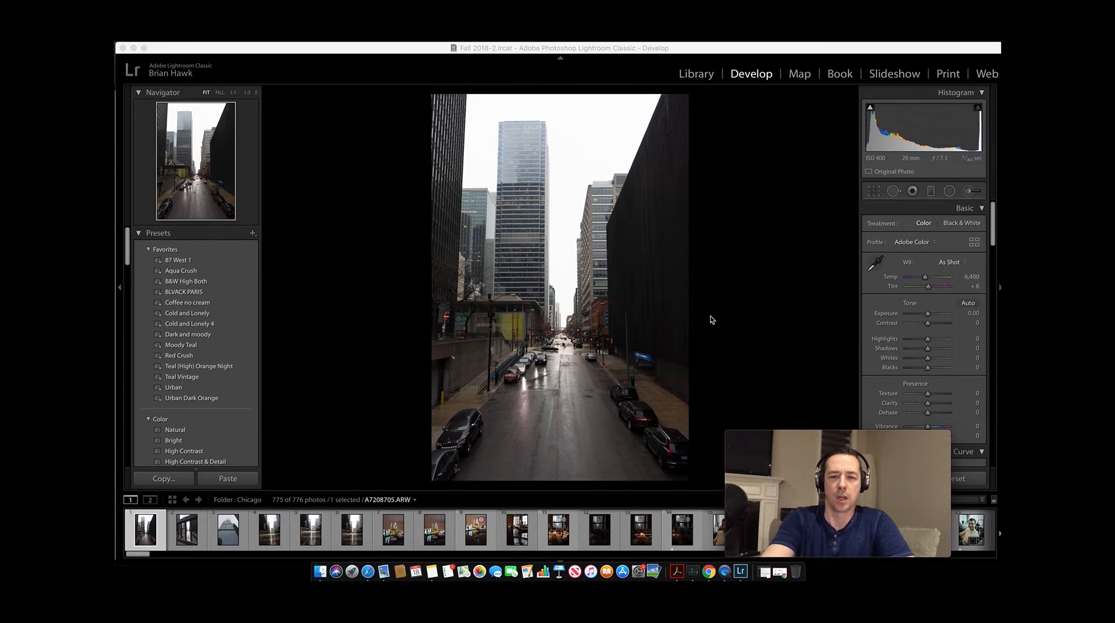
{"action": "mouse_move", "coordinate": [523, 248]}
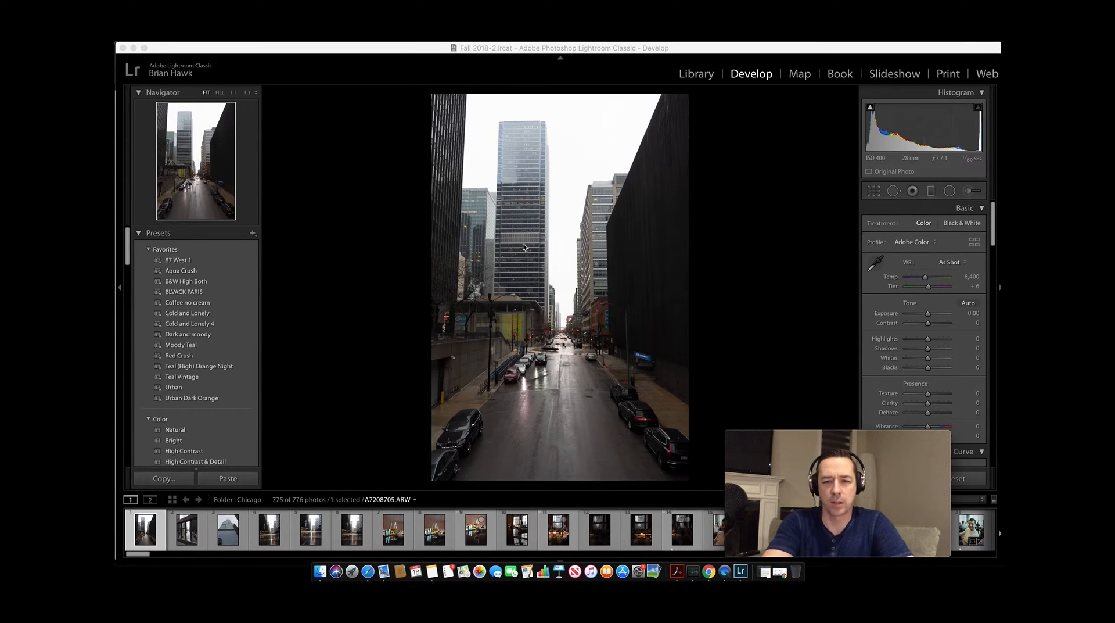
{"action": "mouse_move", "coordinate": [468, 100]}
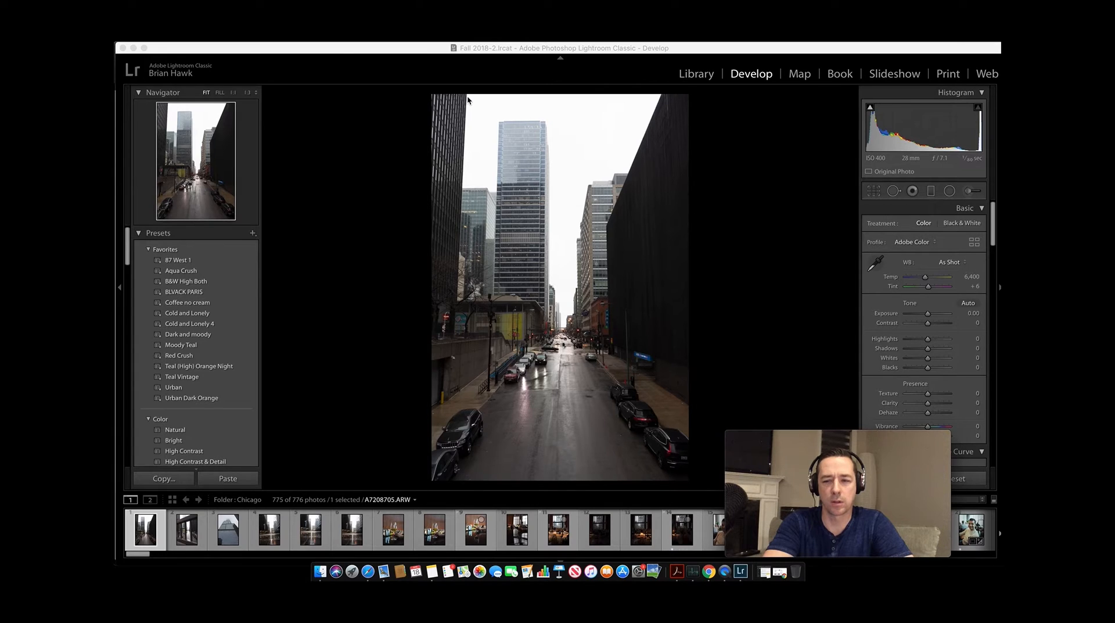
{"action": "mouse_move", "coordinate": [551, 154]}
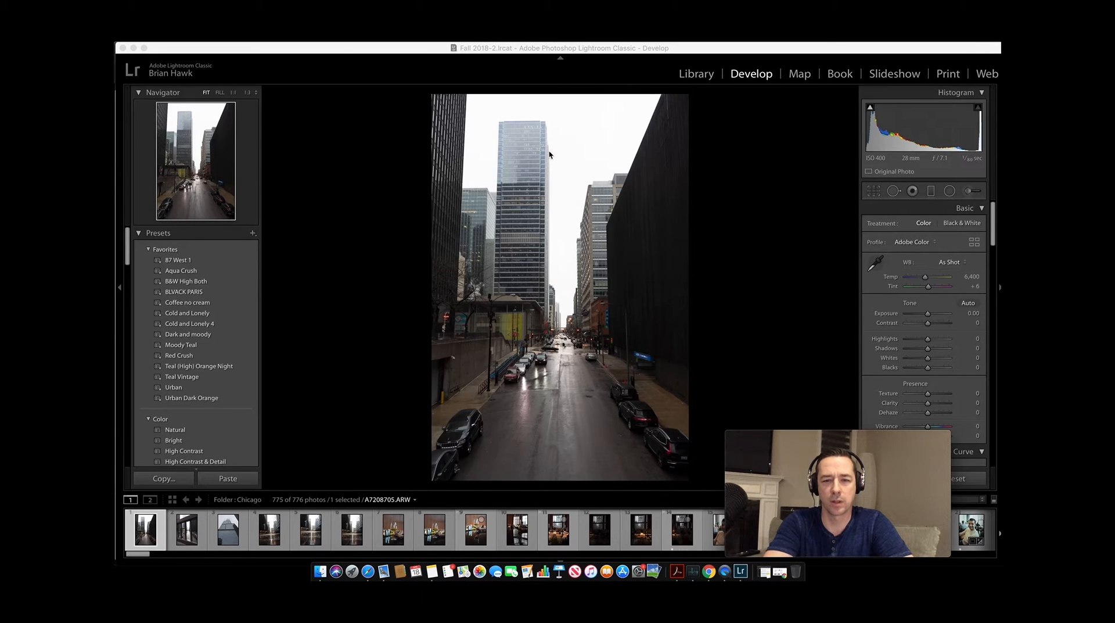
{"action": "mouse_move", "coordinate": [553, 203]}
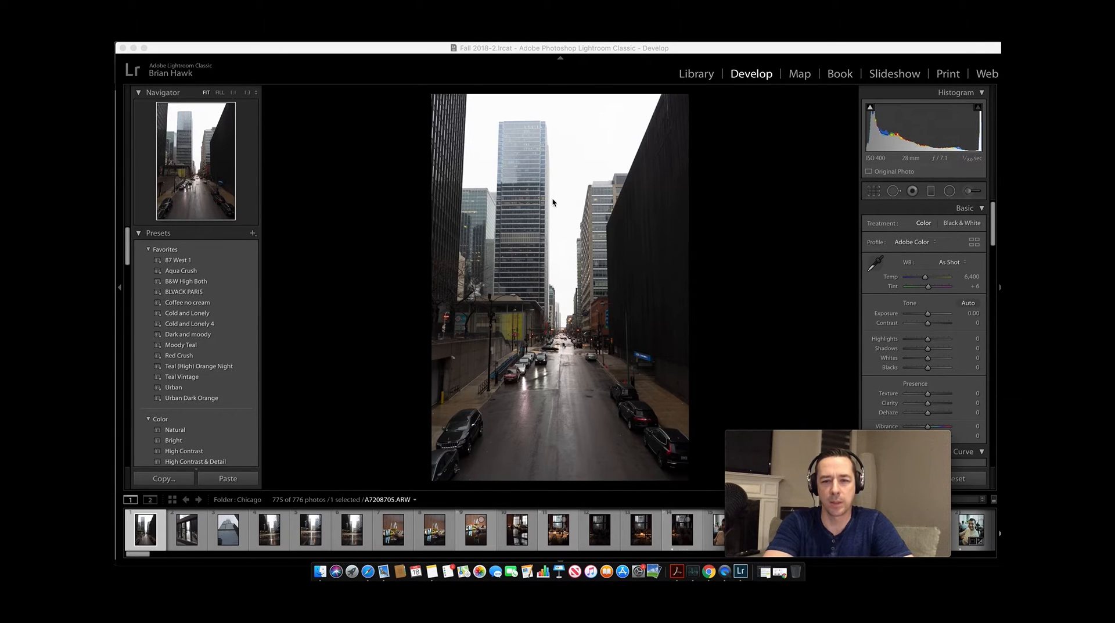
{"action": "mouse_move", "coordinate": [477, 149]}
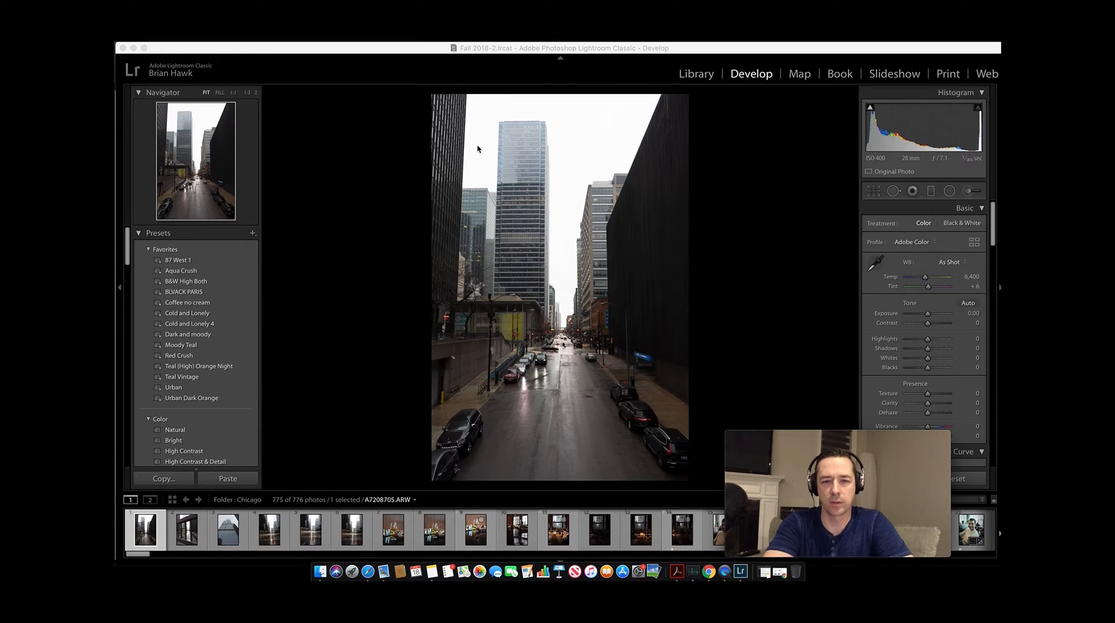
{"action": "mouse_move", "coordinate": [782, 396]}
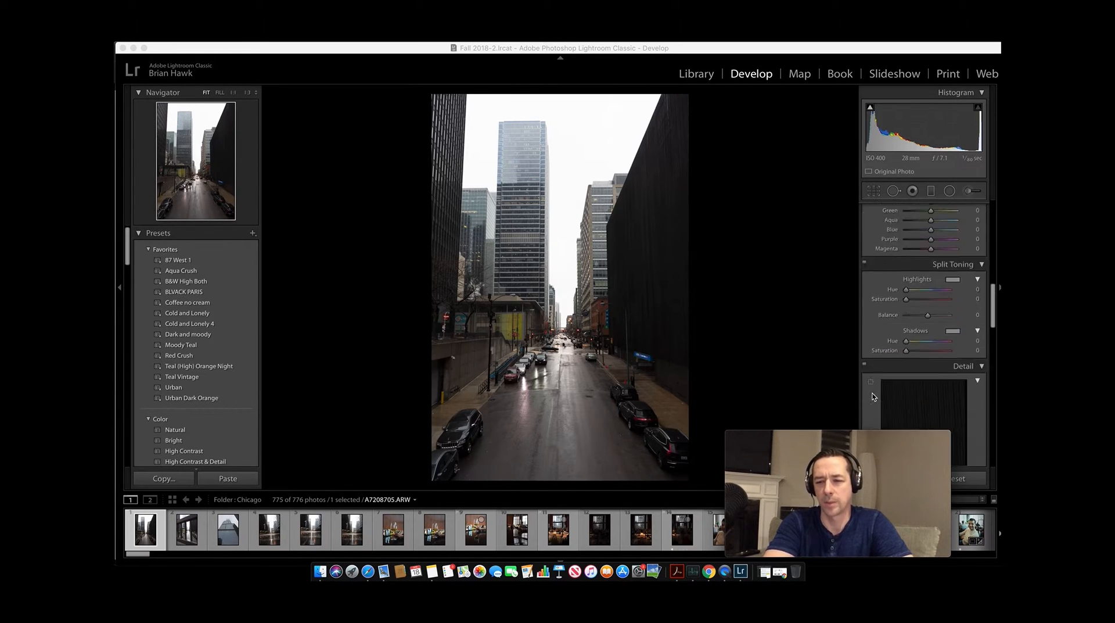
{"action": "scroll", "scroll_direction": "down", "scroll_amount": 3}
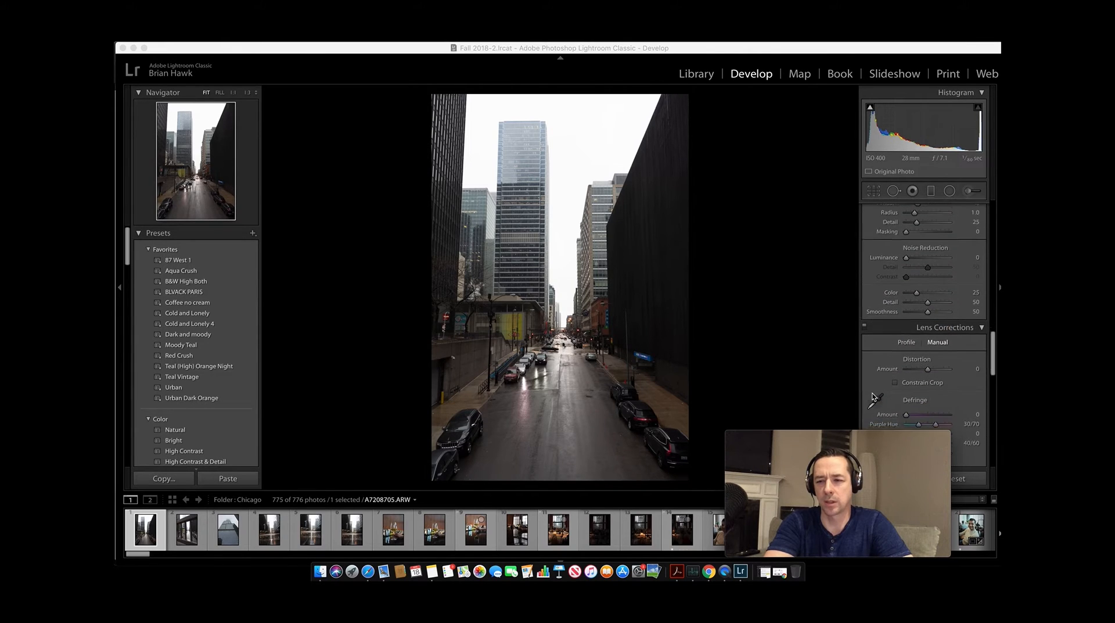
{"action": "scroll", "scroll_direction": "down", "scroll_amount": 3}
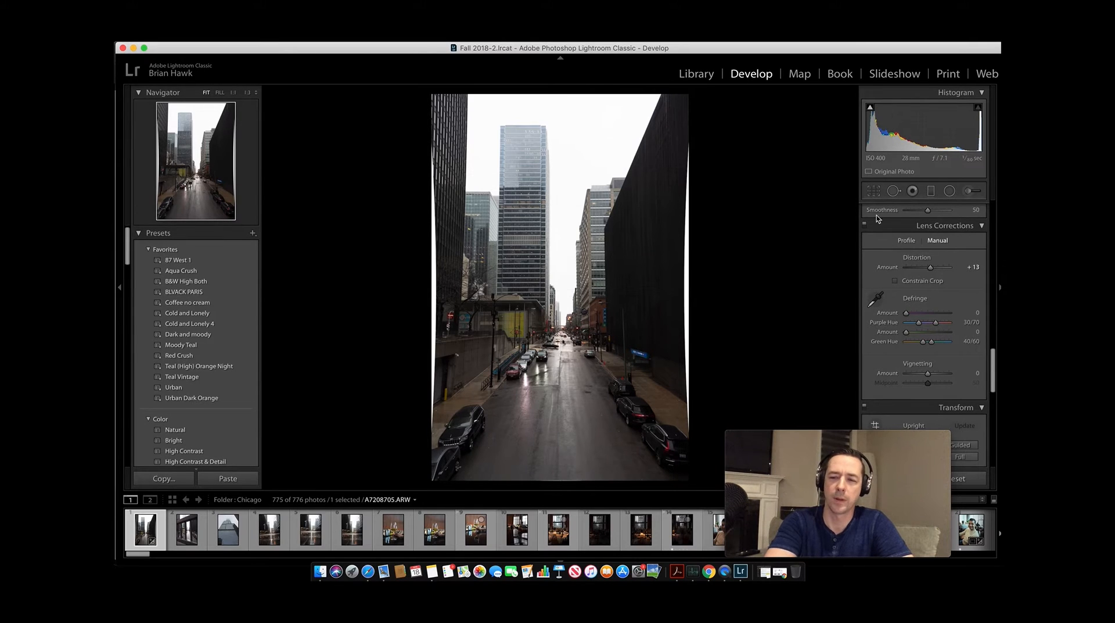
Crop the photo inward past the warped white borders and commit the crop
{"action": "left_click", "coordinate": [873, 190]}
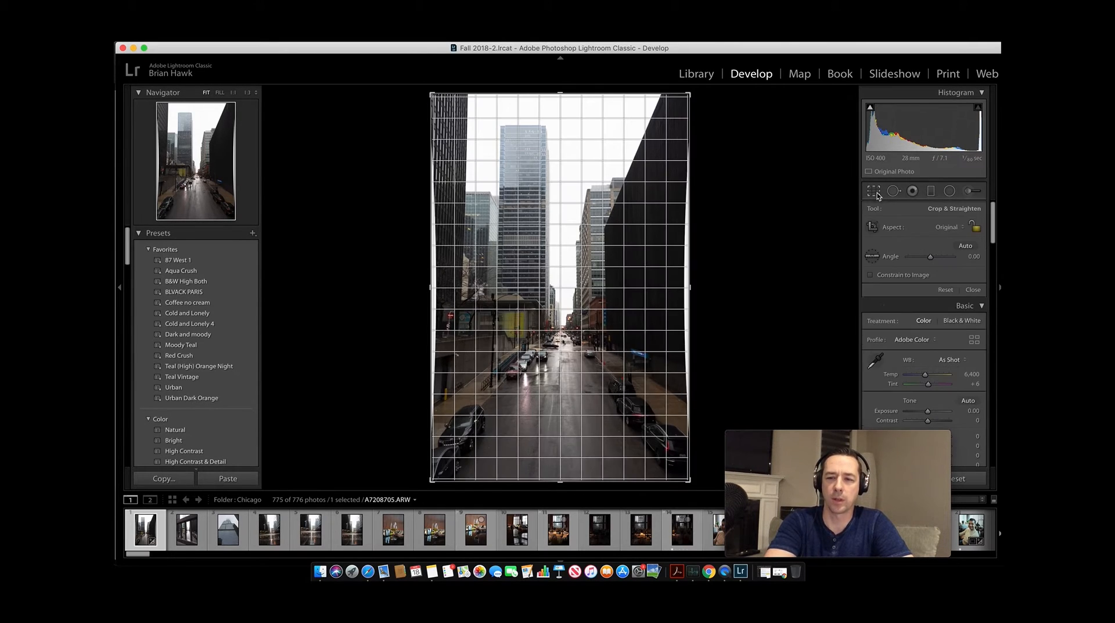
{"action": "mouse_move", "coordinate": [470, 481]}
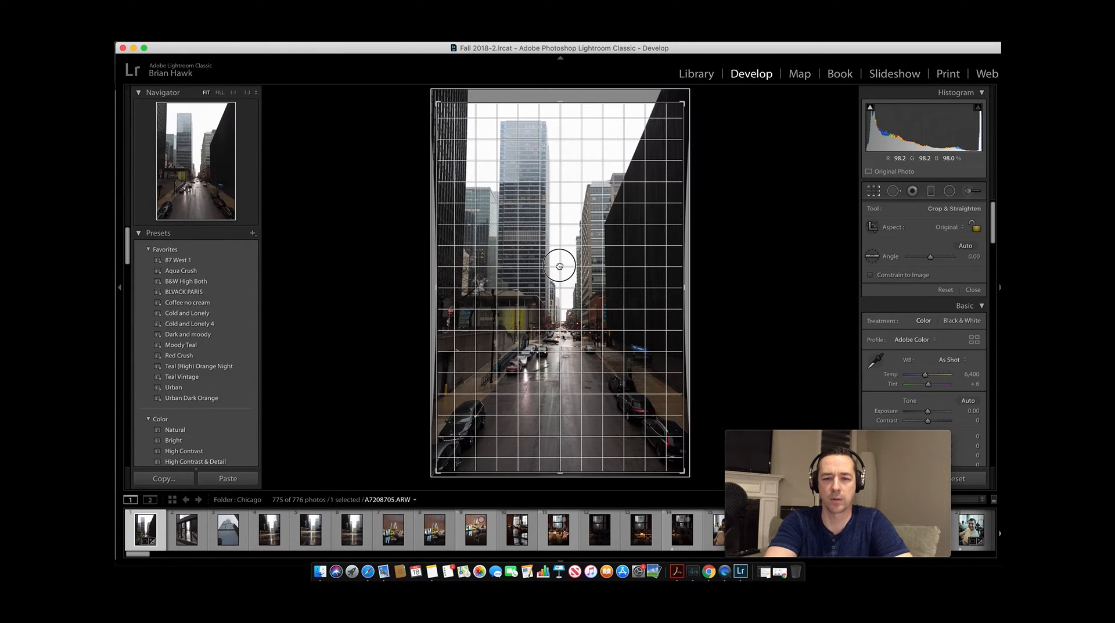
{"action": "left_click", "coordinate": [974, 290]}
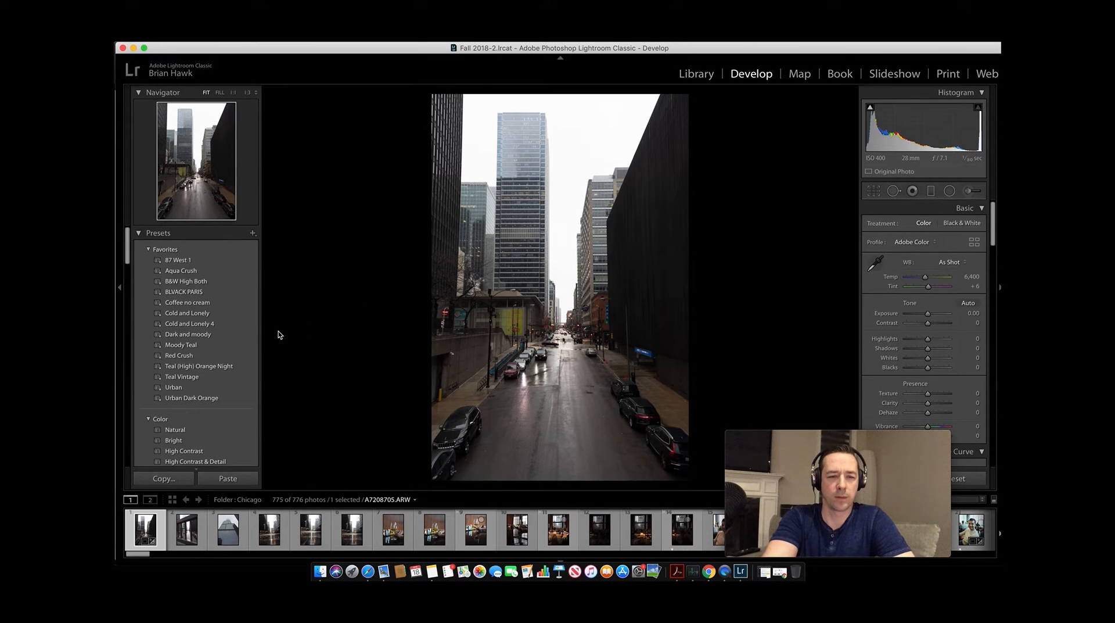
{"action": "mouse_move", "coordinate": [294, 296]}
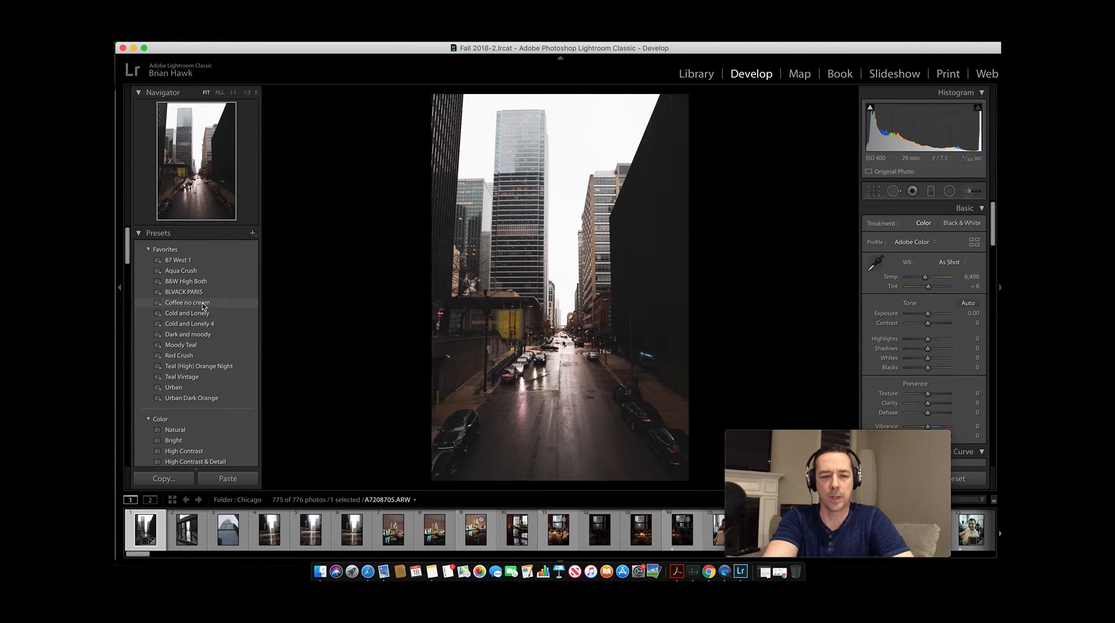
Apply the Coffee no cream preset from Favorites for a darker, warmer look
{"action": "left_click", "coordinate": [188, 302]}
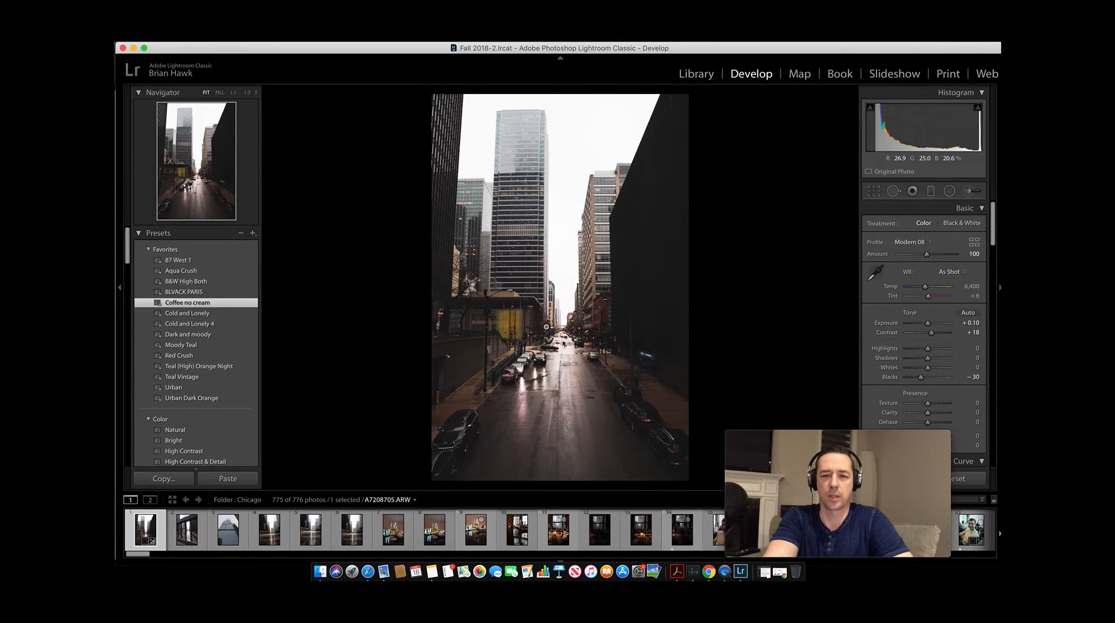
{"action": "mouse_move", "coordinate": [713, 571]}
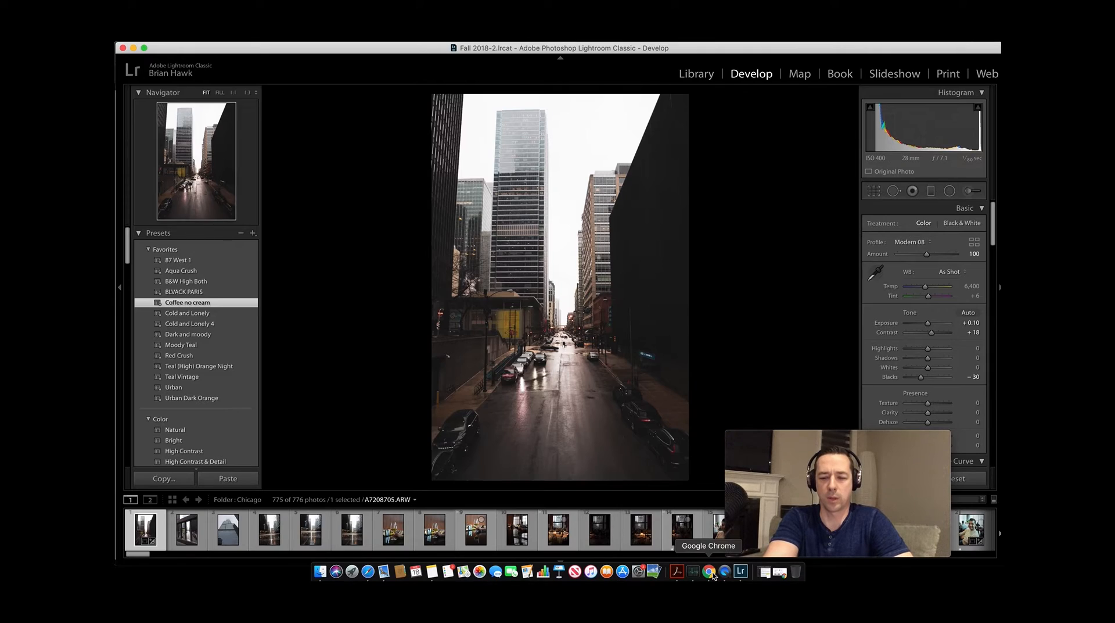
View the 'How to install presets in Lightroom' blog article in Chrome
{"action": "left_click", "coordinate": [708, 570]}
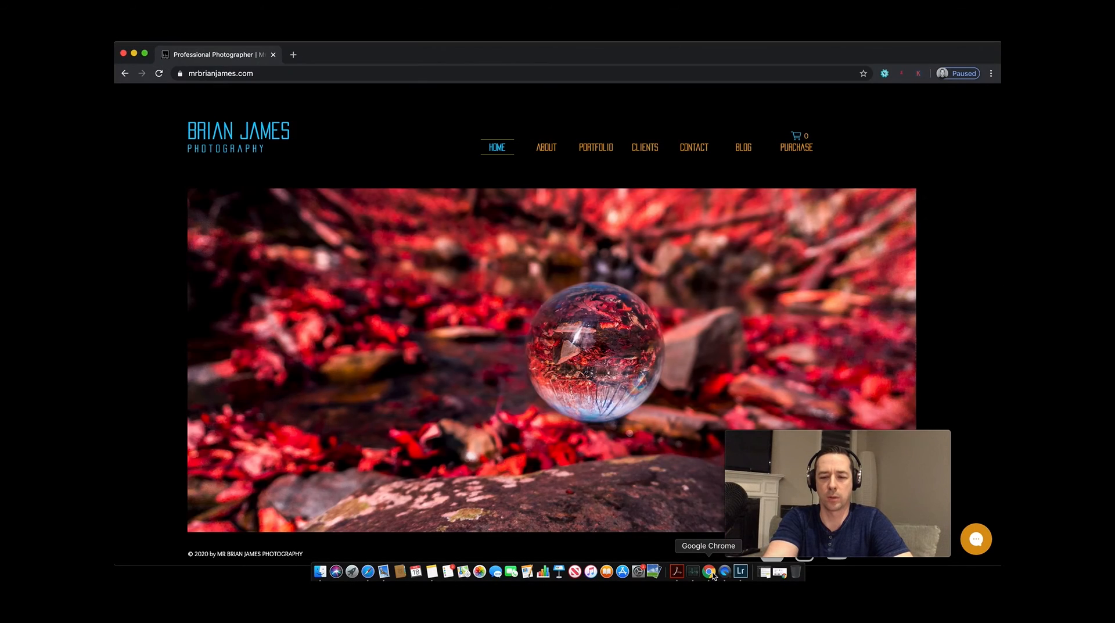
{"action": "scroll", "scroll_direction": "down", "scroll_amount": 3}
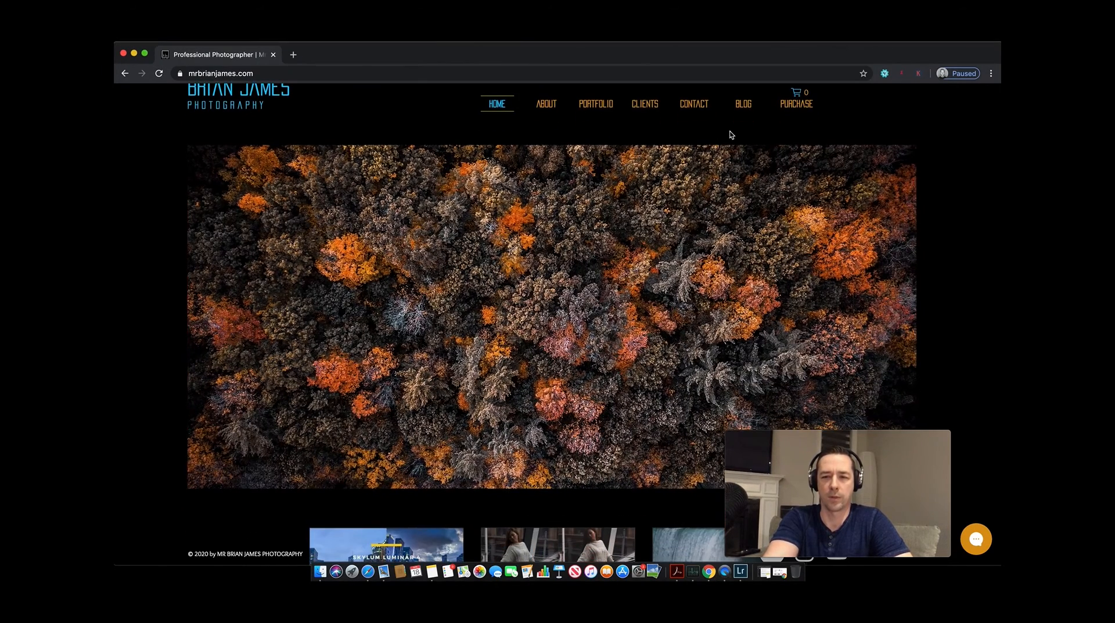
{"action": "mouse_move", "coordinate": [744, 104]}
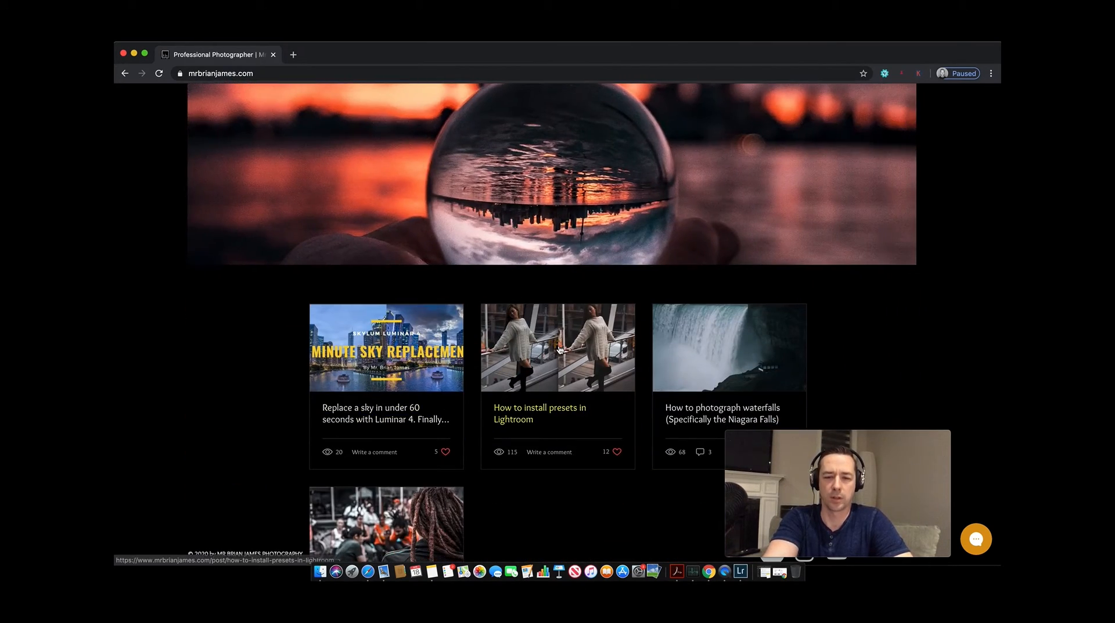
{"action": "left_click", "coordinate": [557, 348]}
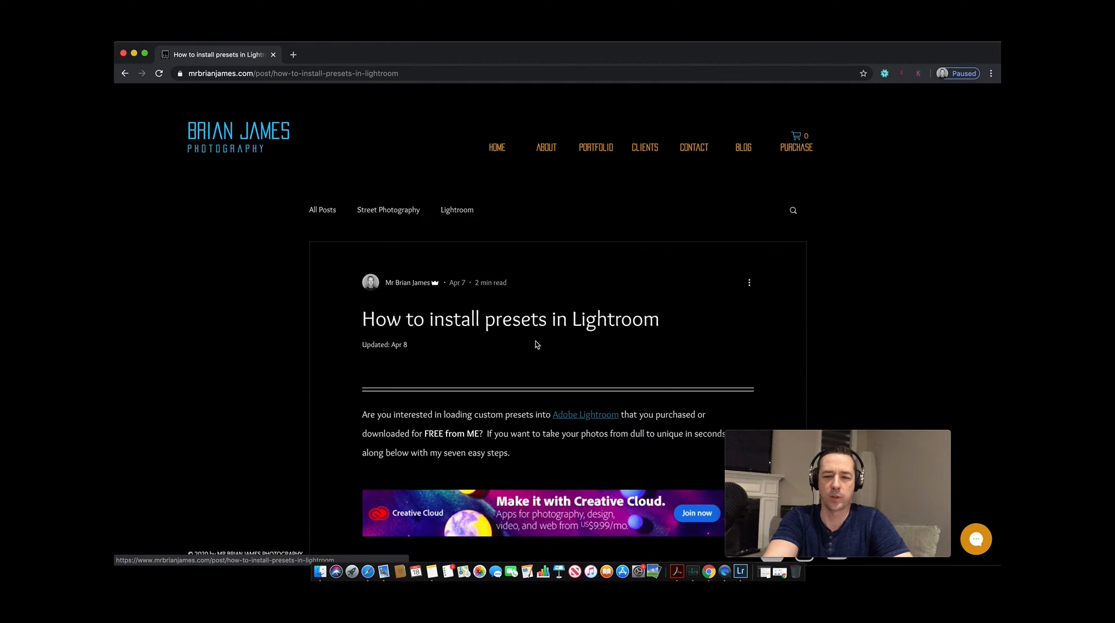
{"action": "scroll", "scroll_direction": "down", "scroll_amount": 3}
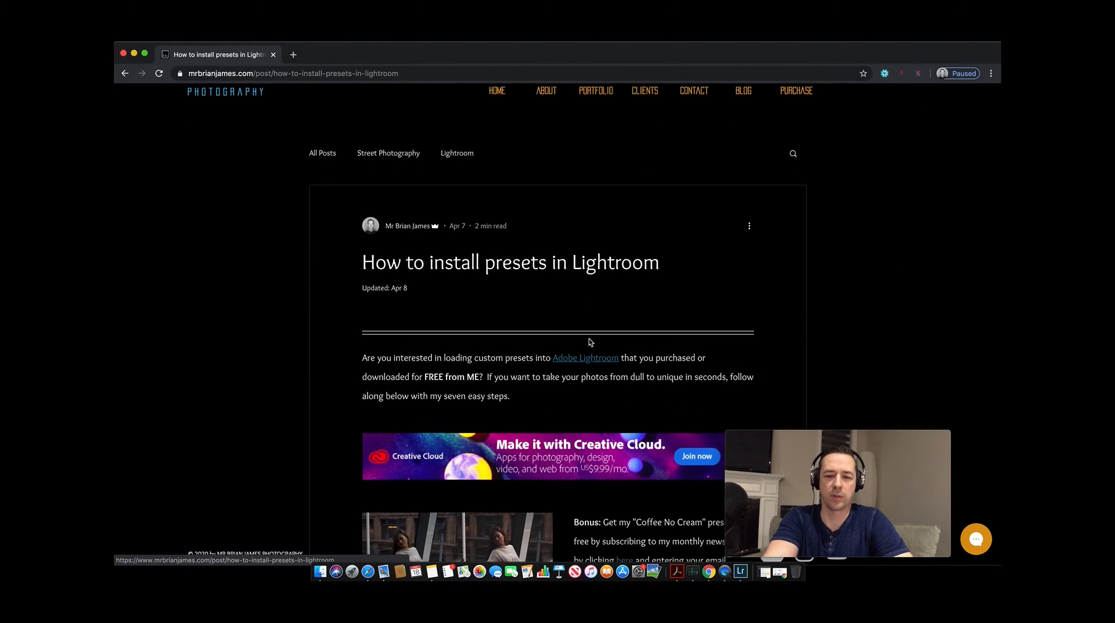
{"action": "scroll", "scroll_direction": "down", "scroll_amount": 3}
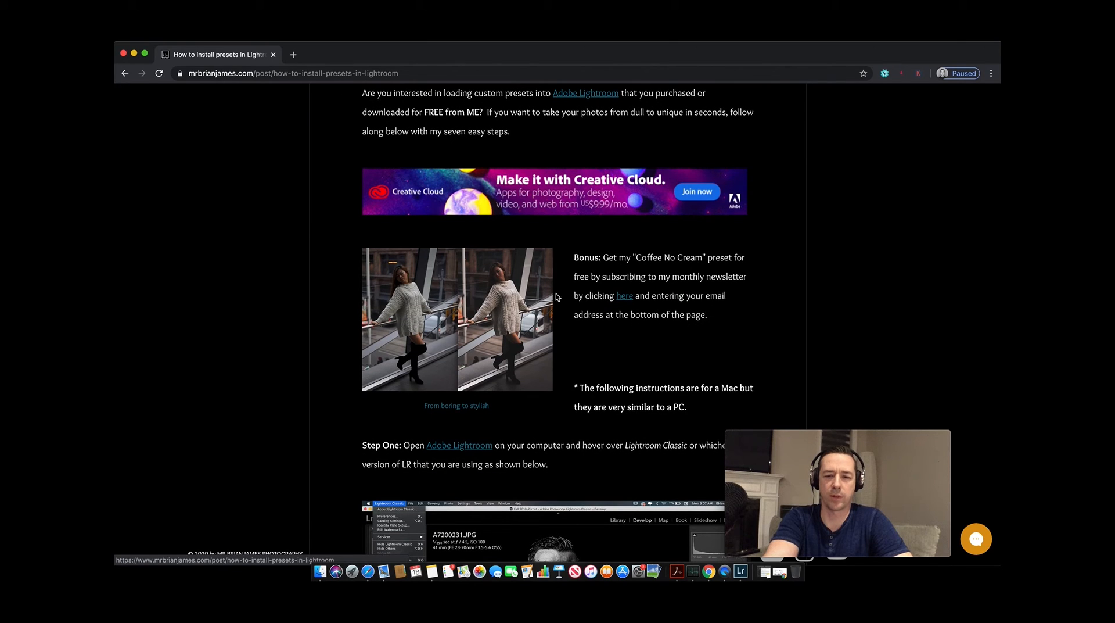
{"action": "scroll", "scroll_direction": "up", "scroll_amount": 3}
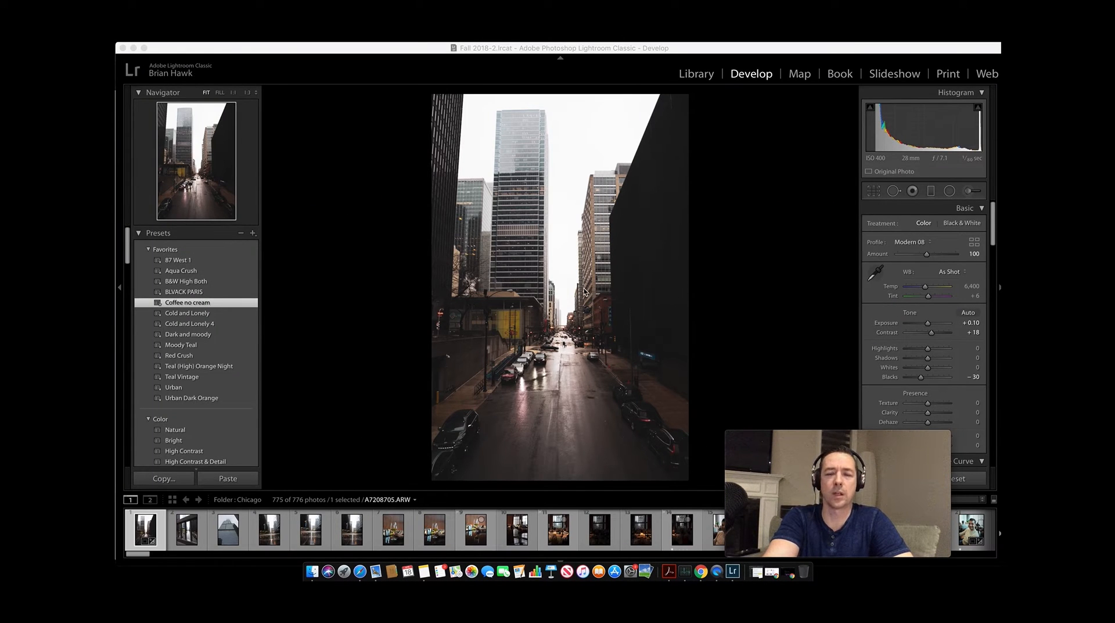
{"action": "mouse_move", "coordinate": [560, 253]}
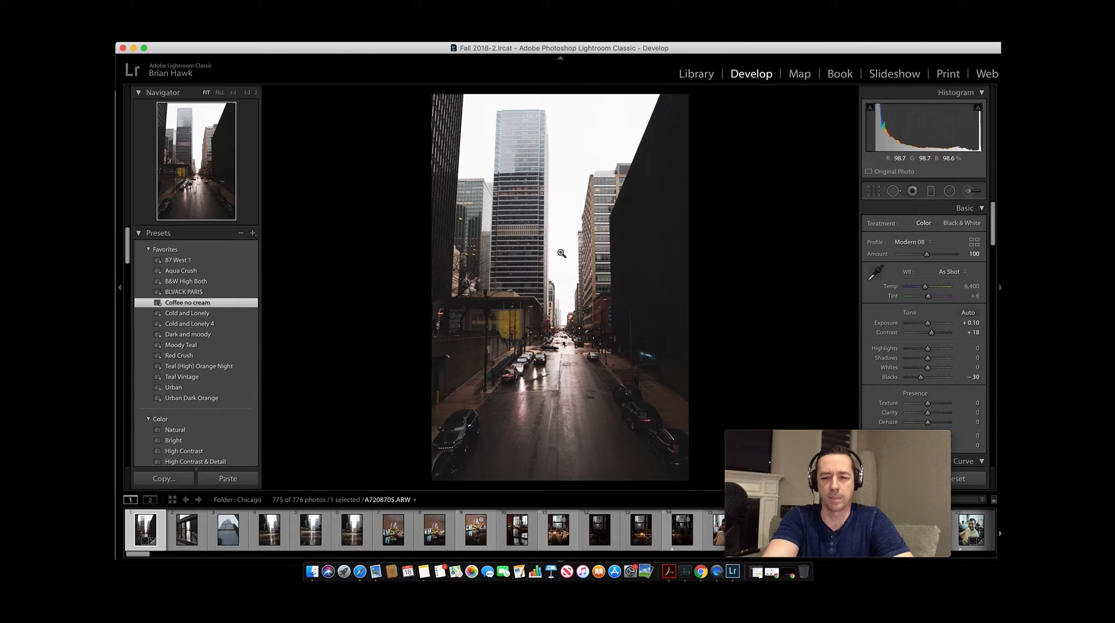
Send the photo to Photoshop via Edit In > Edit in Adobe Photoshop 2020
{"action": "right_click", "coordinate": [560, 252]}
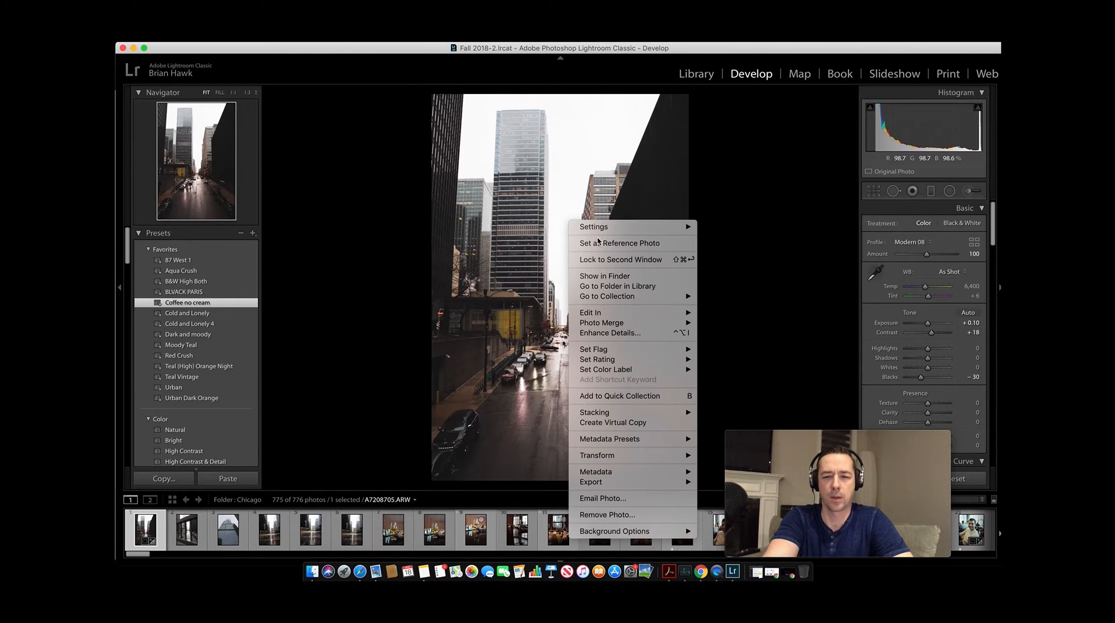
{"action": "mouse_move", "coordinate": [722, 321]}
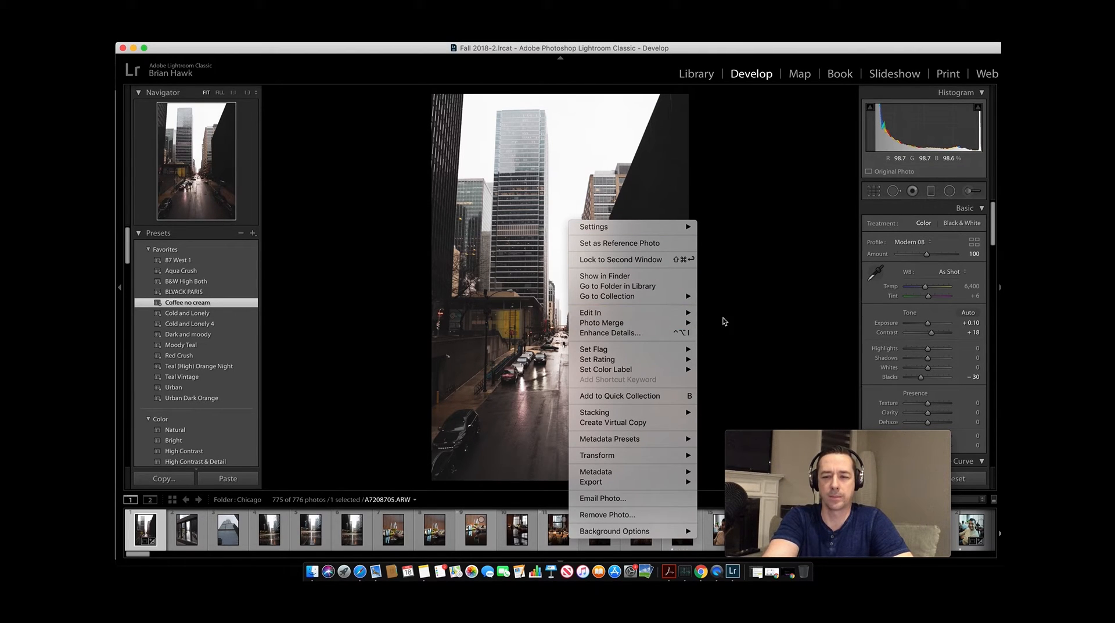
{"action": "mouse_move", "coordinate": [590, 311]}
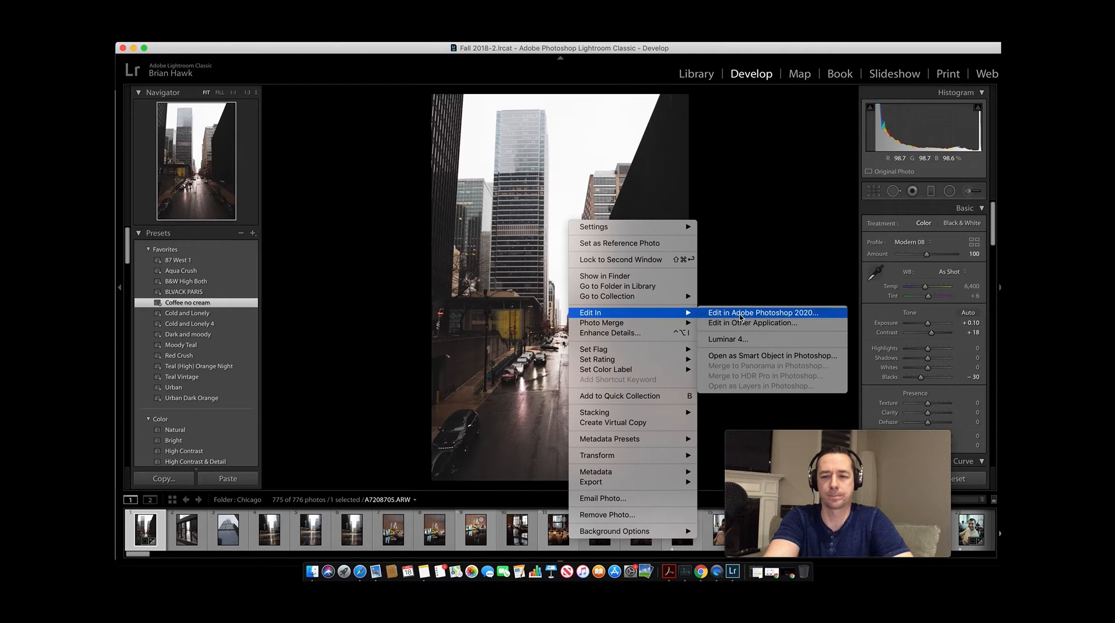
{"action": "left_click", "coordinate": [762, 312]}
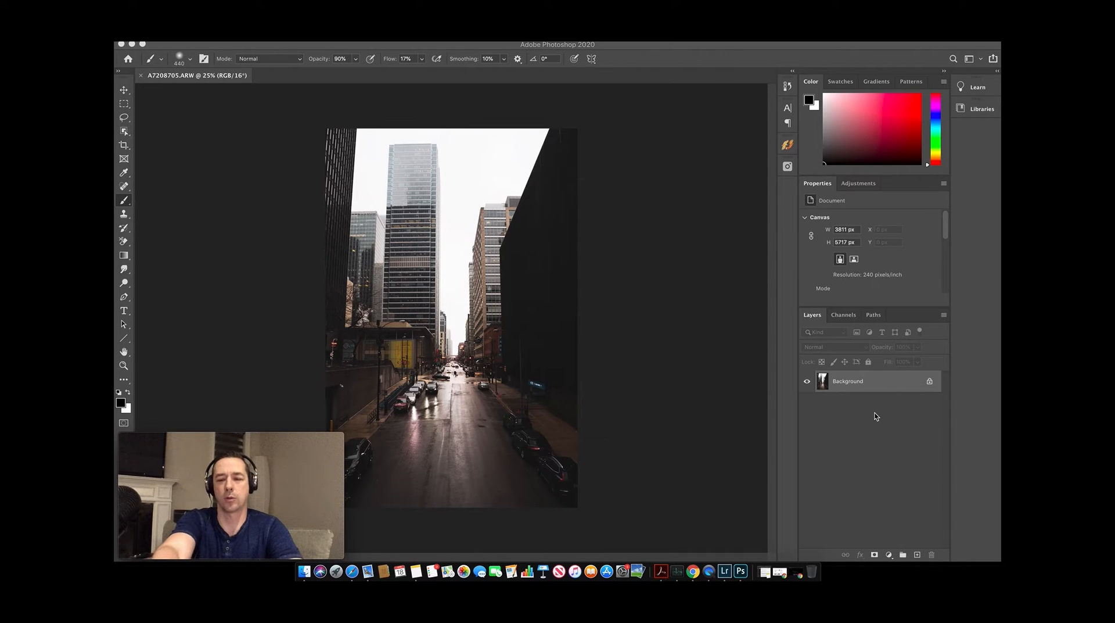
{"action": "mouse_move", "coordinate": [834, 455]}
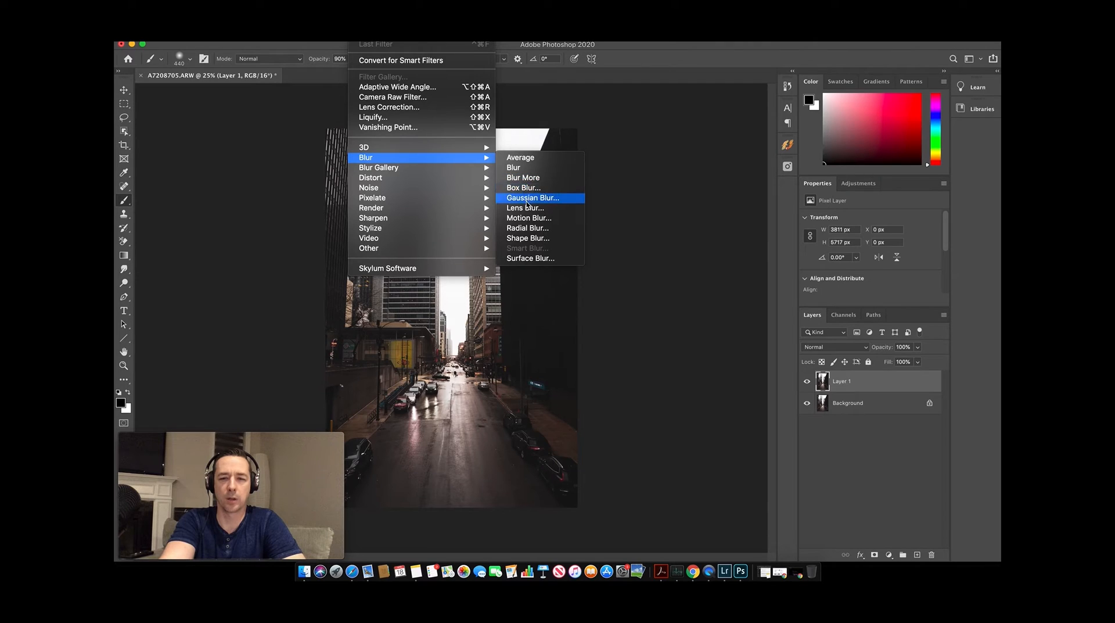
Apply Motion Blur at angle 90 and distance 2000 px to the duplicated layer
{"action": "left_click", "coordinate": [529, 217]}
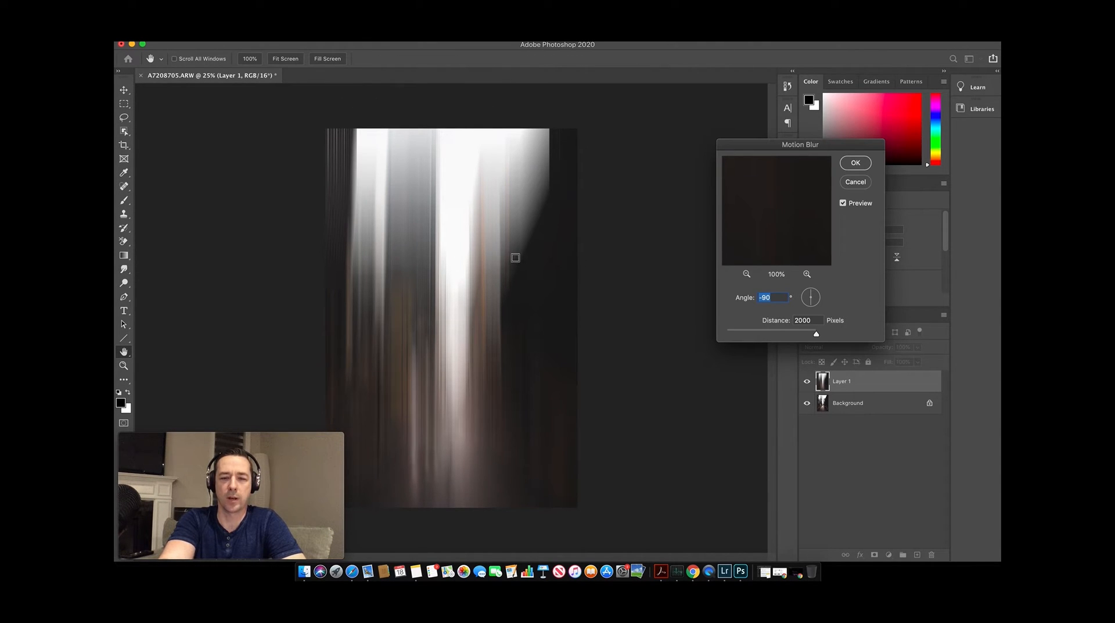
{"action": "mouse_move", "coordinate": [817, 337]}
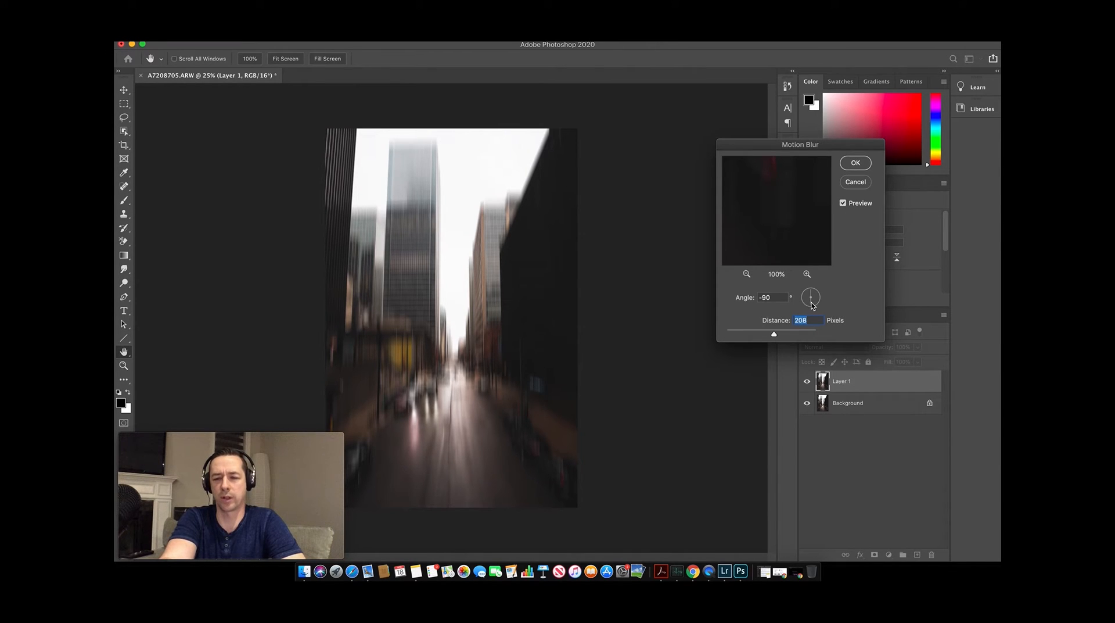
{"action": "mouse_move", "coordinate": [775, 337]}
{"action": "type", "text": "2000"}
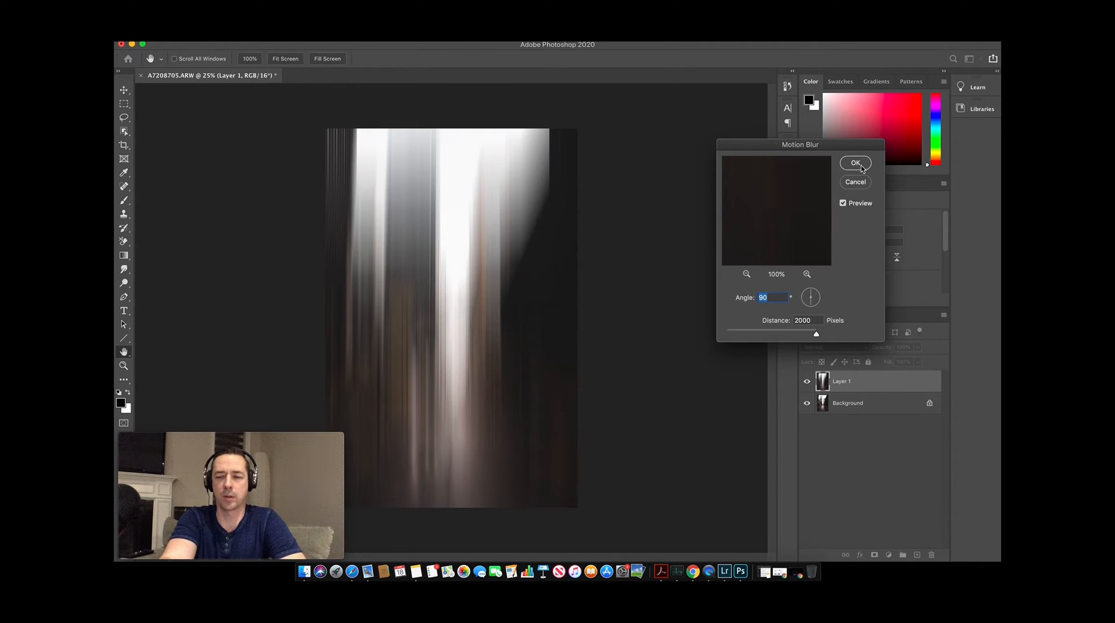
{"action": "left_click", "coordinate": [856, 162]}
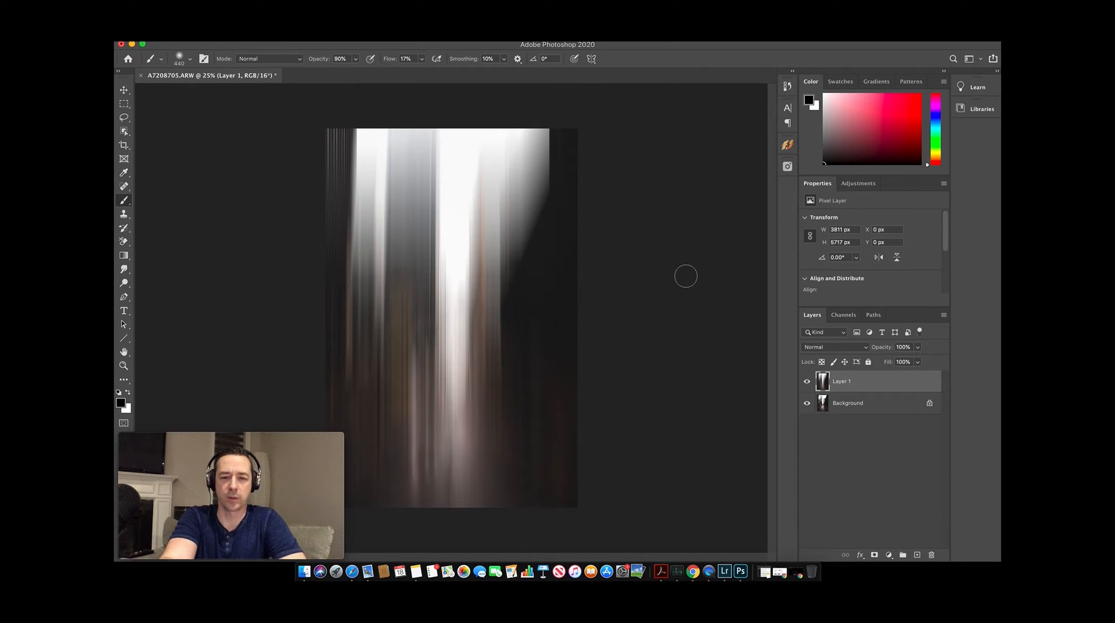
{"action": "mouse_move", "coordinate": [809, 506]}
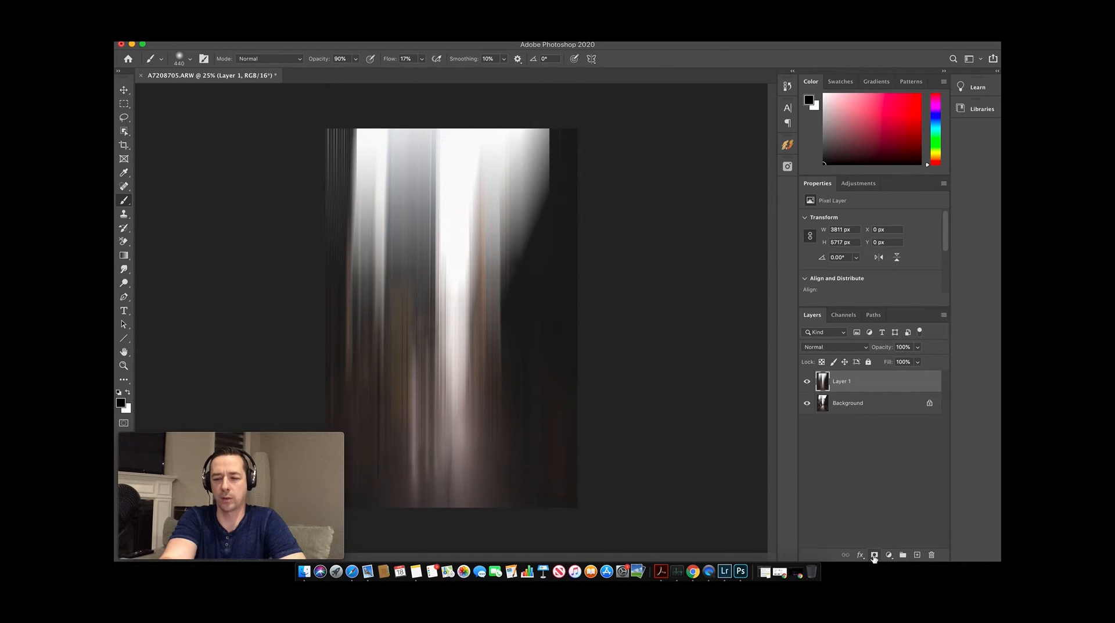
Add a white layer mask, make black the foreground colour, and lower brush Flow to 15%
{"action": "left_click", "coordinate": [874, 554]}
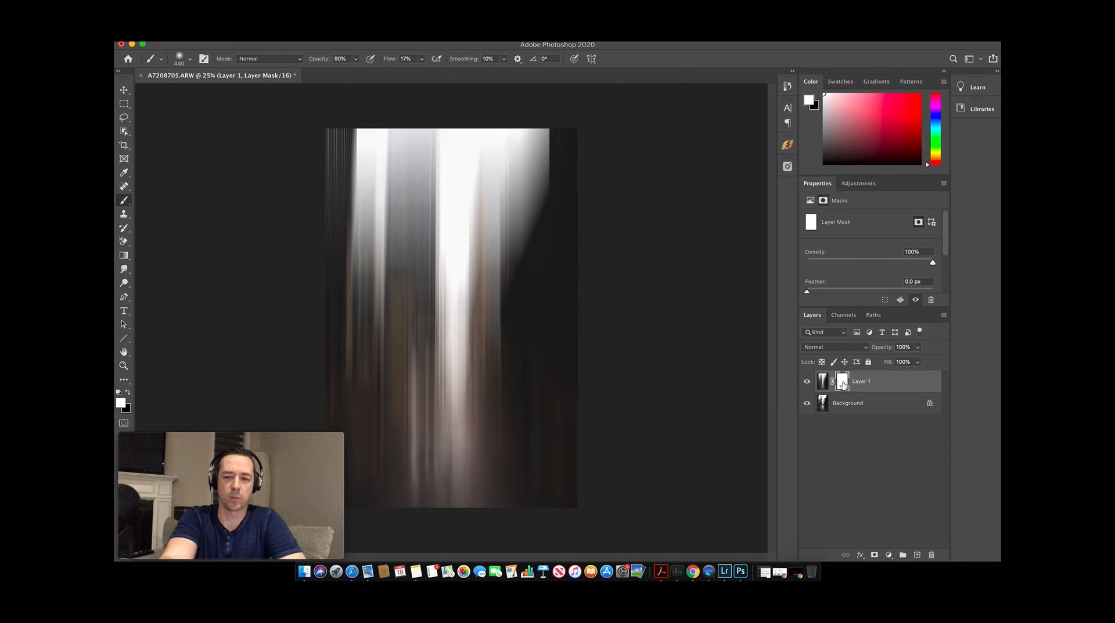
{"action": "mouse_move", "coordinate": [843, 381]}
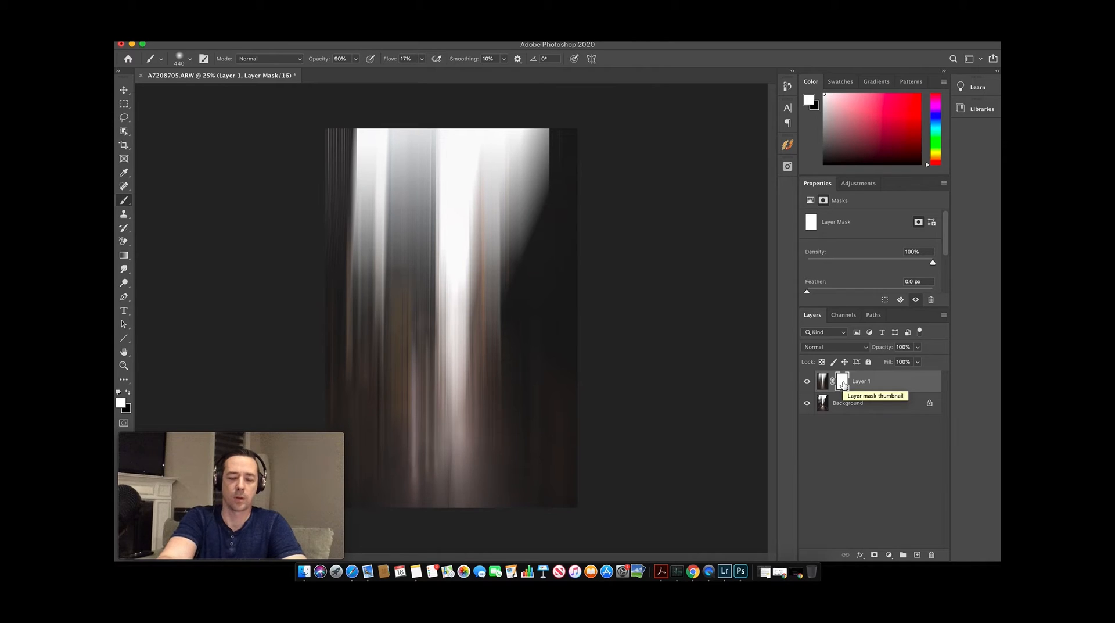
{"action": "mouse_move", "coordinate": [128, 397]}
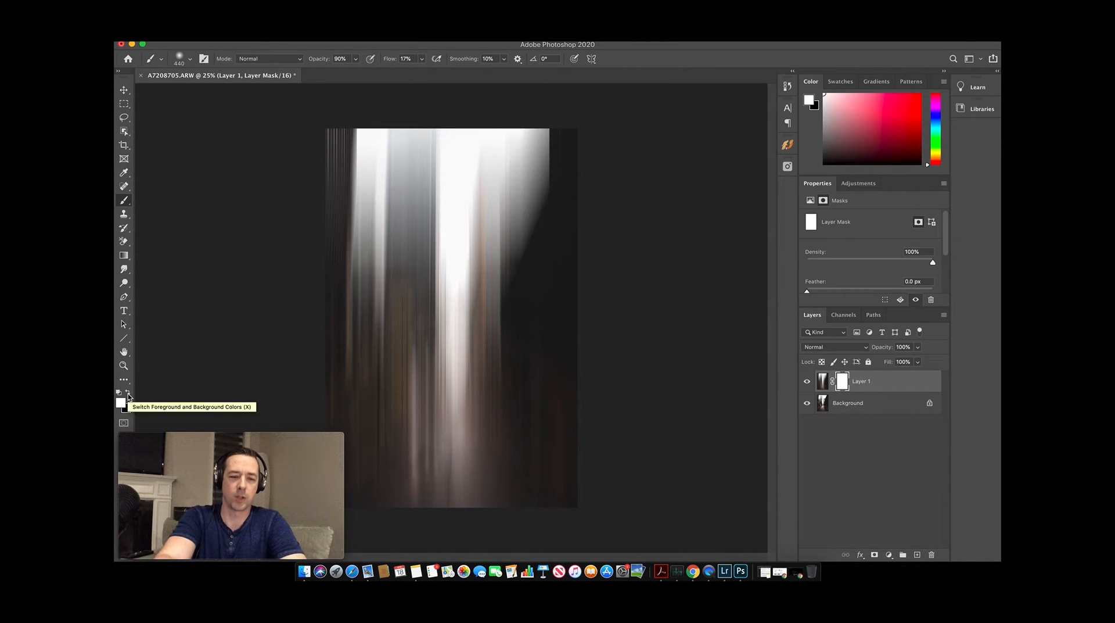
{"action": "left_click", "coordinate": [119, 400]}
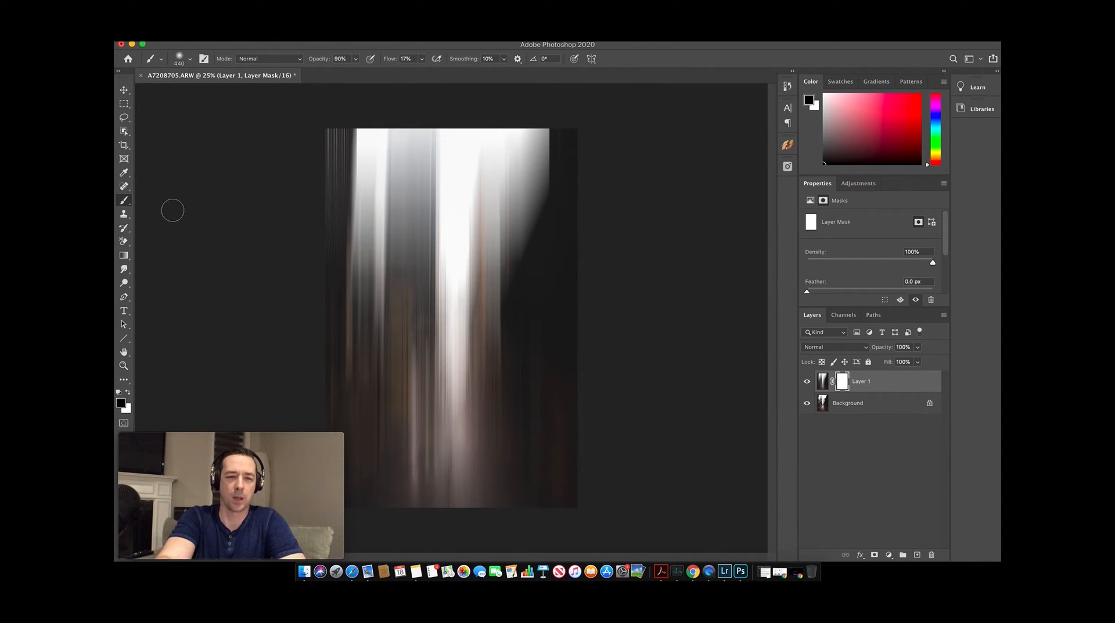
{"action": "mouse_move", "coordinate": [218, 55]}
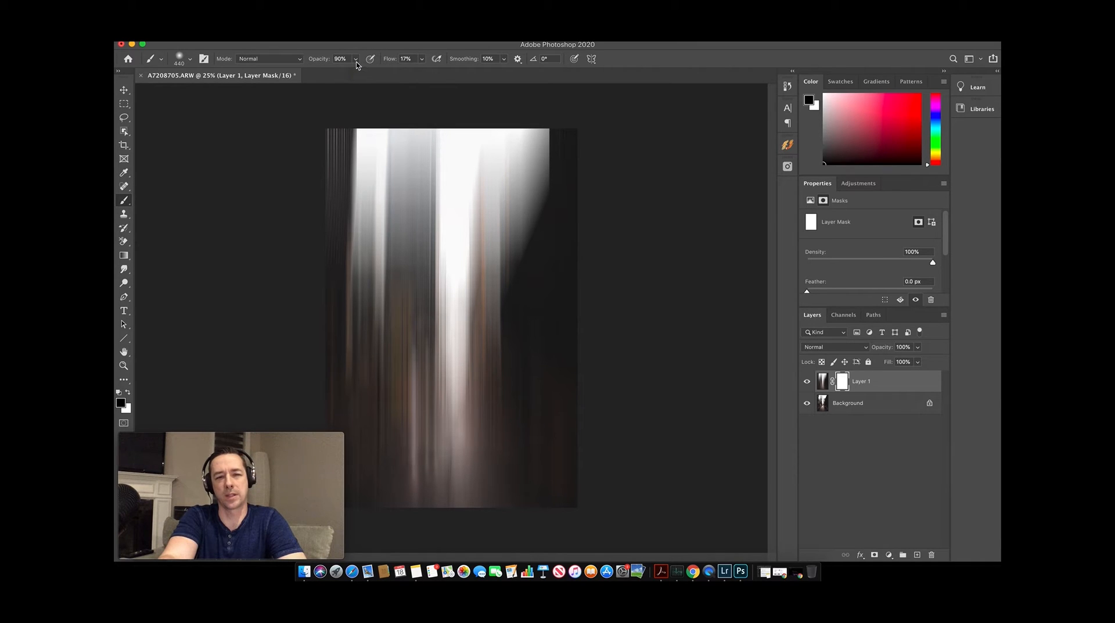
{"action": "mouse_move", "coordinate": [420, 71]}
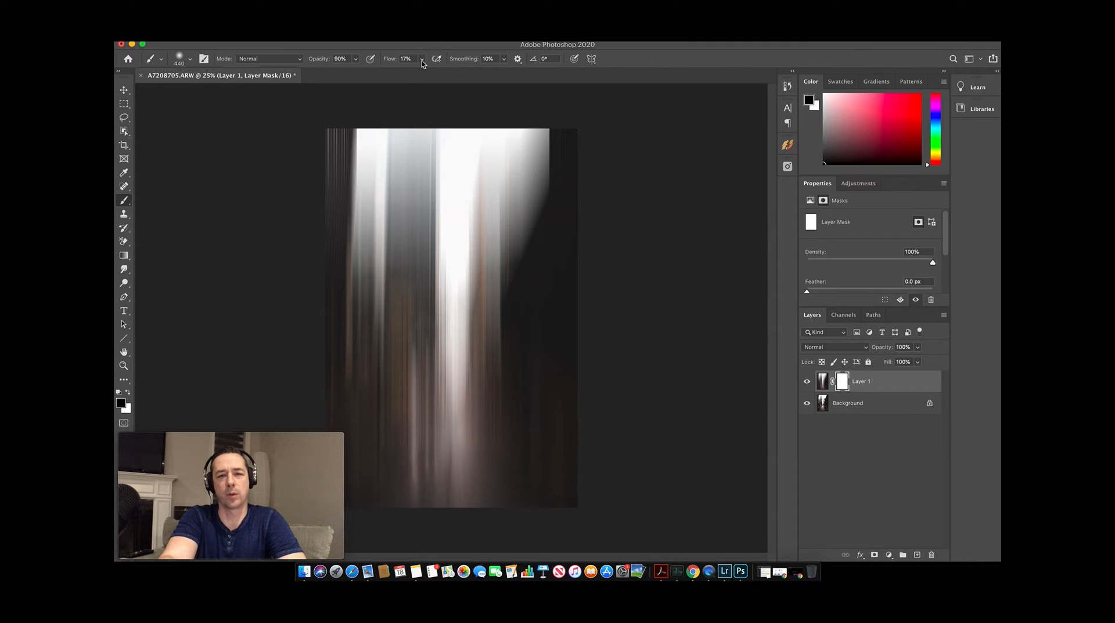
{"action": "left_click", "coordinate": [421, 58]}
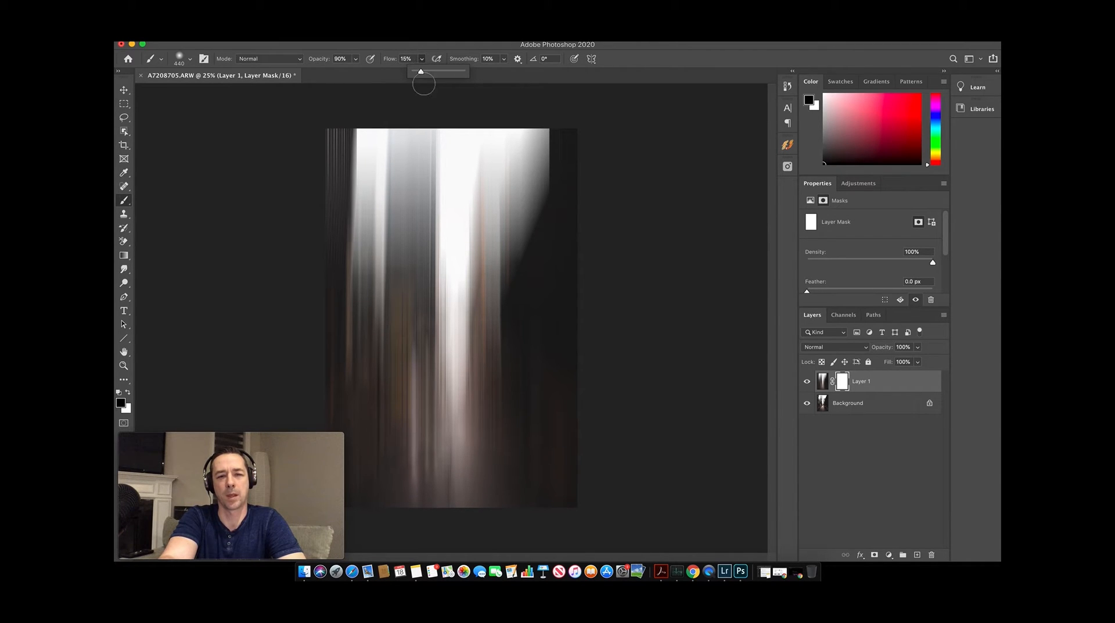
{"action": "mouse_move", "coordinate": [452, 278]}
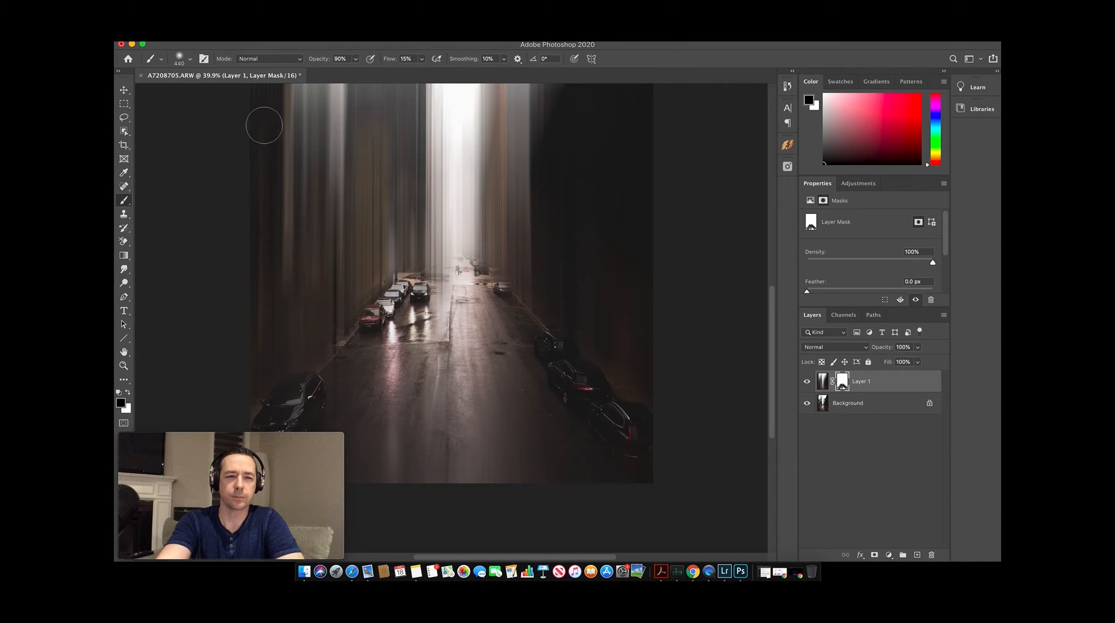
Set the soft mask brush to 1760 px after painting the road and cars sharp
{"action": "left_click", "coordinate": [188, 58]}
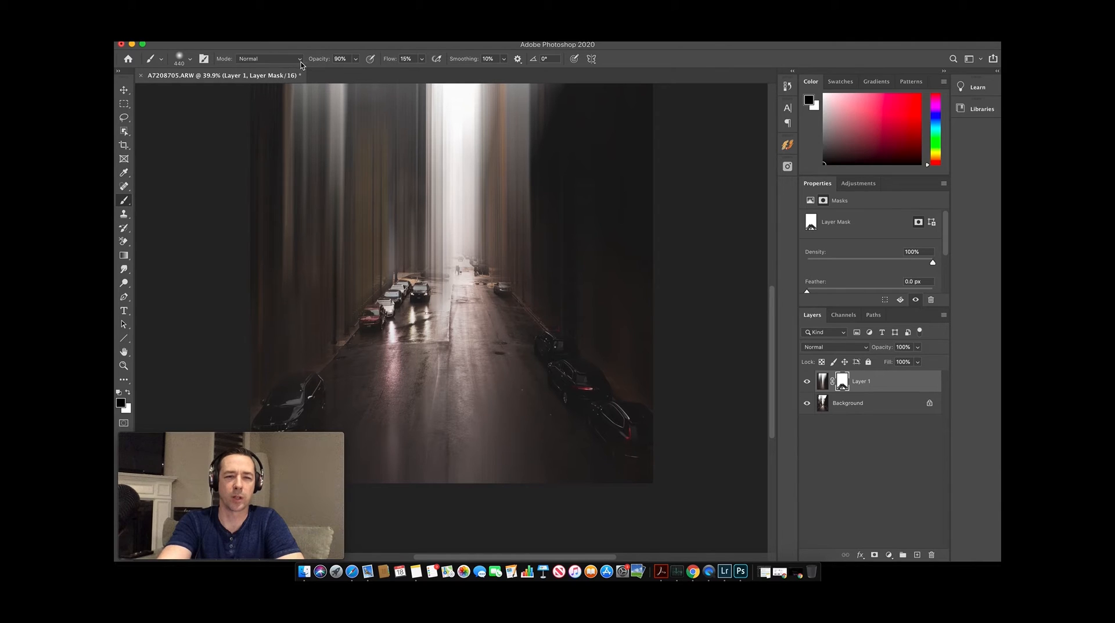
{"action": "left_click", "coordinate": [190, 58]}
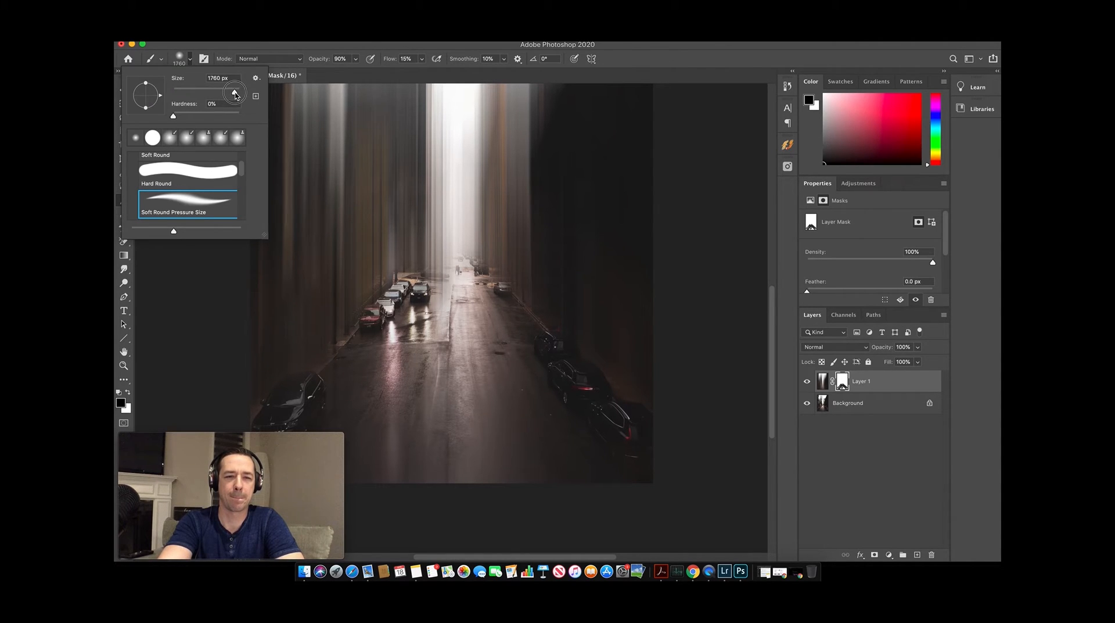
{"action": "left_click", "coordinate": [439, 428]}
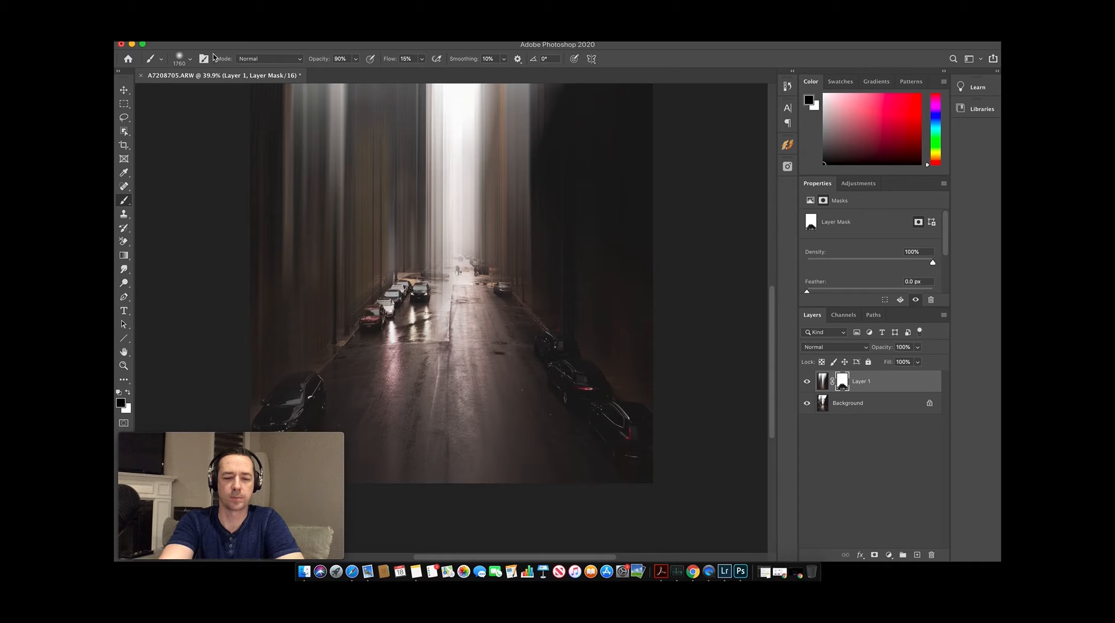
{"action": "mouse_move", "coordinate": [298, 63]}
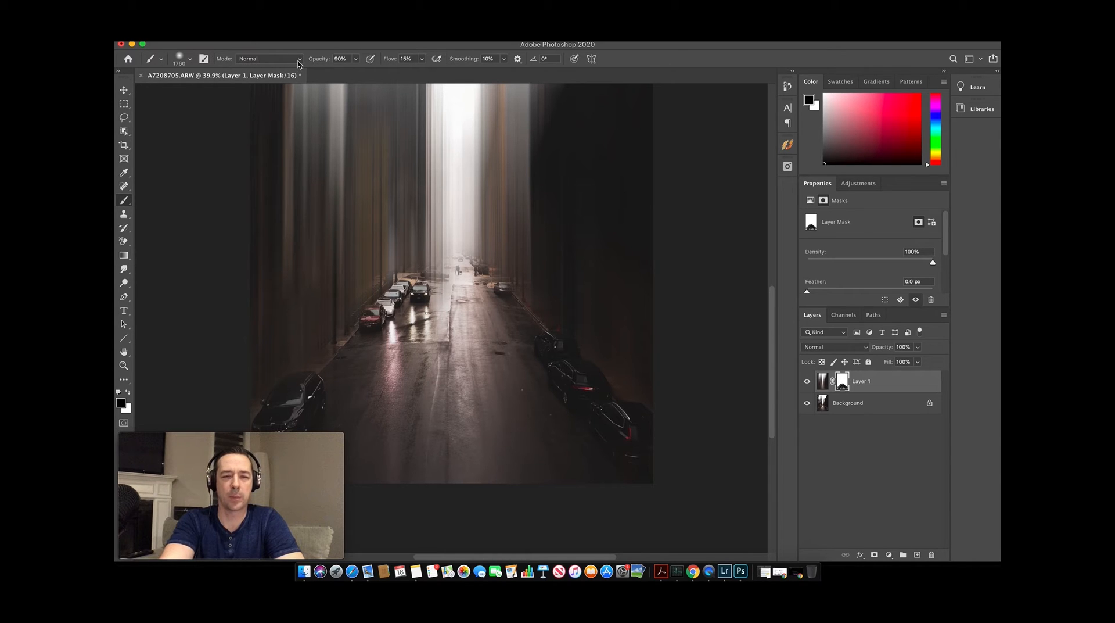
Shrink the soft round brush to about 202 px for revealing the far street end
{"action": "left_click", "coordinate": [190, 58]}
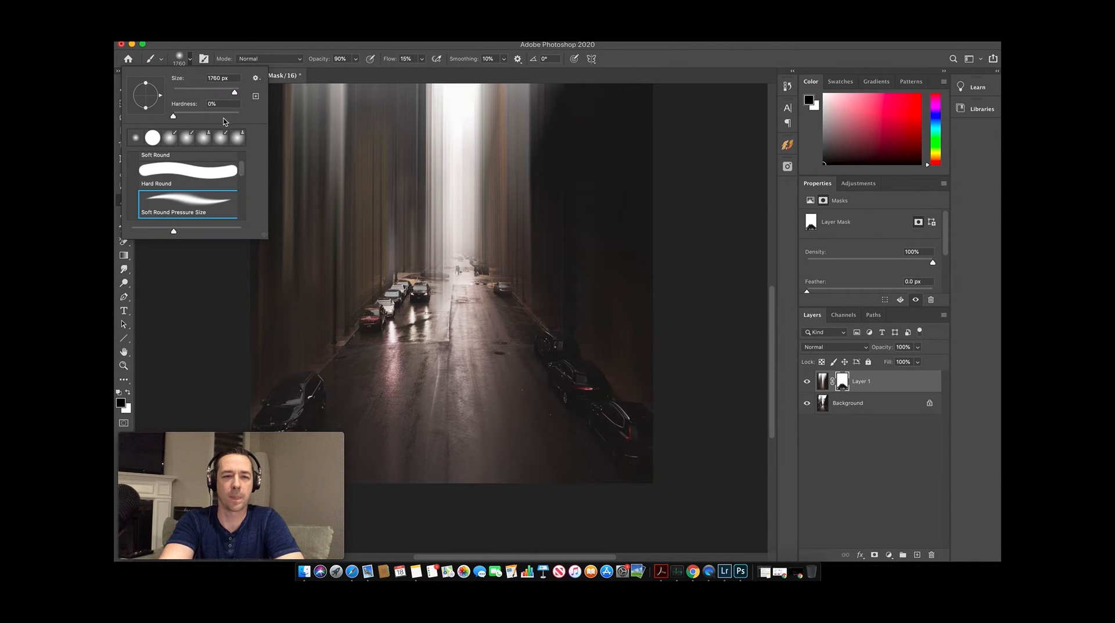
{"action": "left_click_drag", "start_coordinate": [234, 92], "coordinate": [205, 92]}
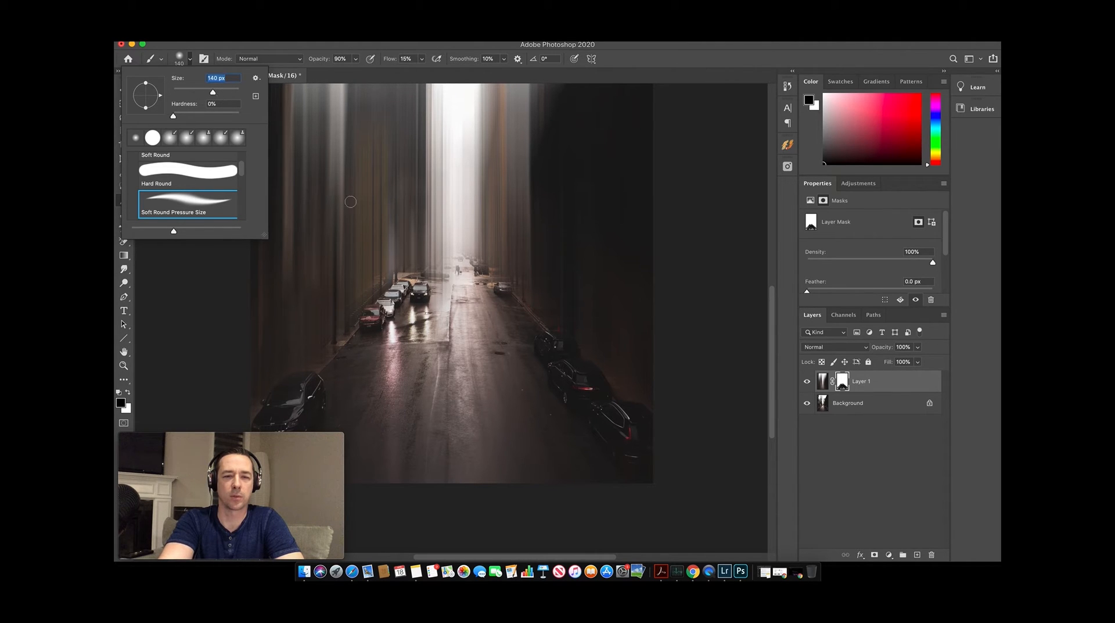
{"action": "left_click_drag", "start_coordinate": [211, 93], "coordinate": [218, 93]}
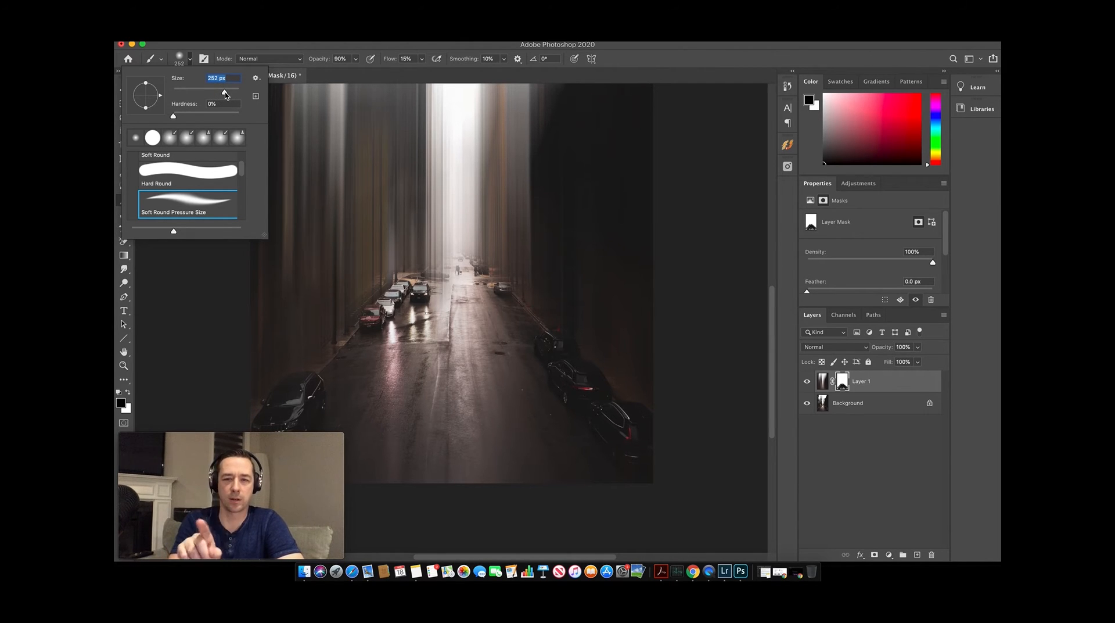
{"action": "mouse_move", "coordinate": [224, 94]}
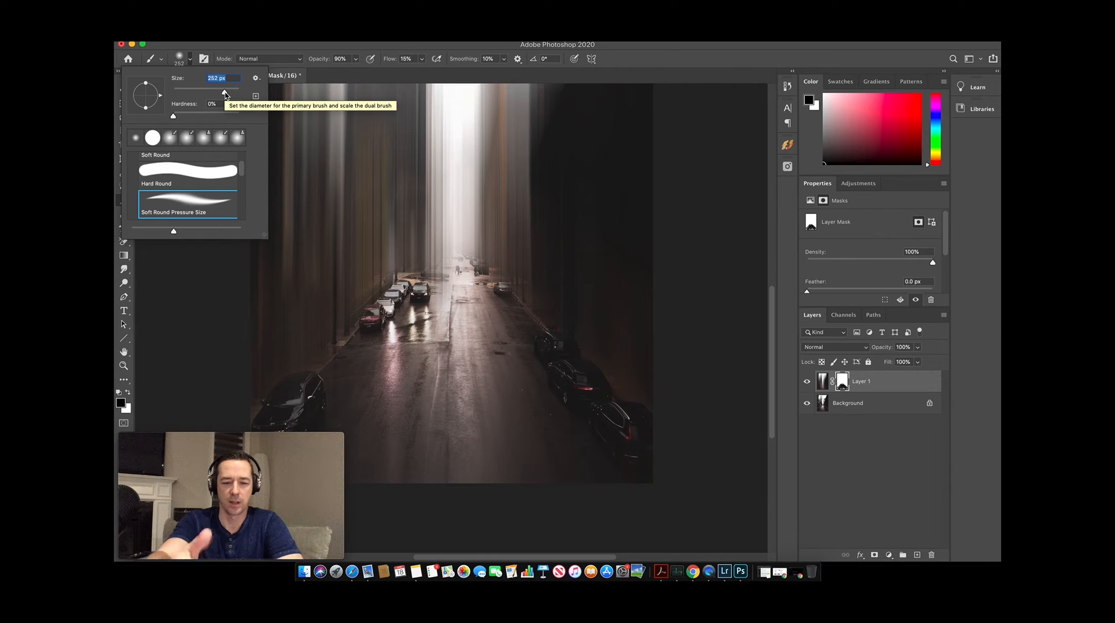
{"action": "left_click", "coordinate": [444, 285]}
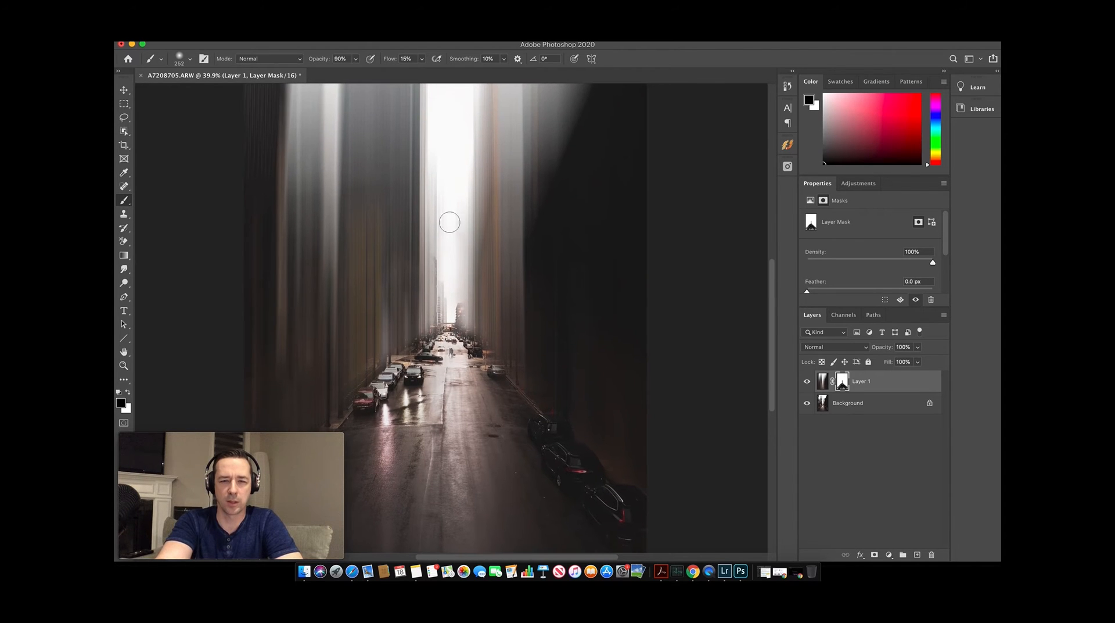
{"action": "mouse_move", "coordinate": [449, 292]}
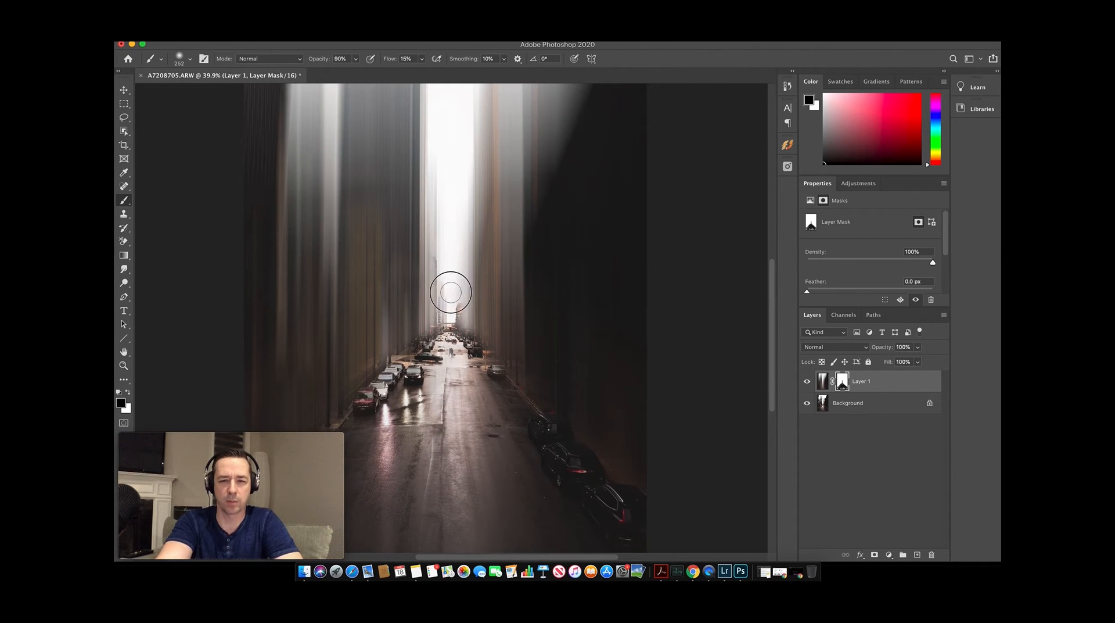
{"action": "mouse_move", "coordinate": [441, 226]}
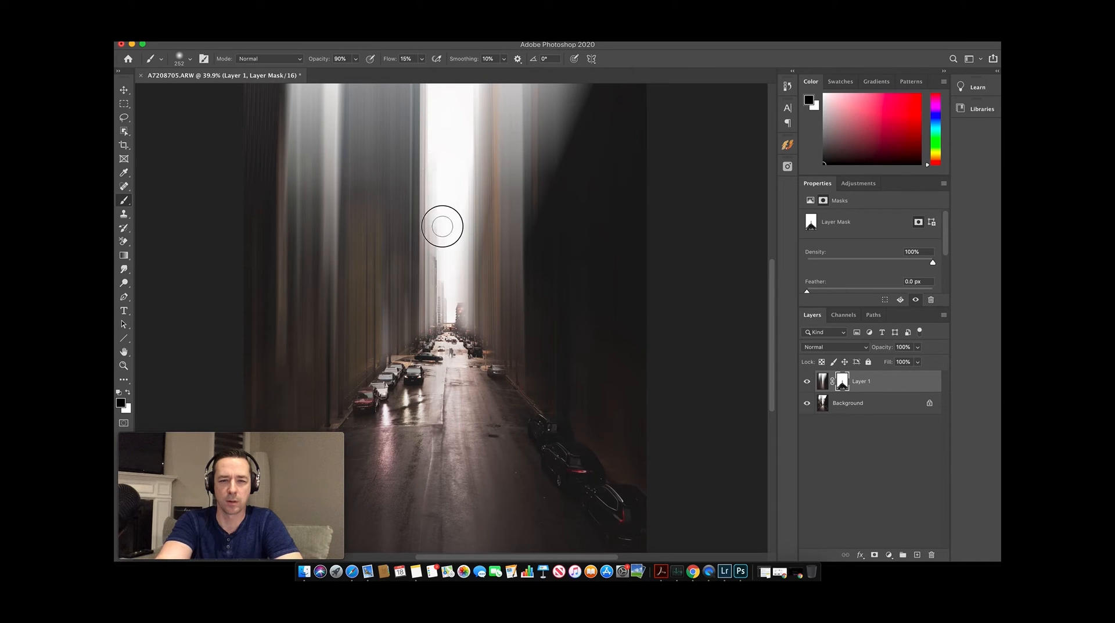
{"action": "mouse_move", "coordinate": [460, 183]}
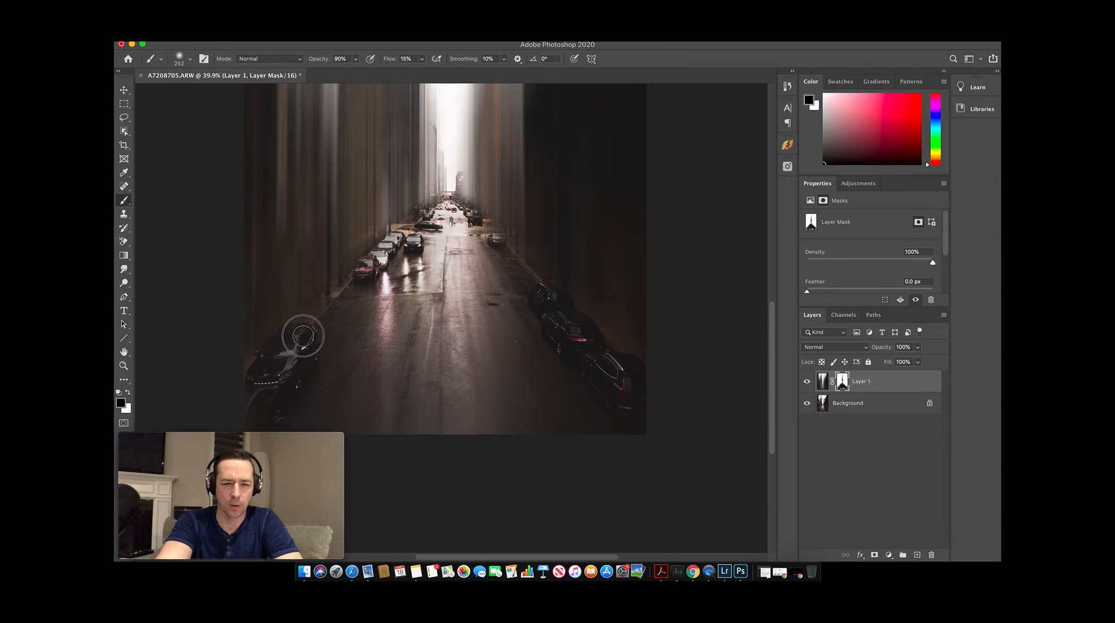
{"action": "mouse_move", "coordinate": [334, 328]}
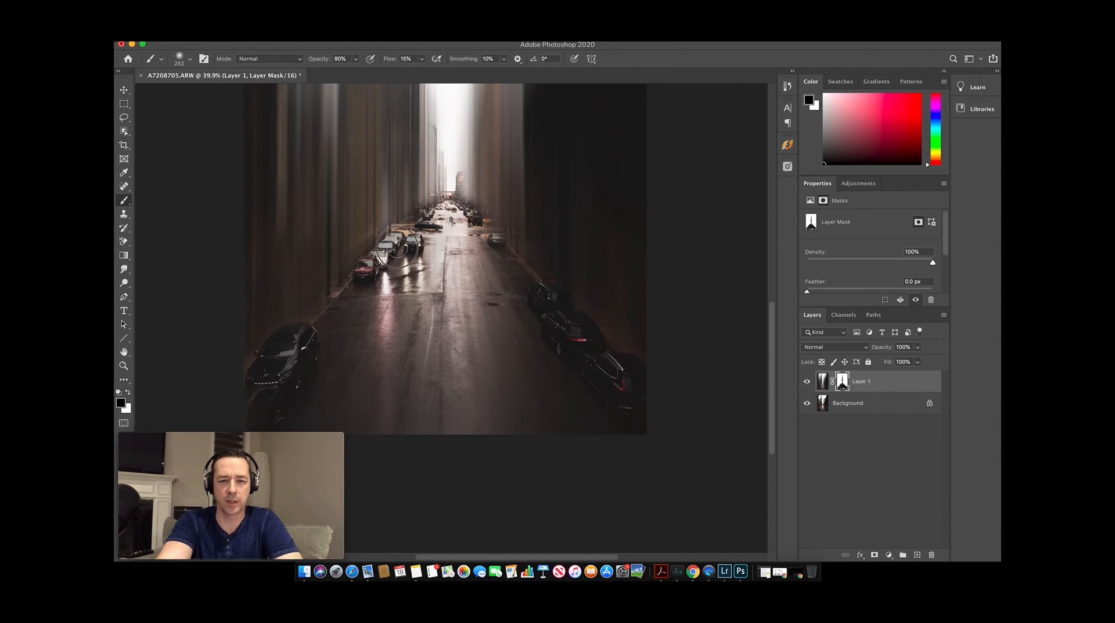
Paint white along the mask edges to reveal the sharp street, then review the whole photo
{"action": "left_click_drag", "start_coordinate": [395, 245], "coordinate": [446, 228]}
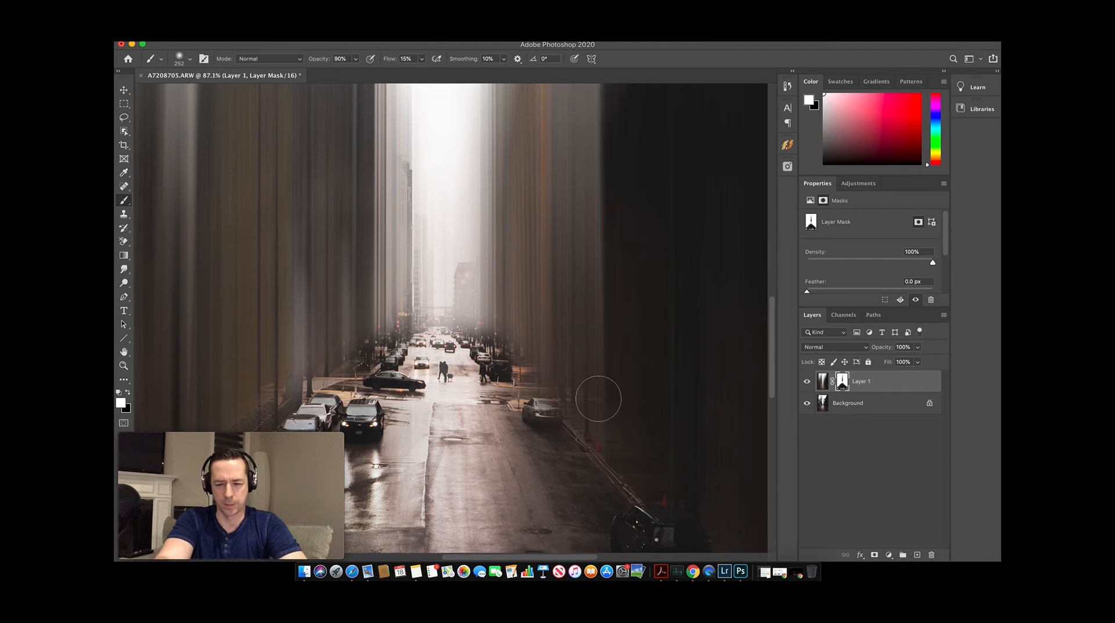
{"action": "key", "text": "cmd+-"}
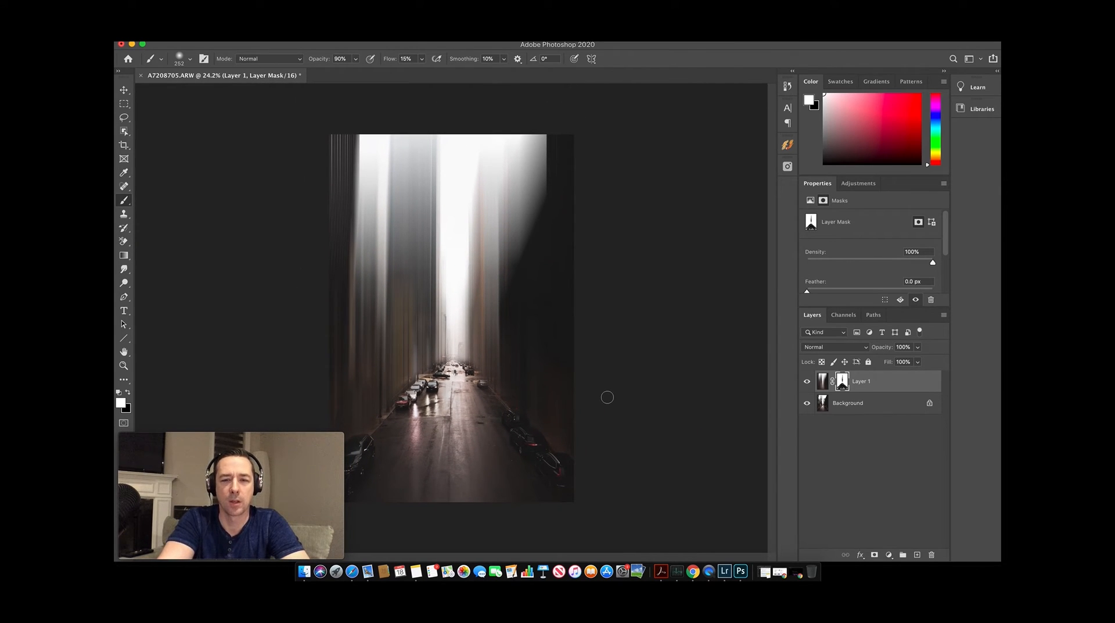
{"action": "mouse_move", "coordinate": [617, 352]}
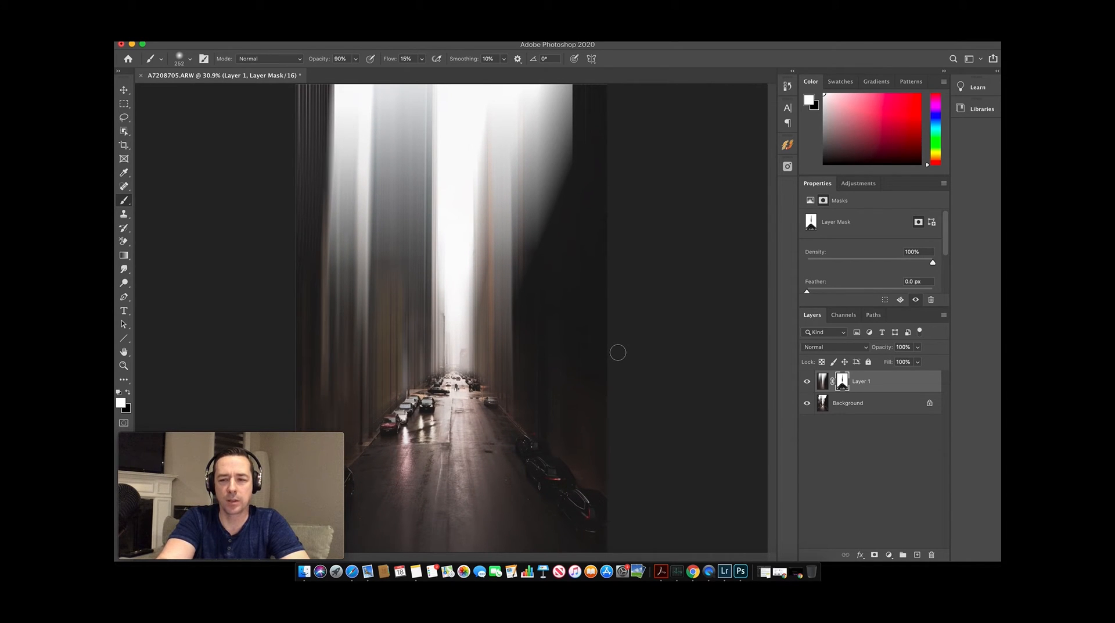
{"action": "mouse_move", "coordinate": [688, 358]}
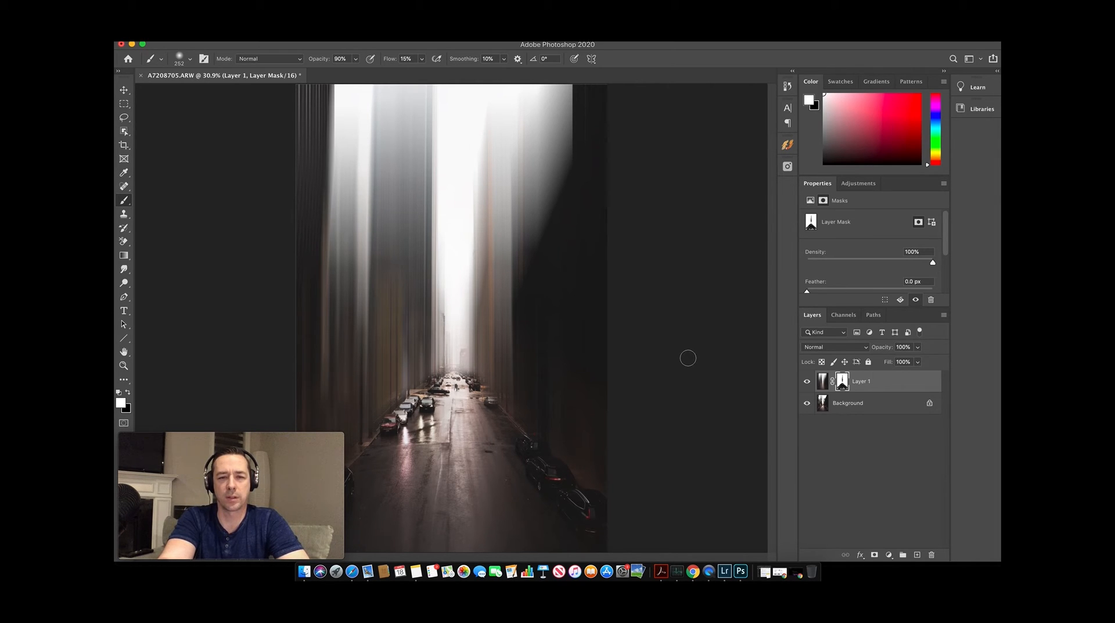
{"action": "mouse_move", "coordinate": [674, 278]}
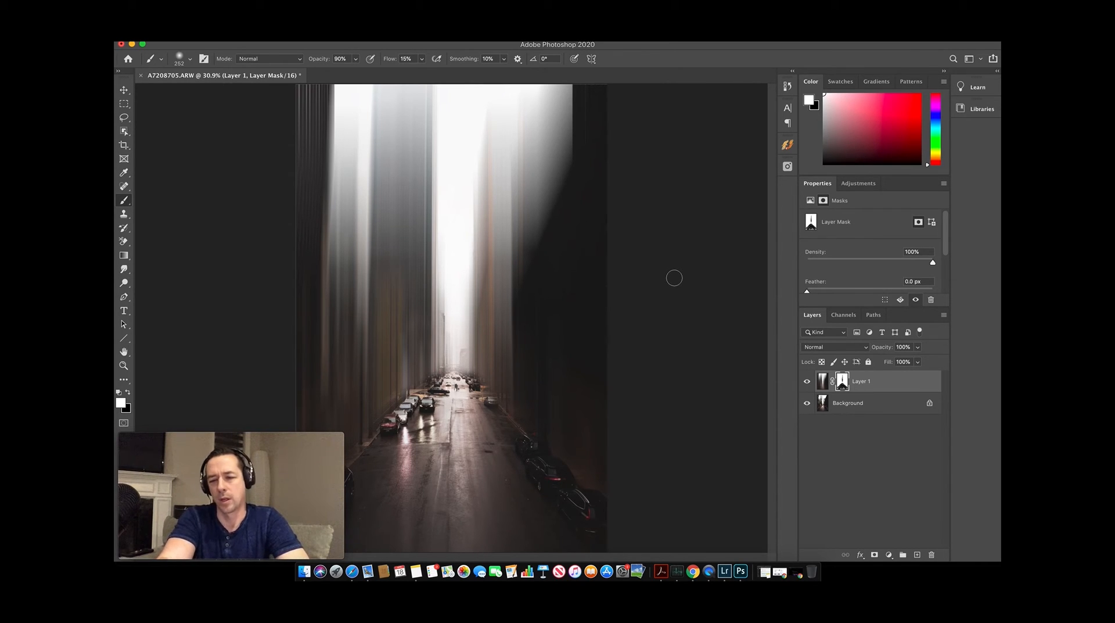
{"action": "mouse_move", "coordinate": [854, 279]}
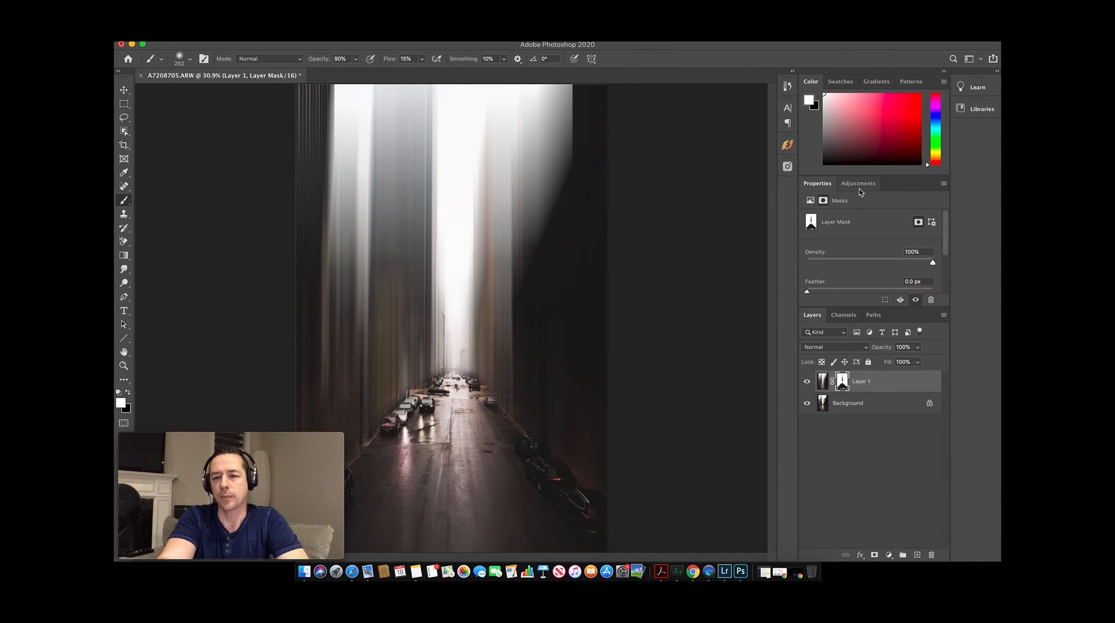
Add a Photo Filter adjustment layer and set its colour to a soft blue in the Color Picker
{"action": "left_click", "coordinate": [858, 182]}
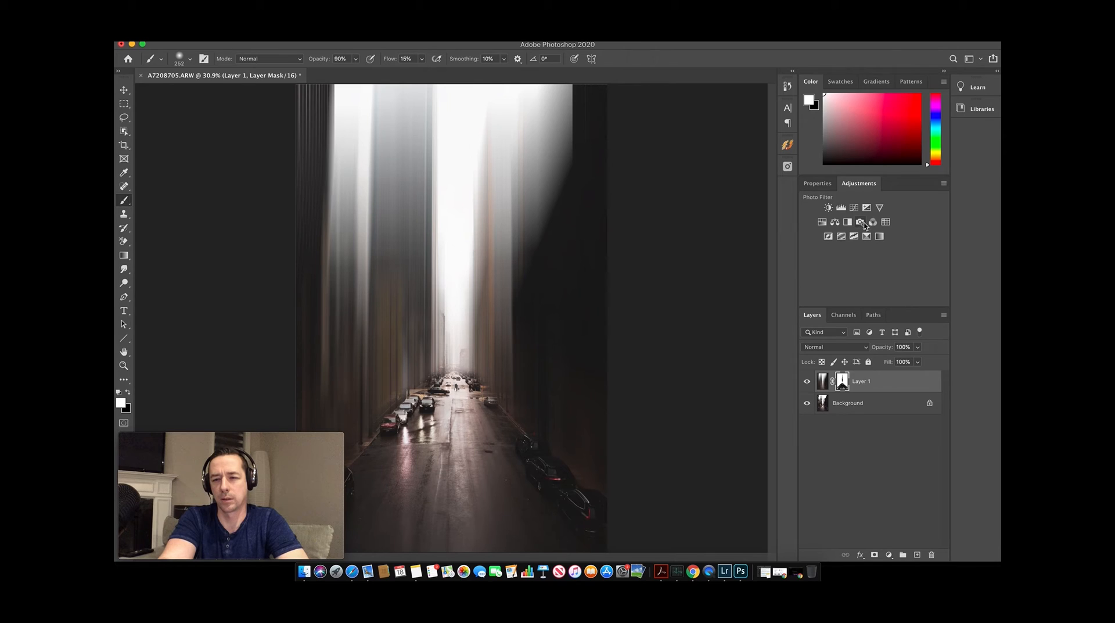
{"action": "left_click", "coordinate": [859, 222]}
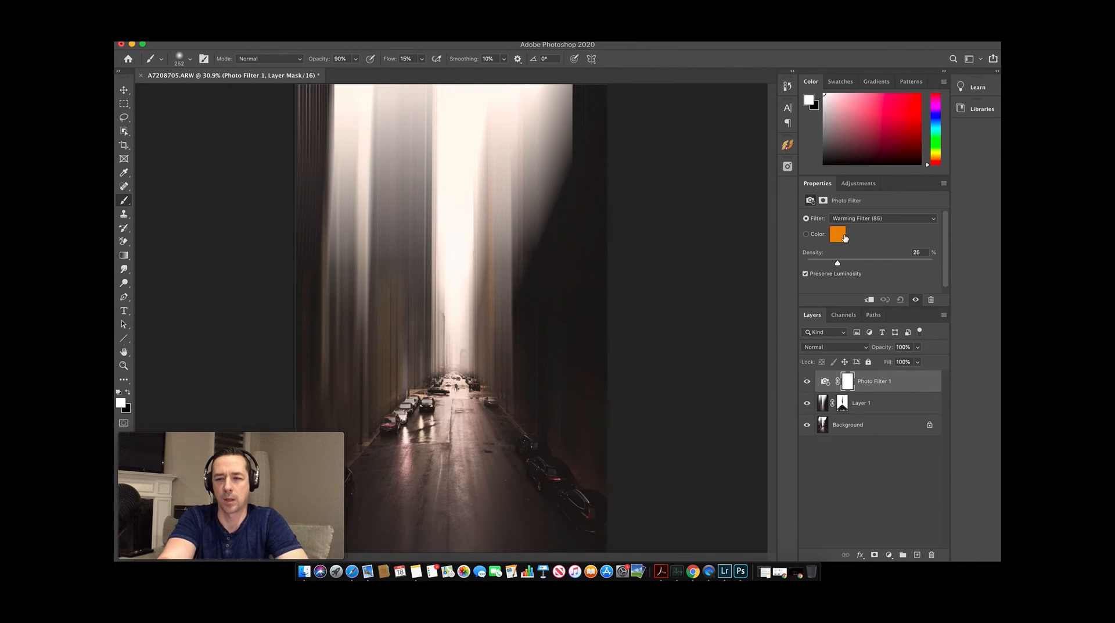
{"action": "left_click", "coordinate": [838, 233]}
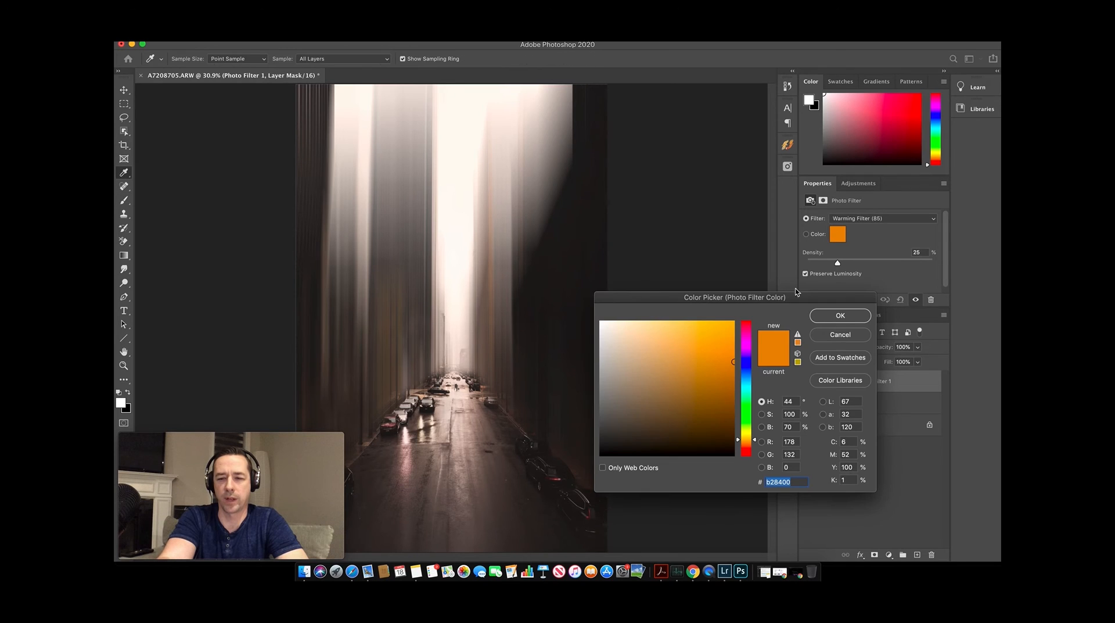
{"action": "left_click", "coordinate": [705, 370]}
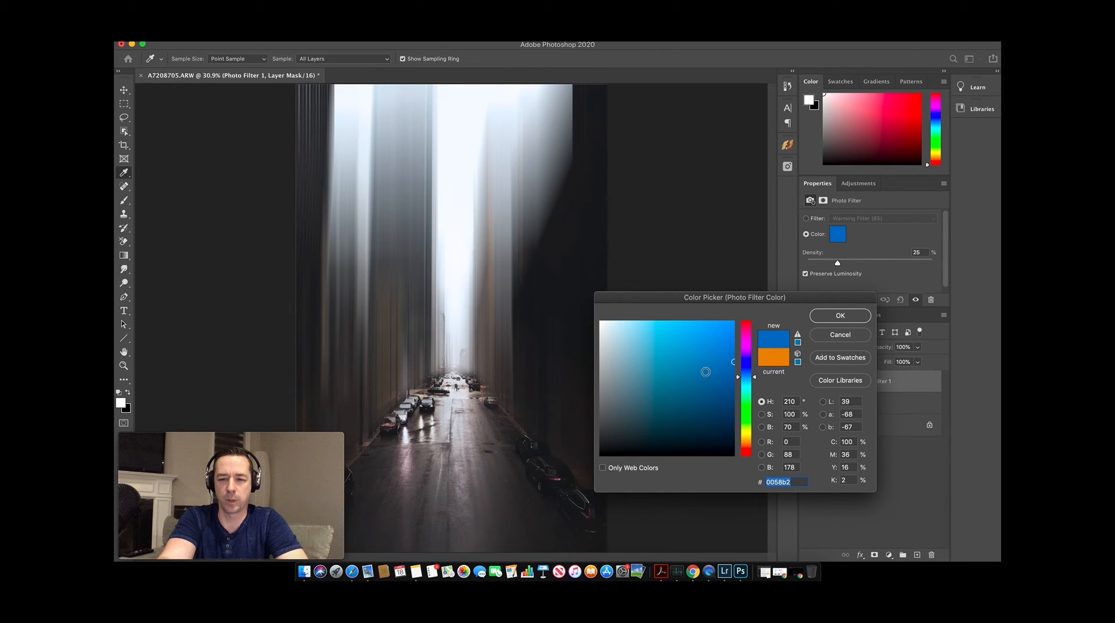
{"action": "left_click", "coordinate": [709, 350]}
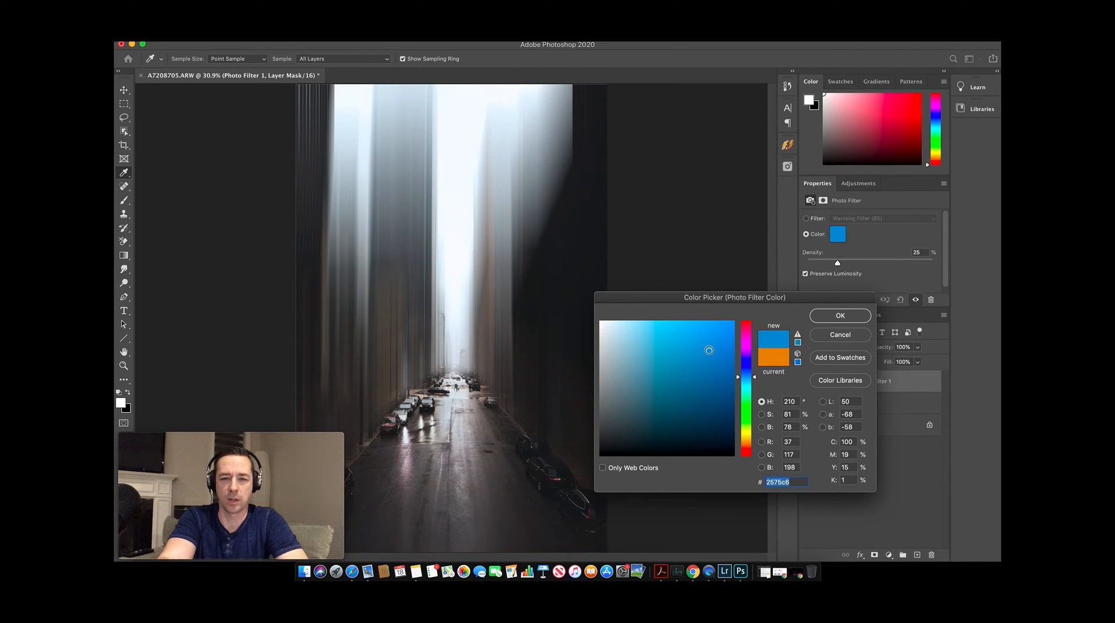
{"action": "left_click", "coordinate": [719, 343]}
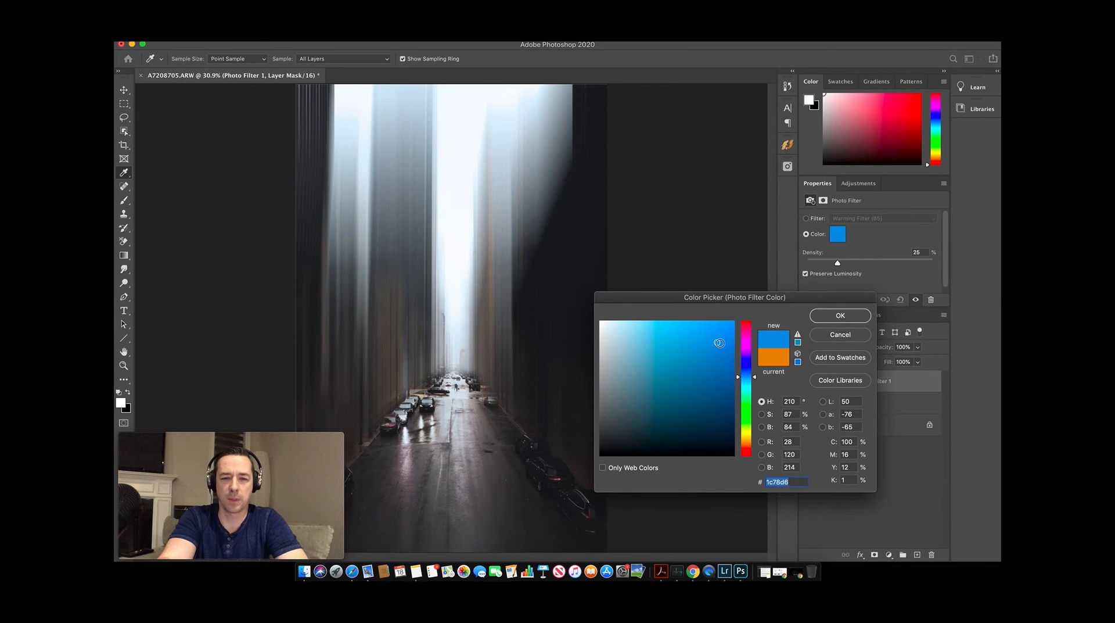
{"action": "left_click", "coordinate": [698, 385]}
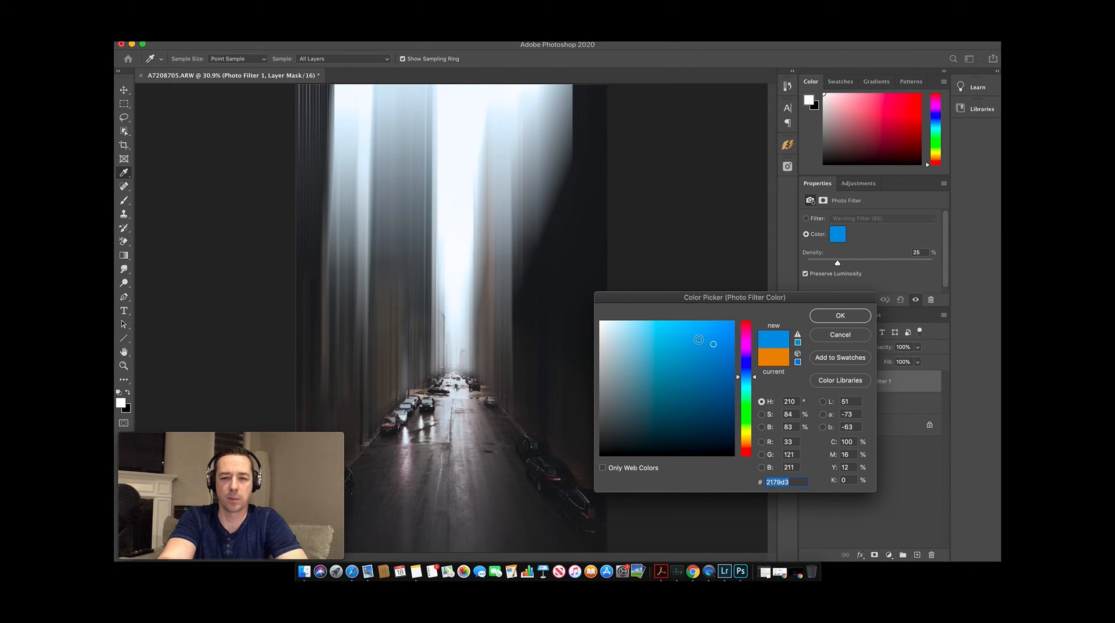
{"action": "left_click", "coordinate": [696, 353]}
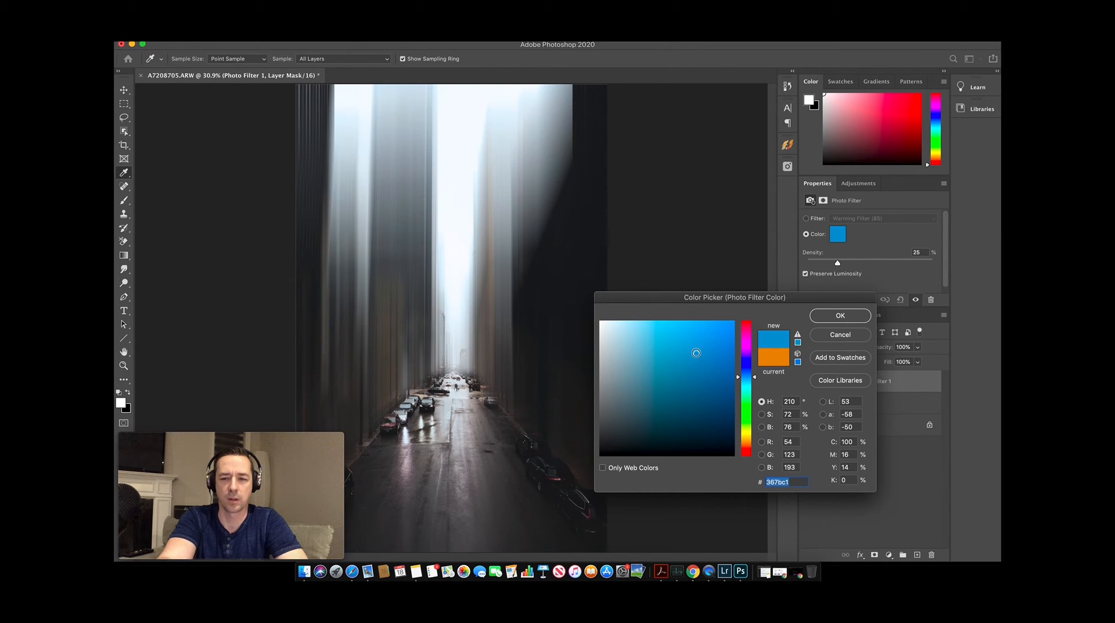
{"action": "left_click", "coordinate": [839, 315]}
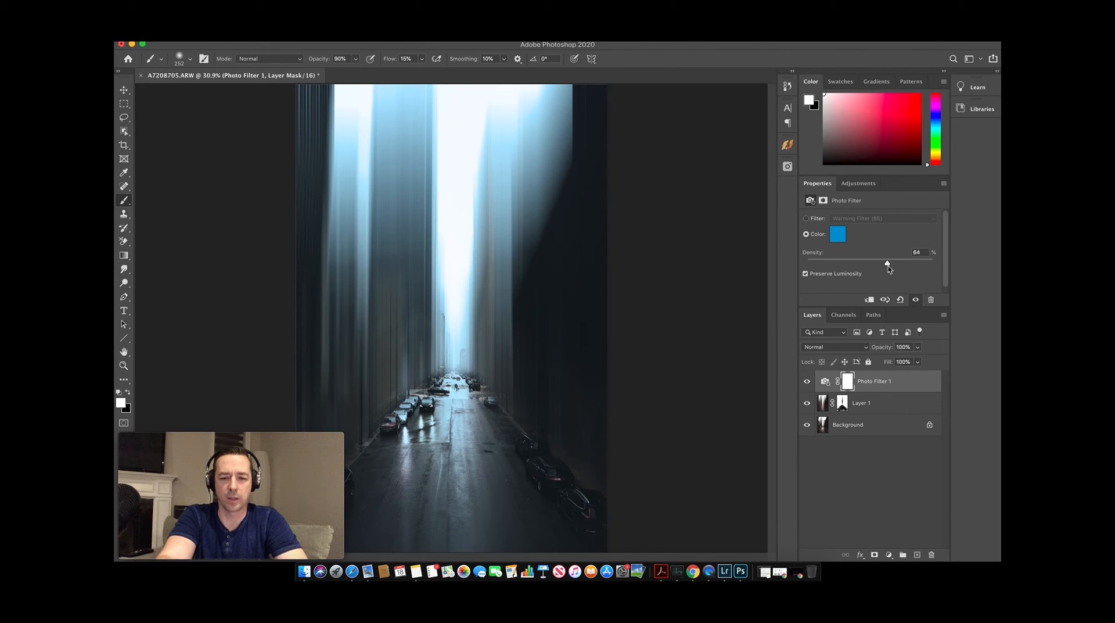
{"action": "mouse_move", "coordinate": [863, 430]}
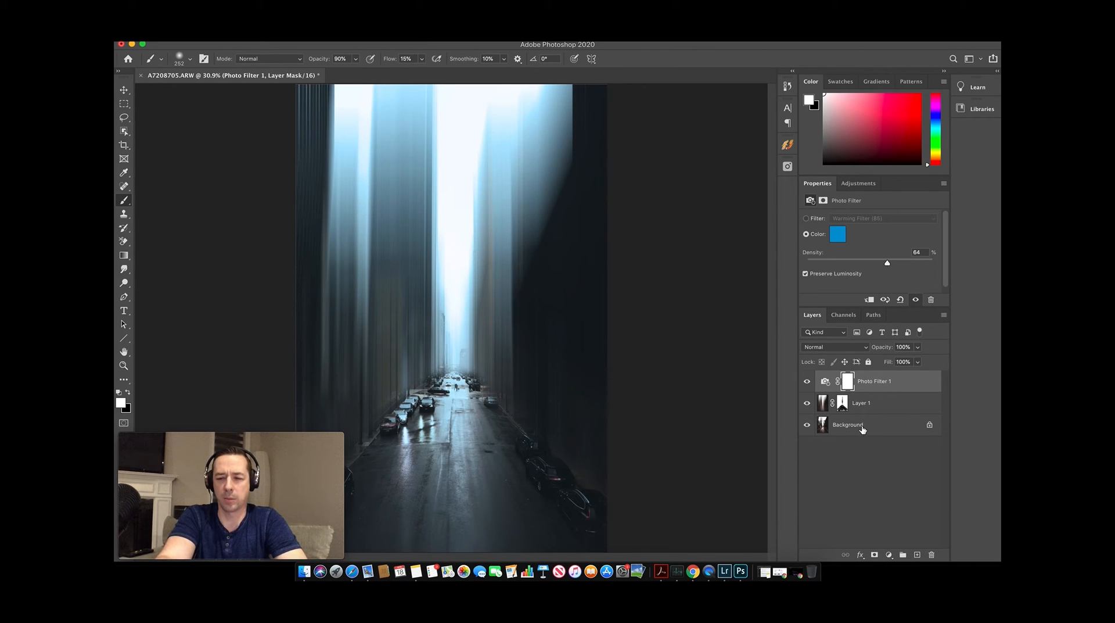
{"action": "mouse_move", "coordinate": [863, 428]}
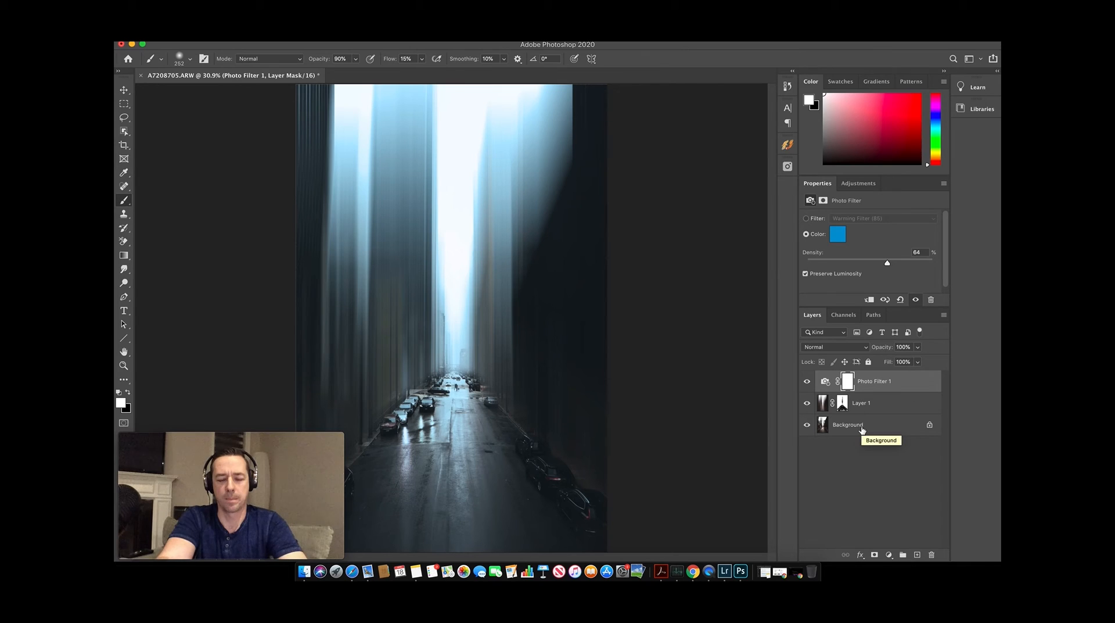
Merge the blur layer, blue photo filter and Background into one layer via Merge Layers
{"action": "left_click", "coordinate": [846, 424]}
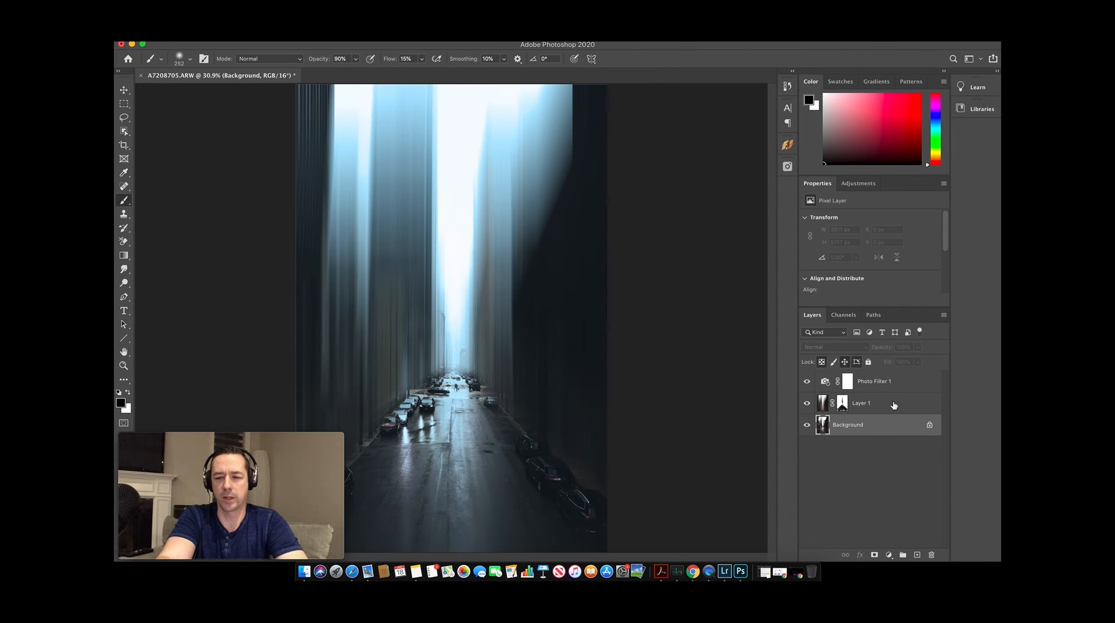
{"action": "right_click", "coordinate": [860, 402]}
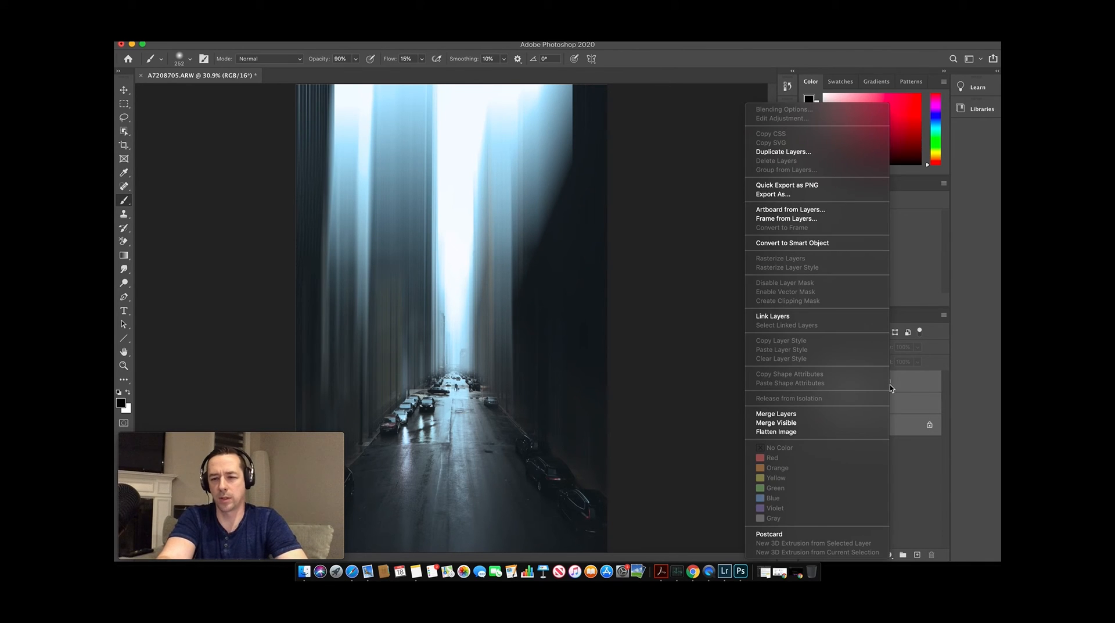
{"action": "mouse_move", "coordinate": [787, 413]}
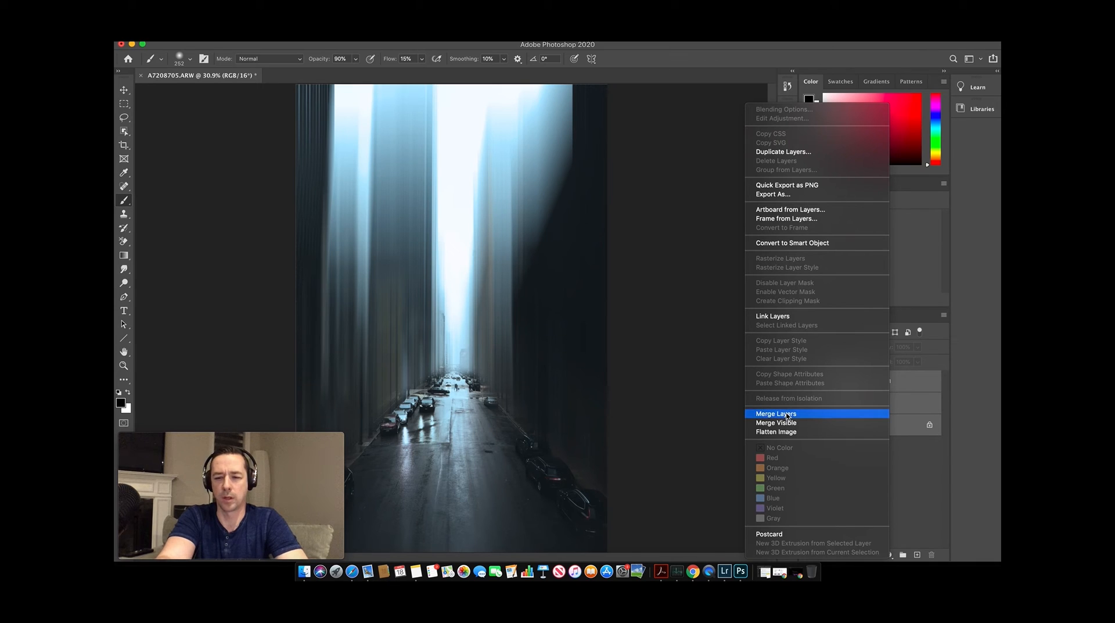
{"action": "left_click", "coordinate": [776, 431]}
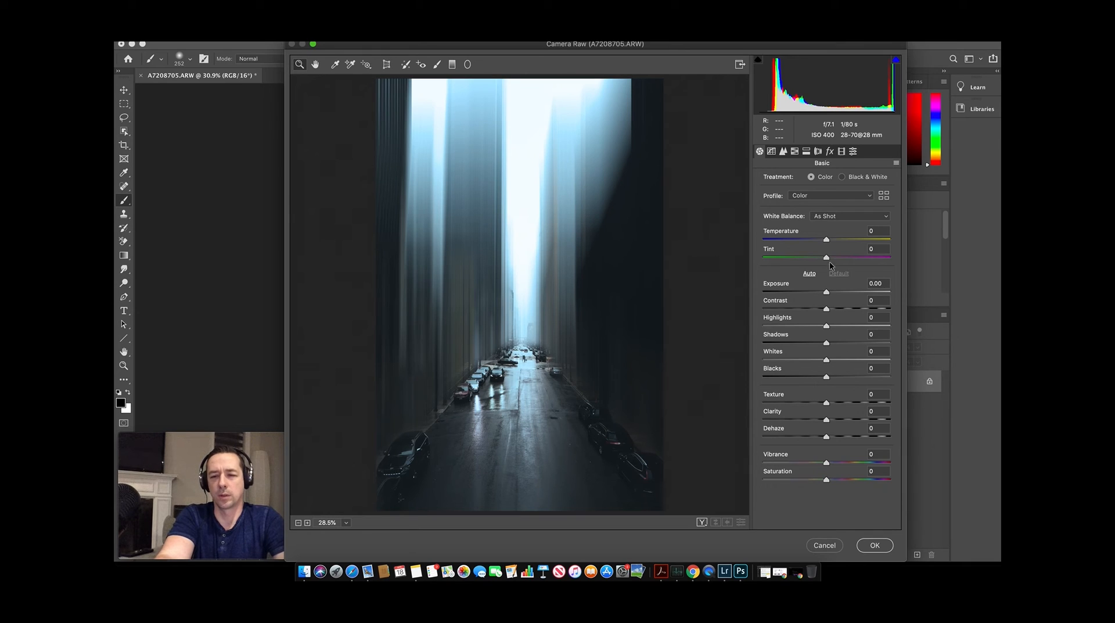
{"action": "mouse_move", "coordinate": [826, 241]}
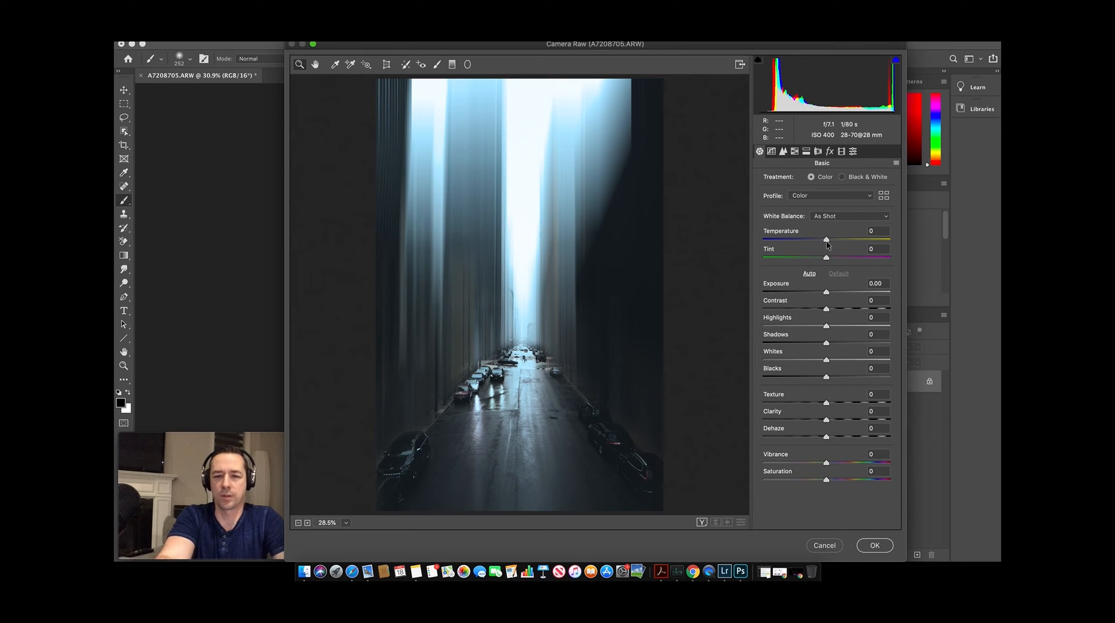
{"action": "mouse_move", "coordinate": [815, 306]}
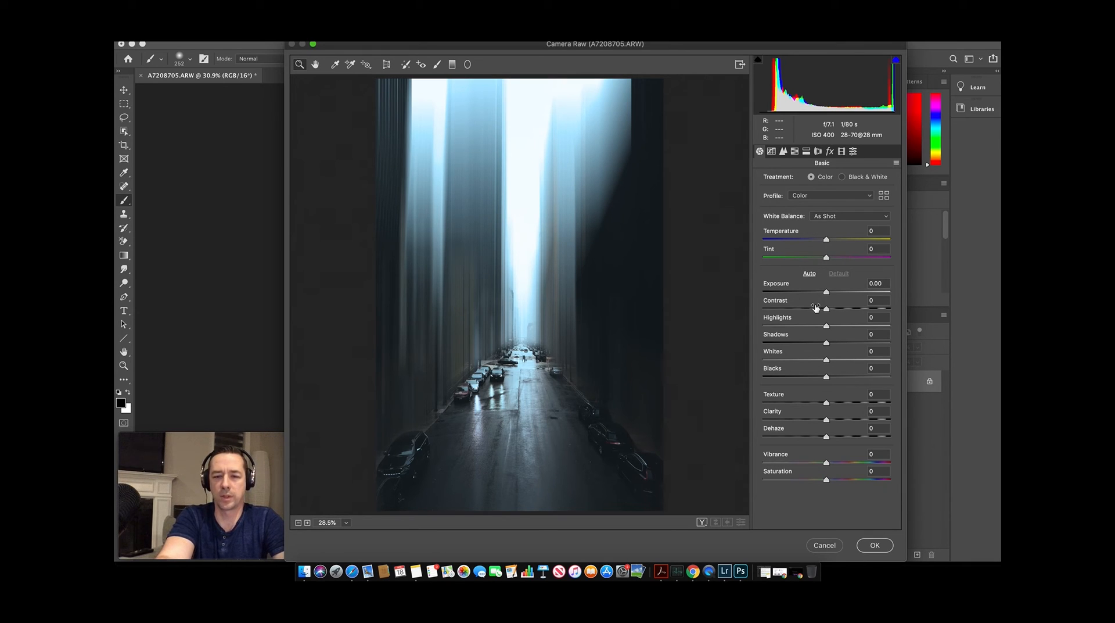
{"action": "mouse_move", "coordinate": [825, 419]}
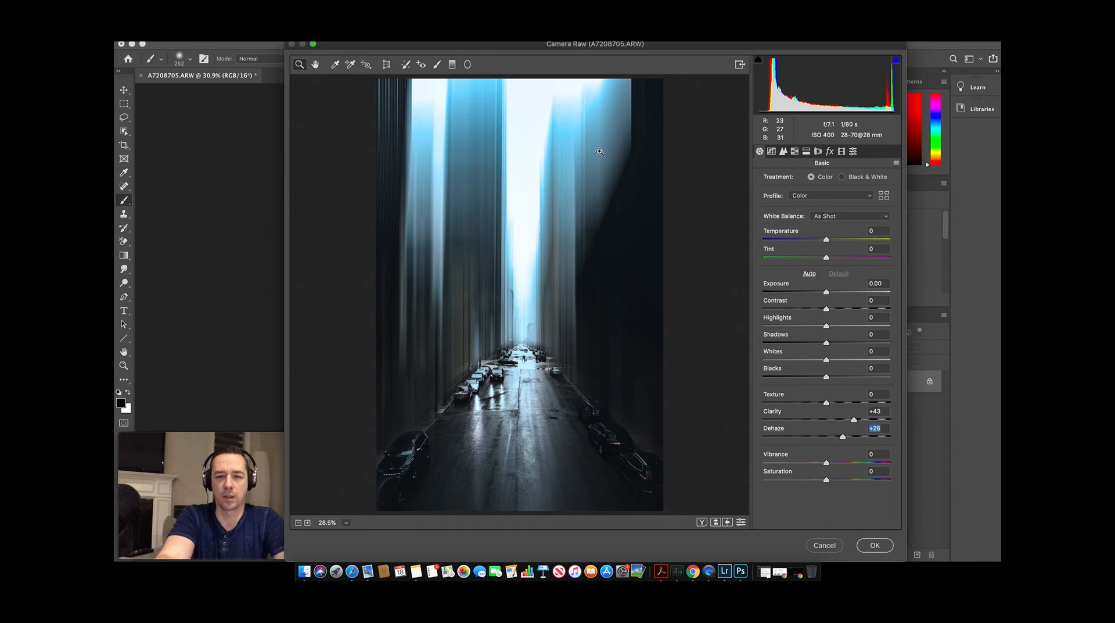
{"action": "mouse_move", "coordinate": [560, 131]}
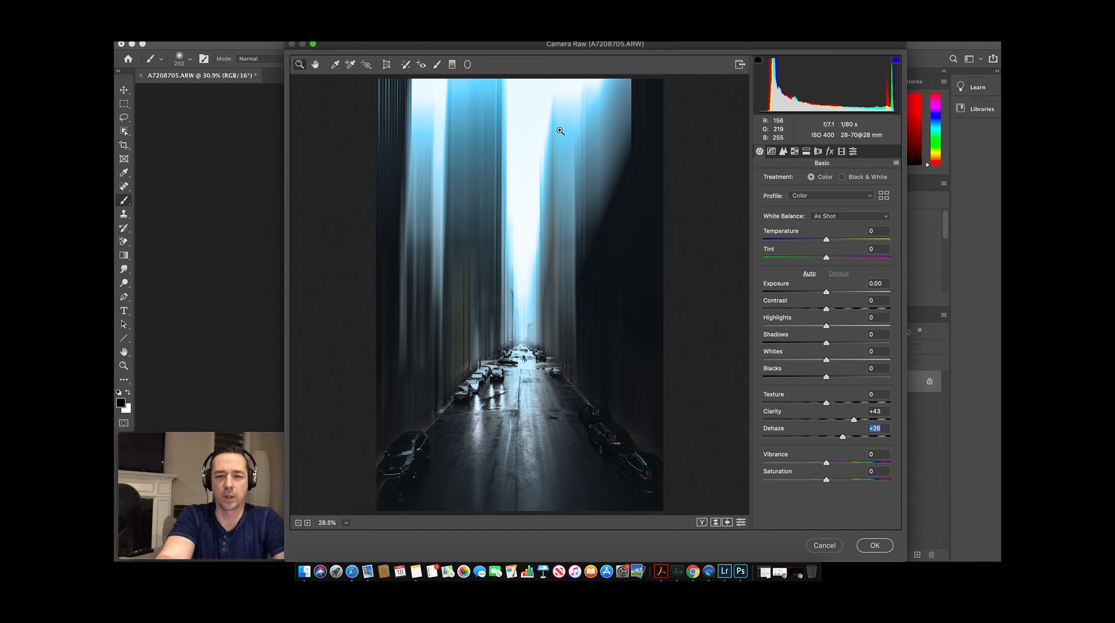
{"action": "mouse_move", "coordinate": [493, 148]}
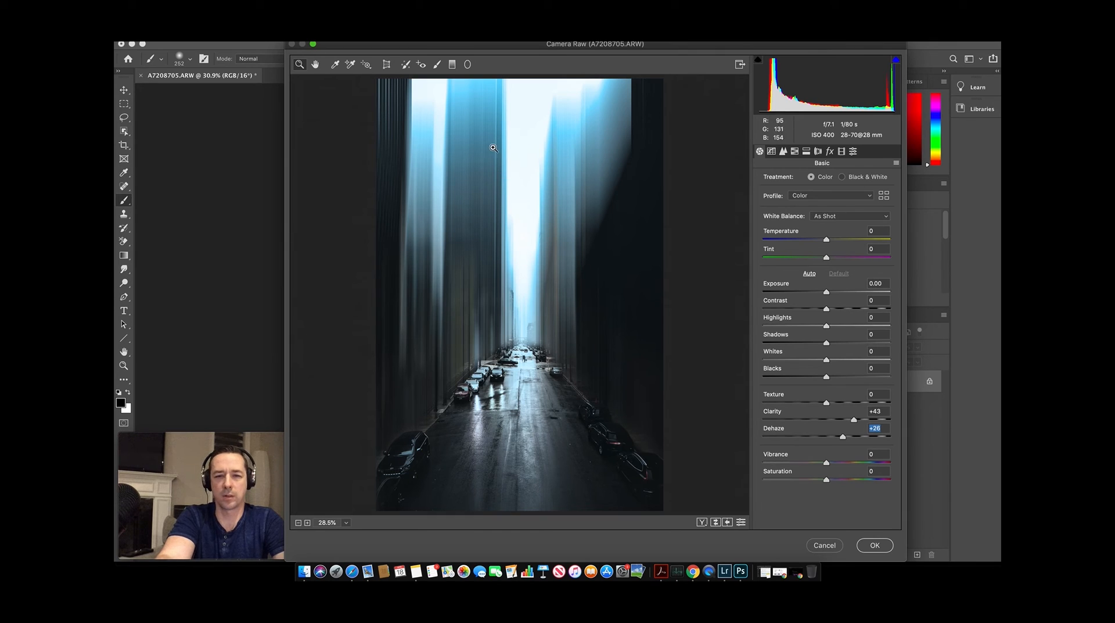
{"action": "mouse_move", "coordinate": [592, 126]}
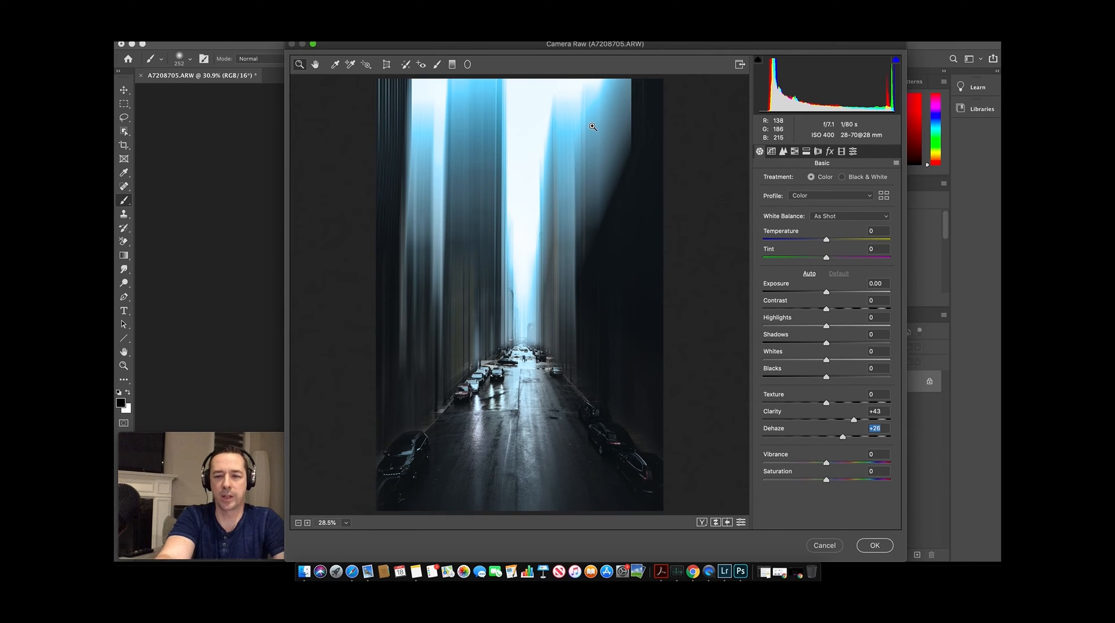
{"action": "mouse_move", "coordinate": [845, 263]}
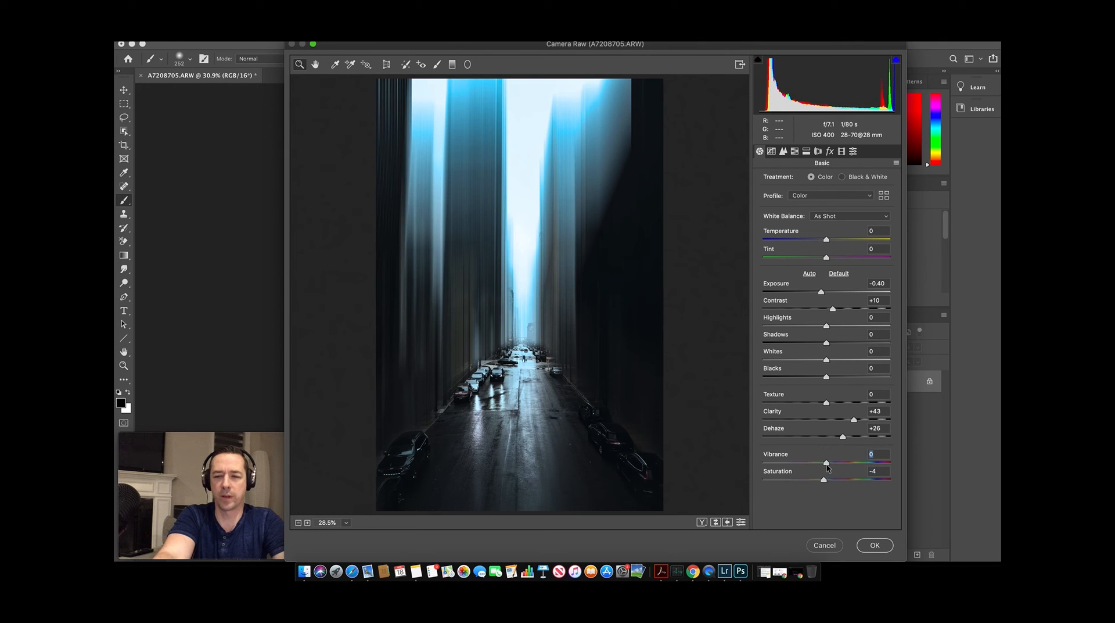
{"action": "mouse_move", "coordinate": [538, 201]}
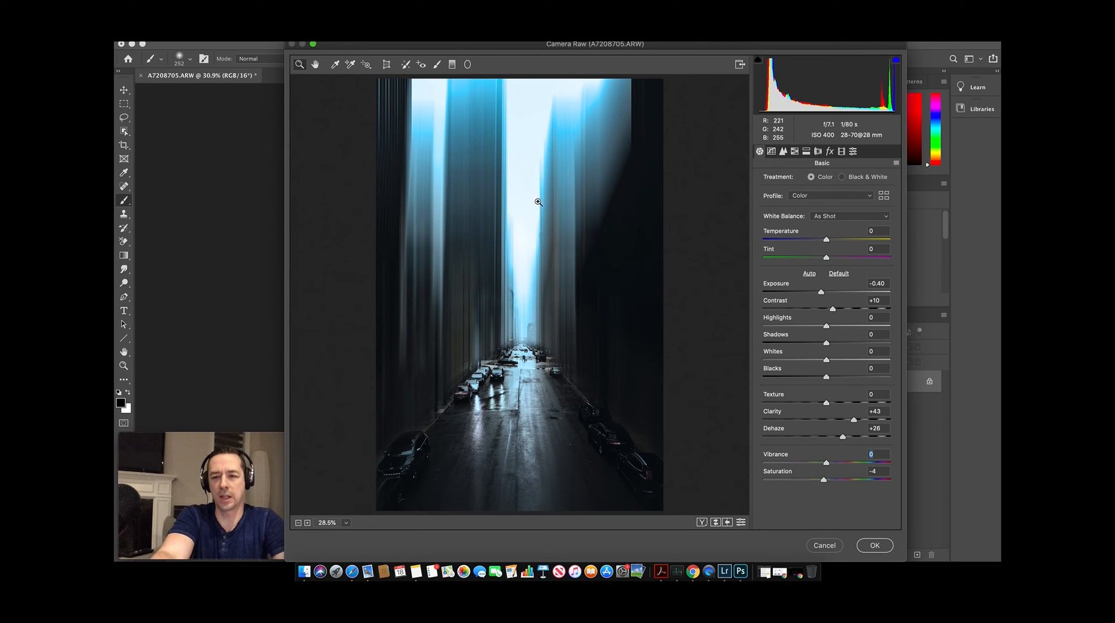
{"action": "mouse_move", "coordinate": [802, 190]}
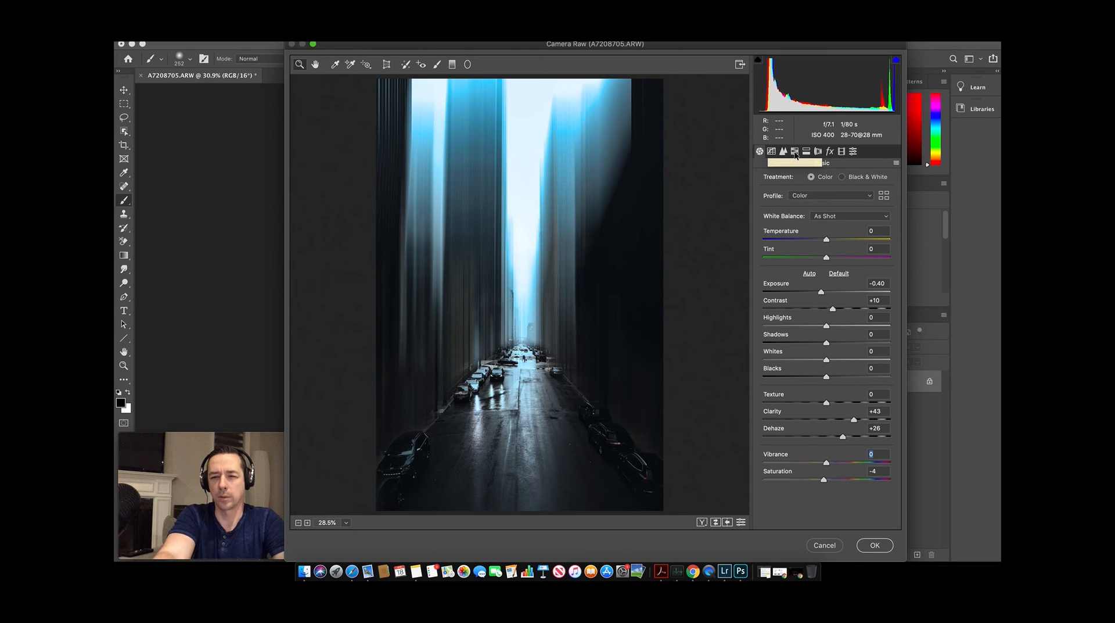
In HSL set Luminance Aquas +26, Blues +69 and Hue Blues -8, then return to Basic
{"action": "left_click", "coordinate": [793, 151]}
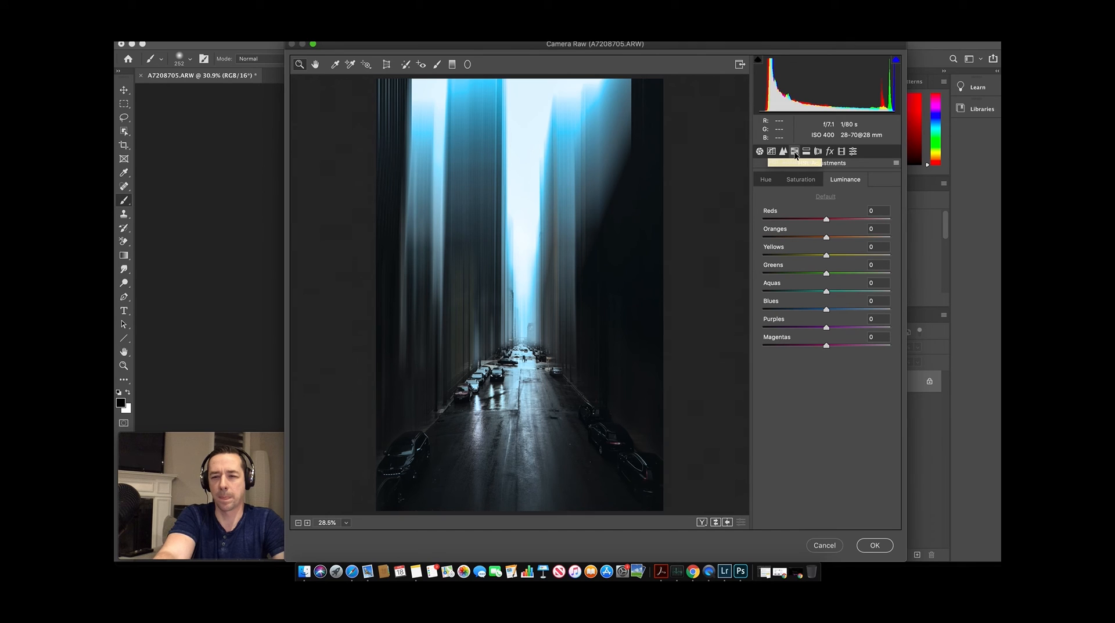
{"action": "mouse_move", "coordinate": [794, 151]}
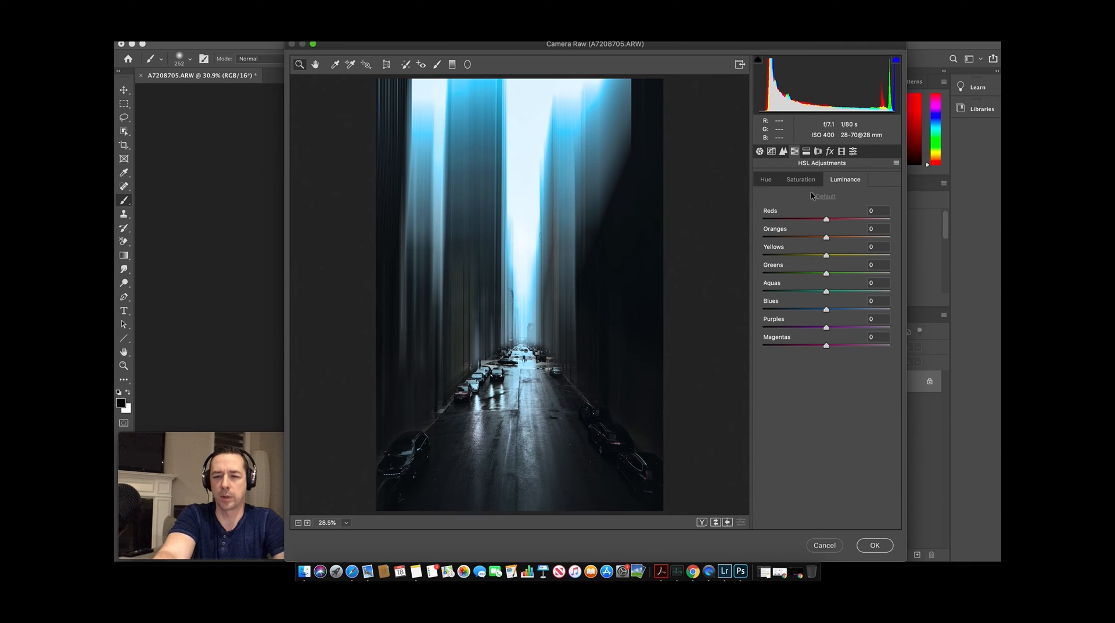
{"action": "mouse_move", "coordinate": [827, 306]}
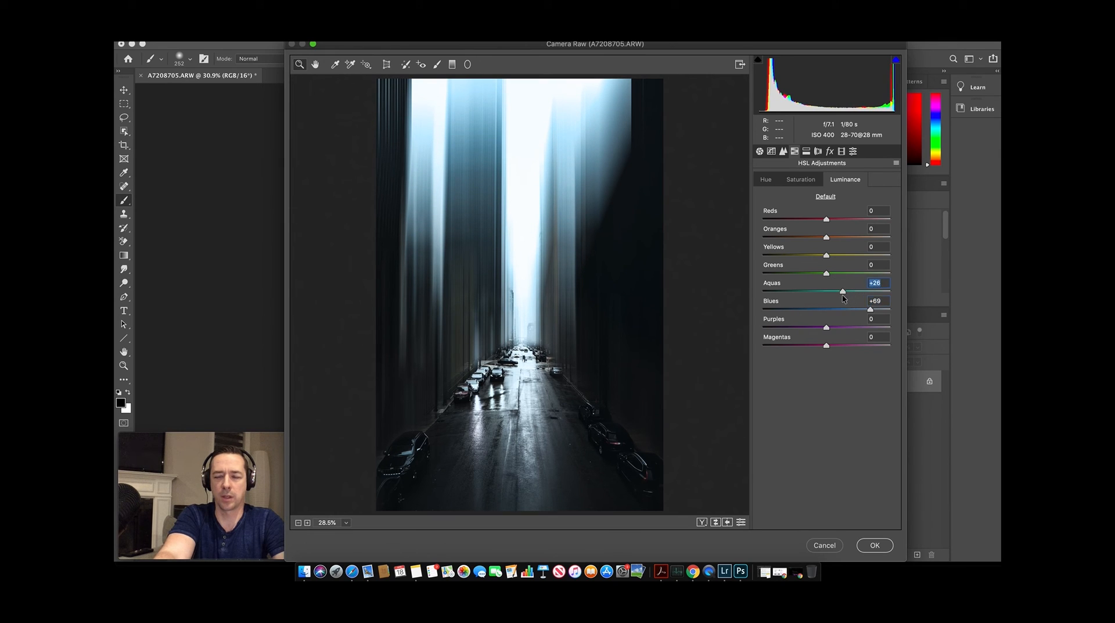
{"action": "left_click", "coordinate": [766, 179]}
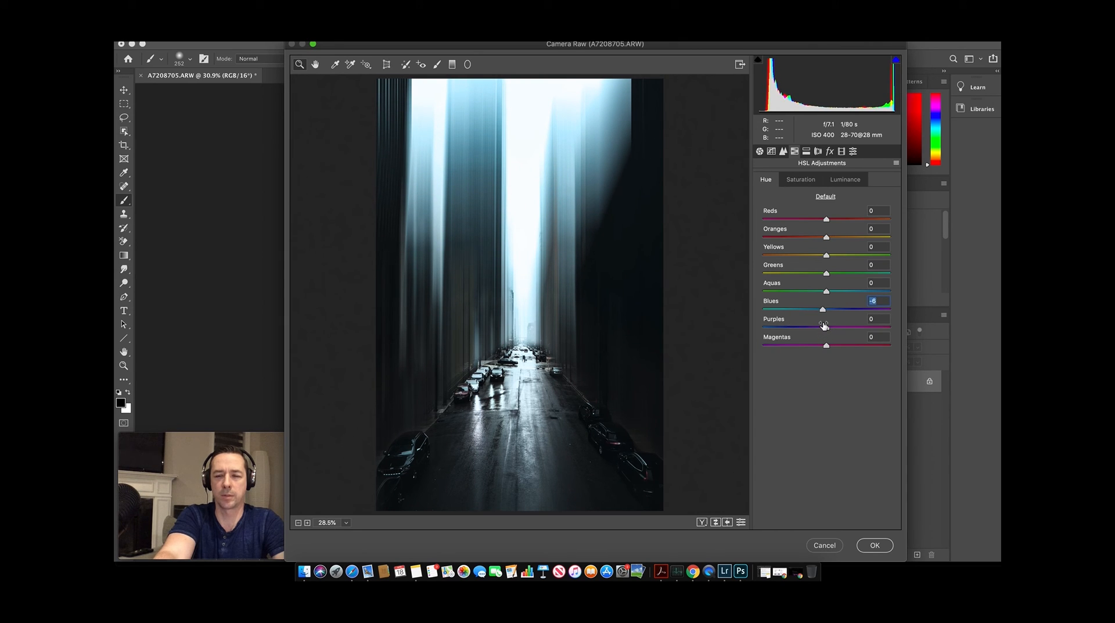
{"action": "left_click", "coordinate": [759, 151]}
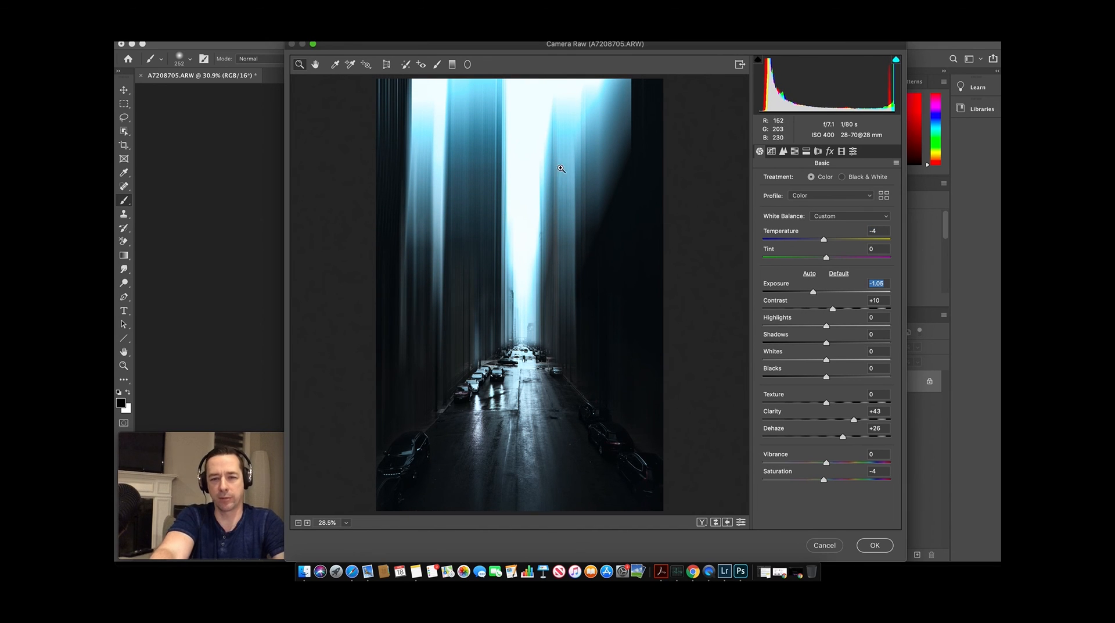
{"action": "mouse_move", "coordinate": [562, 212]}
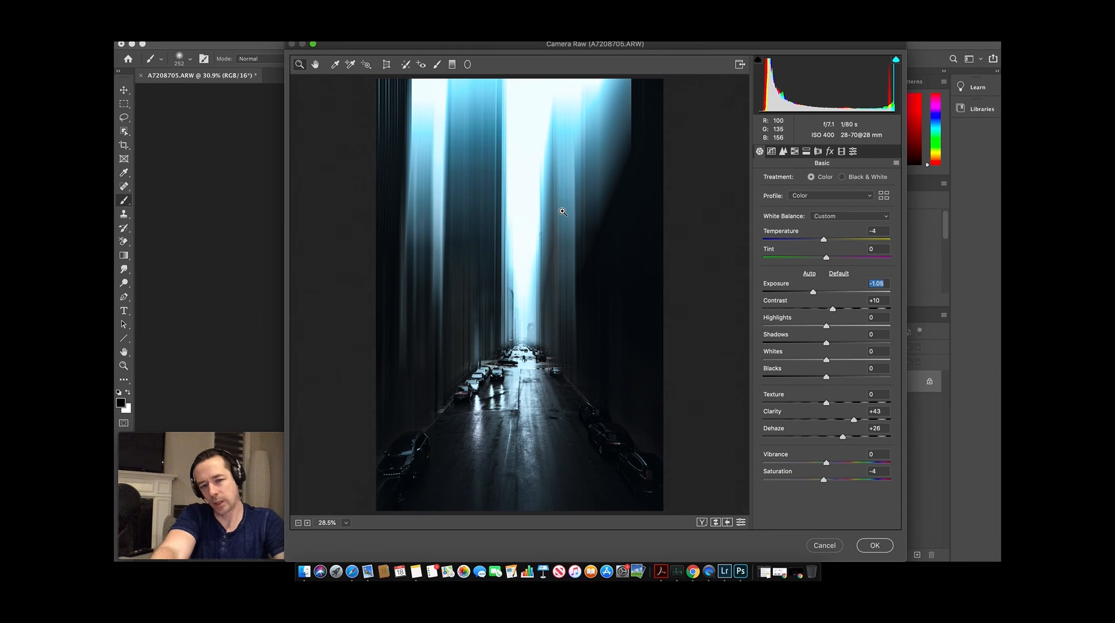
{"action": "mouse_move", "coordinate": [588, 289]}
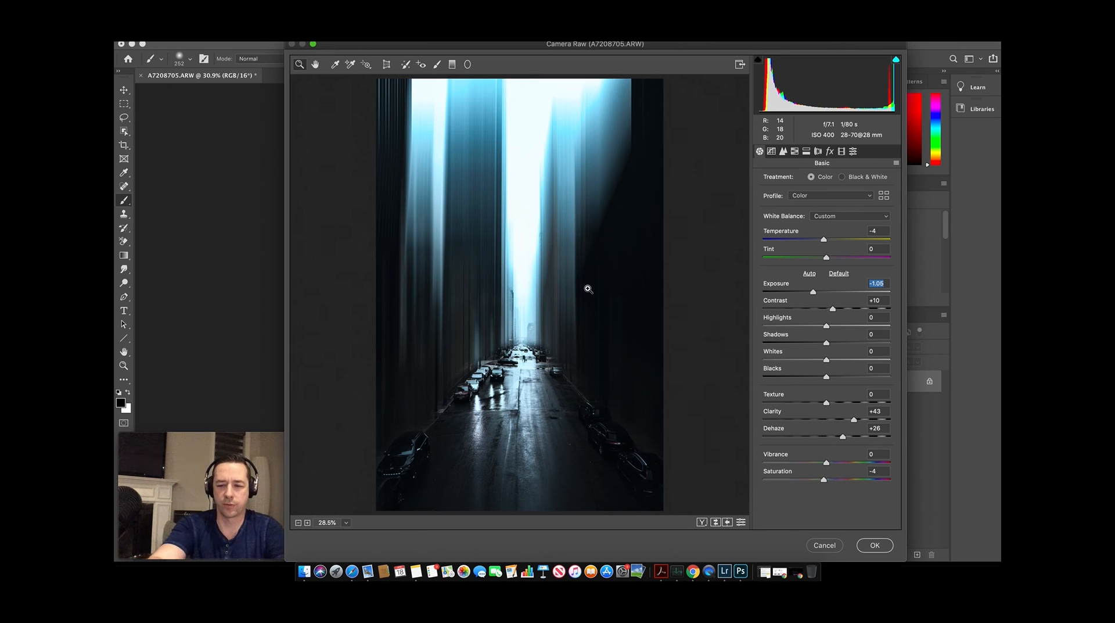
{"action": "mouse_move", "coordinate": [863, 484]}
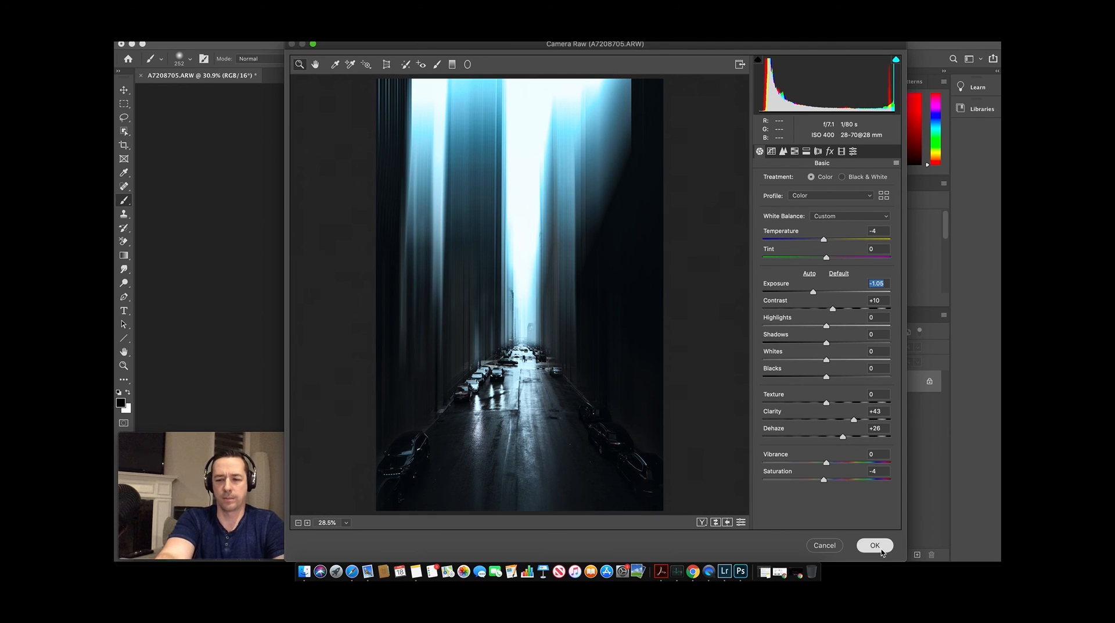
Commit the Camera Raw grade with Temperature -4 and Exposure -1.05 to the image
{"action": "left_click", "coordinate": [873, 544]}
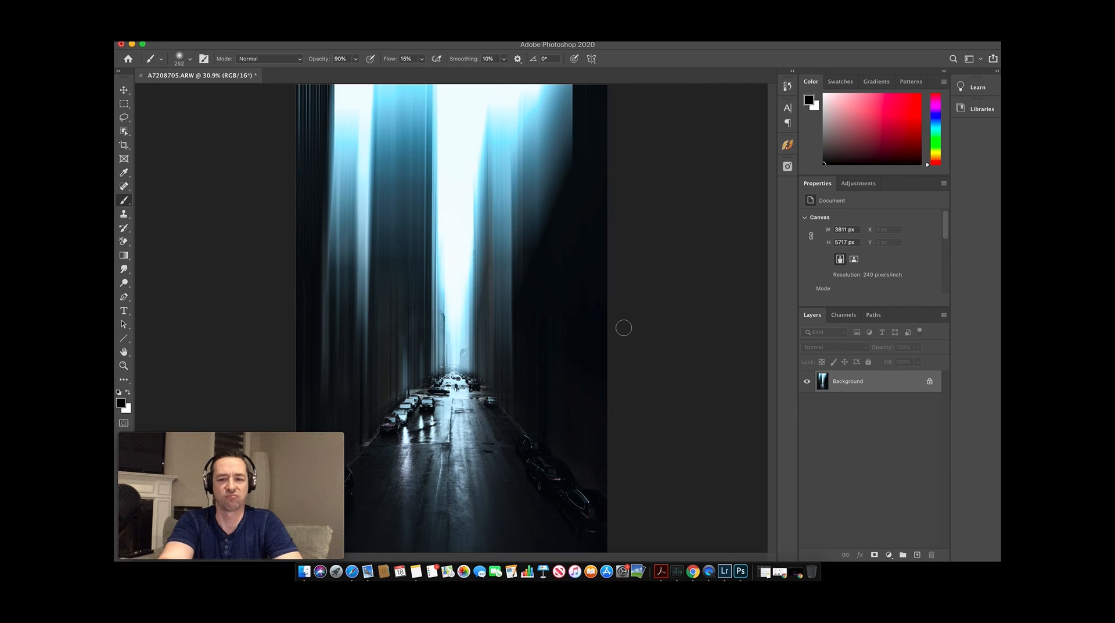
{"action": "mouse_move", "coordinate": [440, 220]}
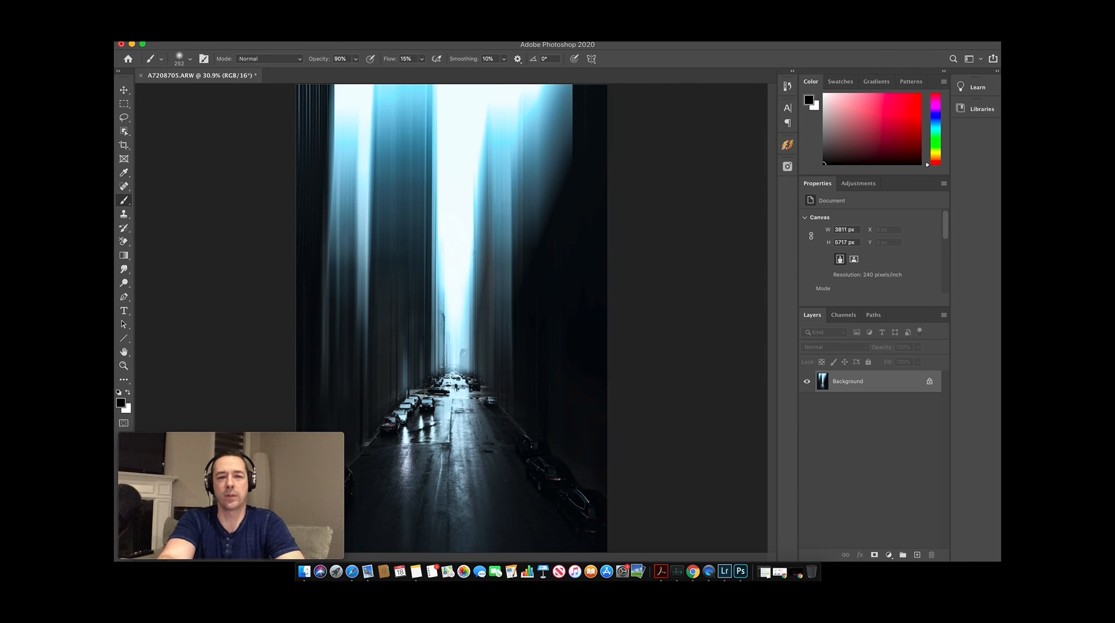
Quit Photoshop, saving the graded photo as A7208705-Edit.tif back to Lightroom
{"action": "left_click", "coordinate": [150, 44]}
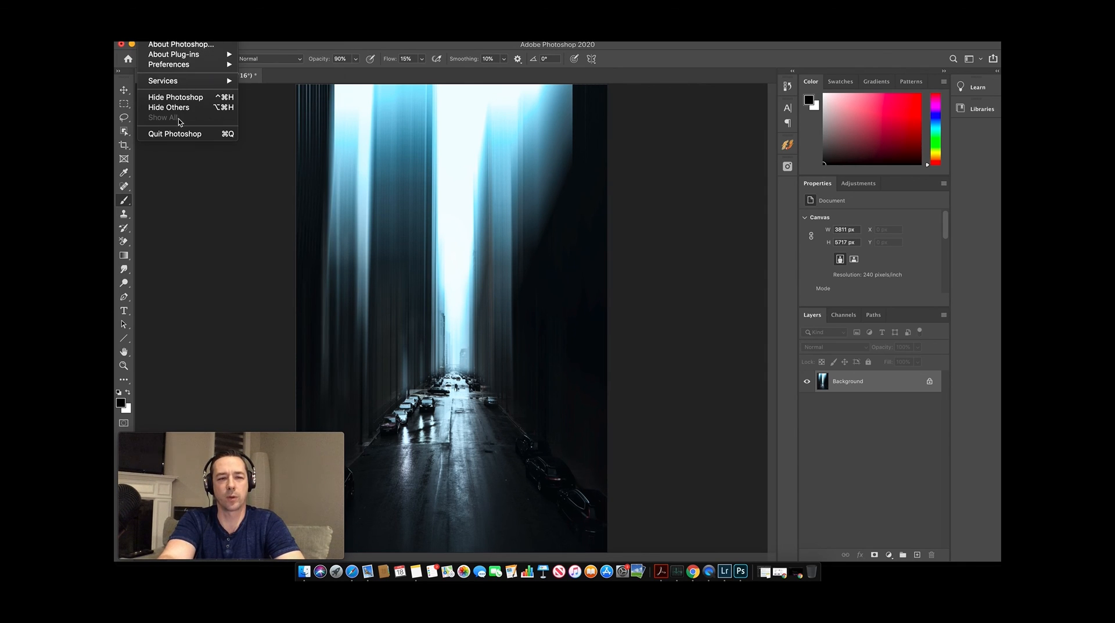
{"action": "left_click", "coordinate": [174, 133]}
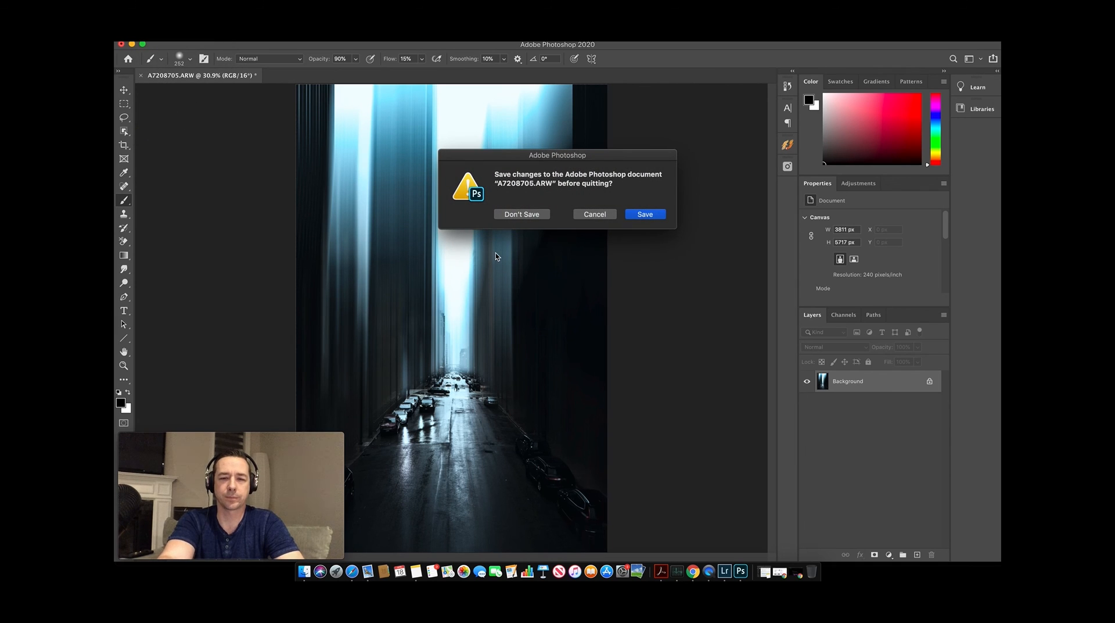
{"action": "left_click", "coordinate": [644, 214]}
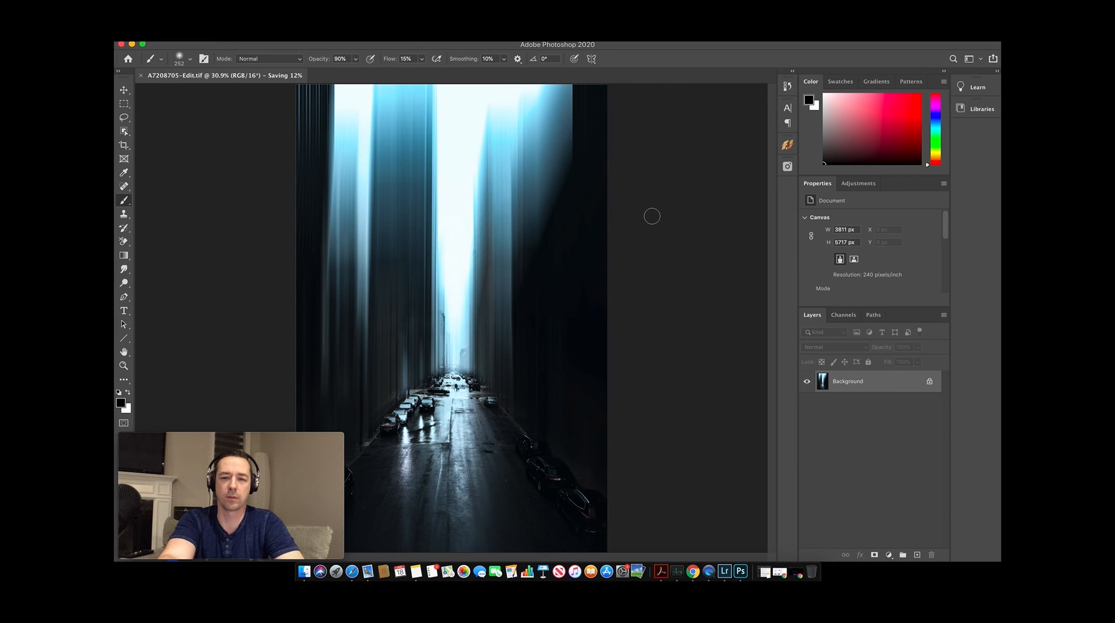
{"action": "left_click", "coordinate": [725, 572]}
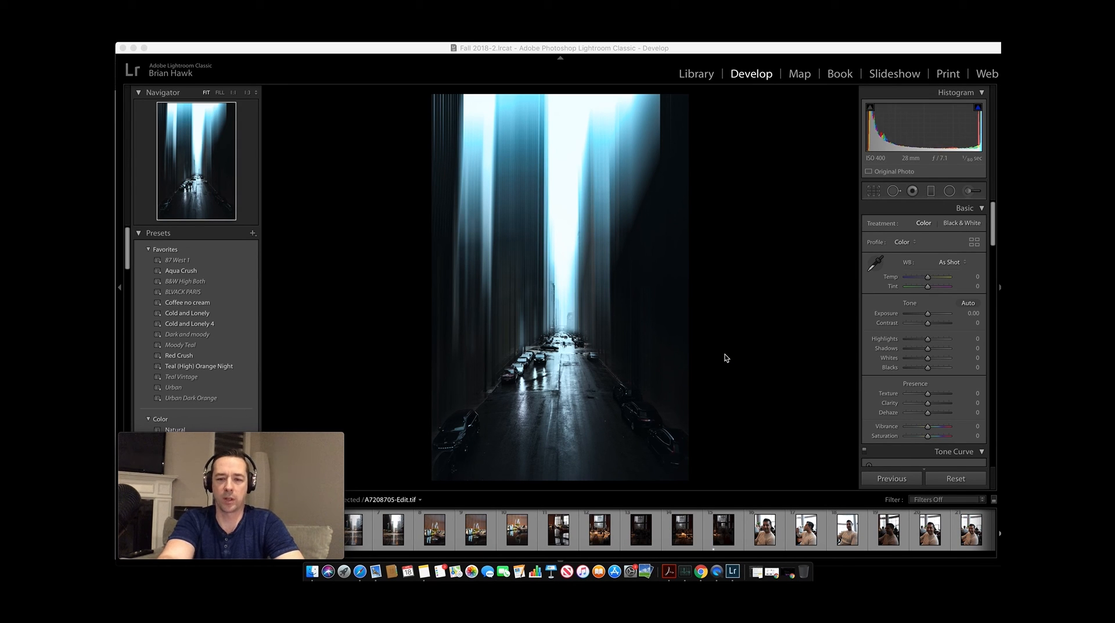
{"action": "mouse_move", "coordinate": [798, 354]}
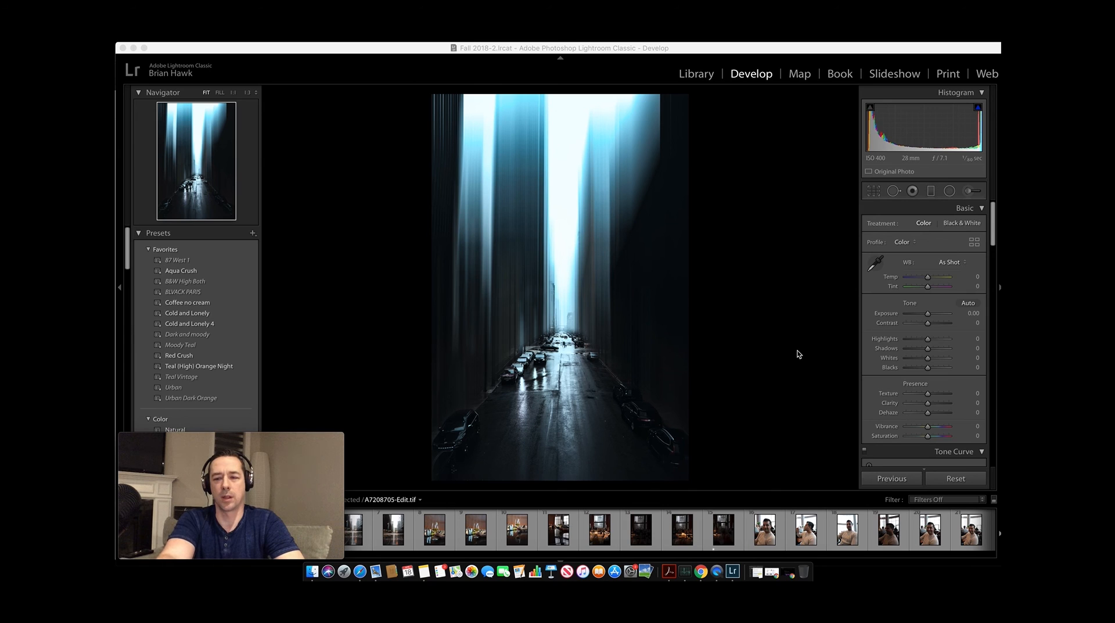